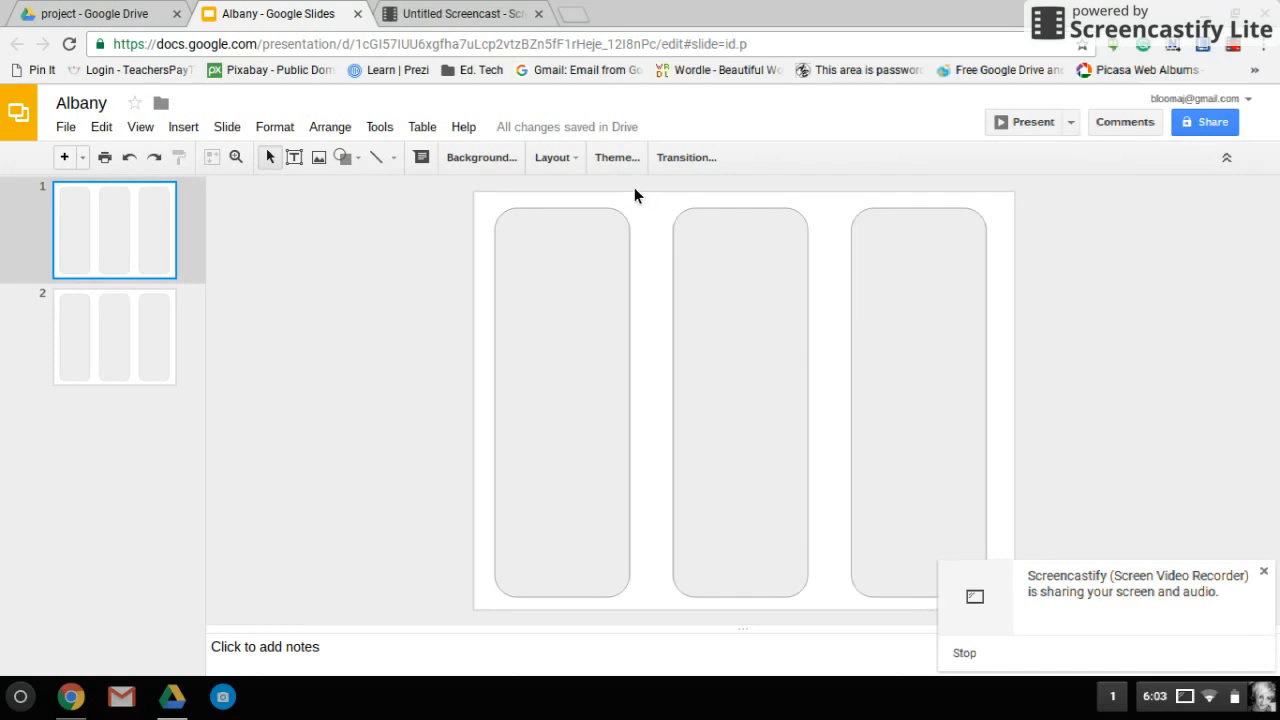
pyautogui.moveTo(649, 224)
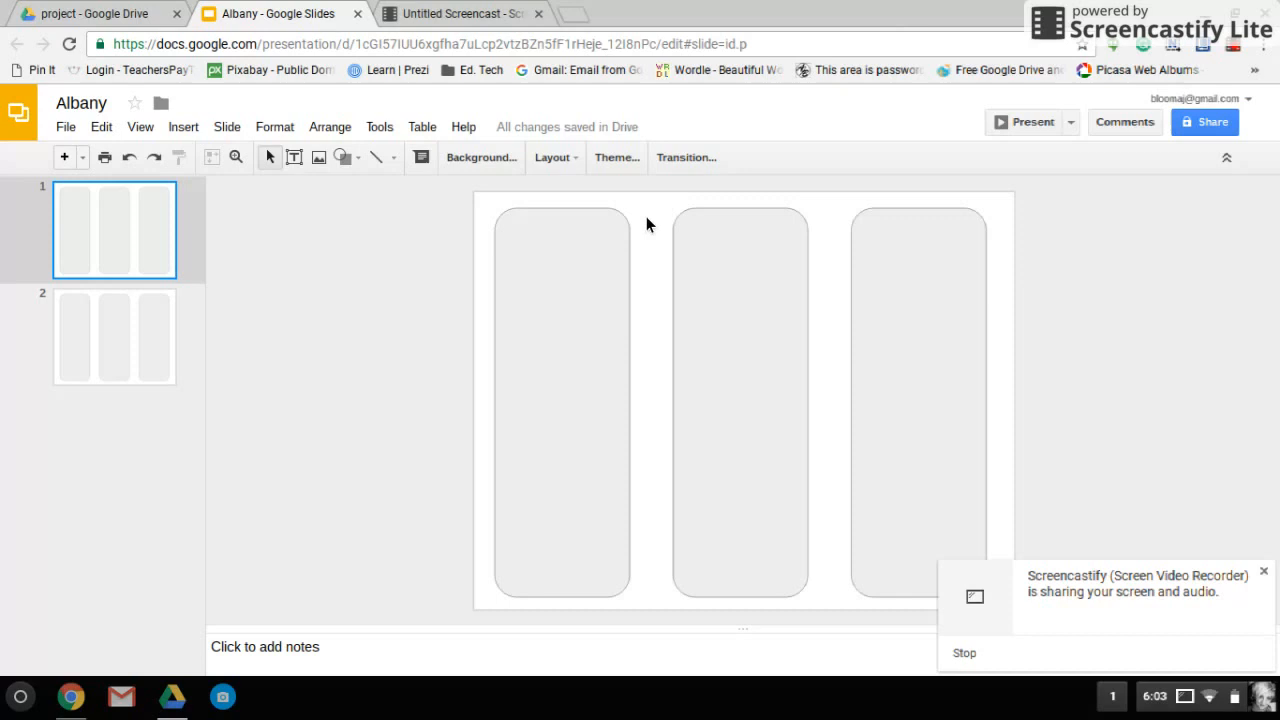
pyautogui.moveTo(650, 320)
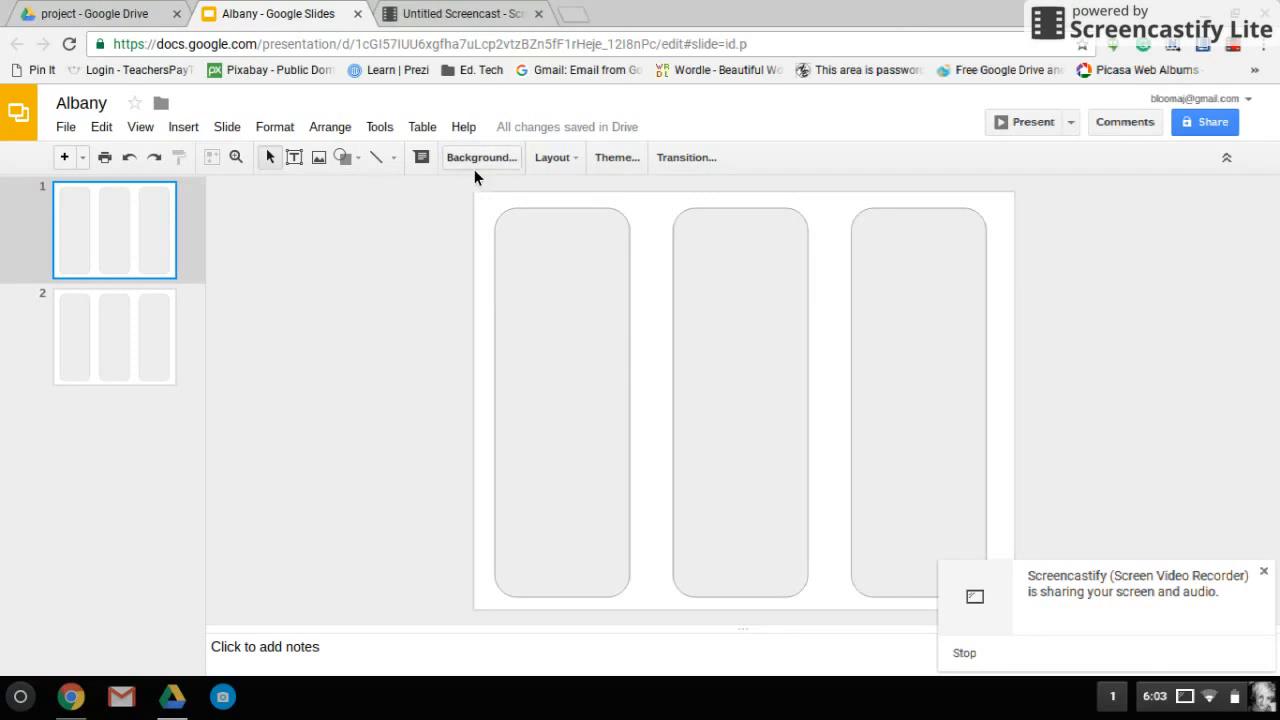
pyautogui.moveTo(478, 172)
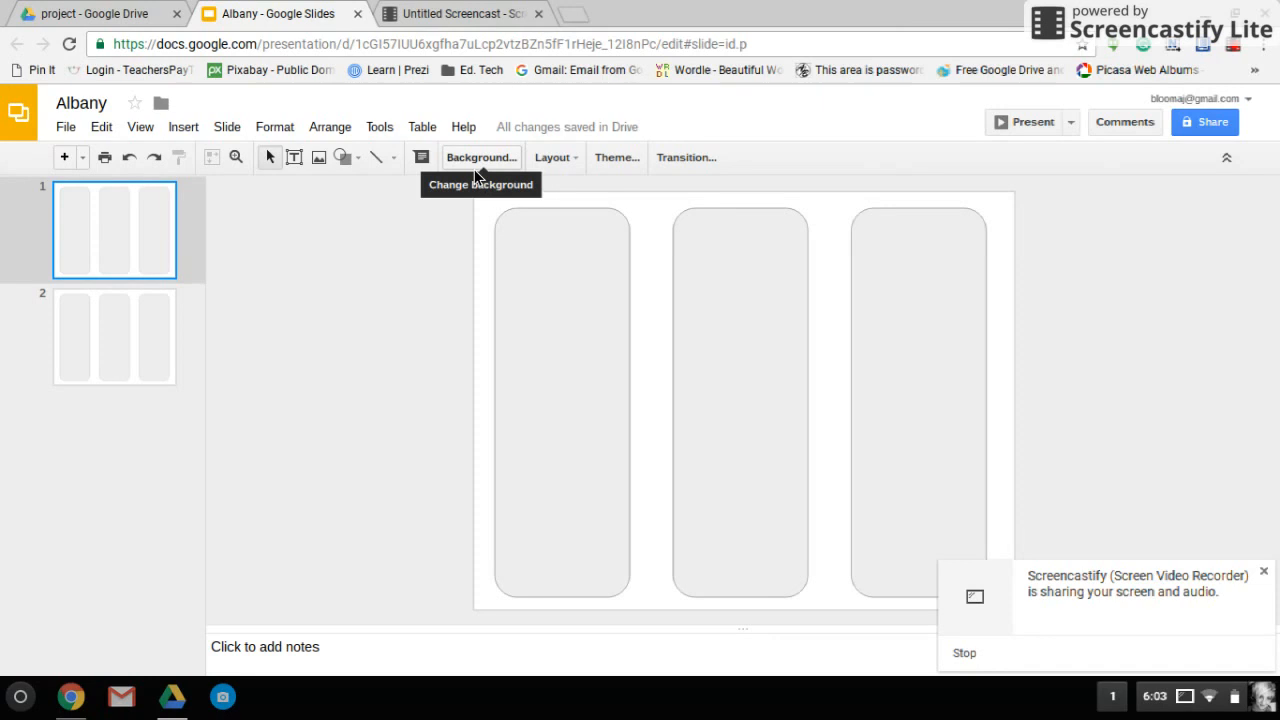
# Set the first slide's background to a solid teal colour.
pyautogui.click(481, 157)
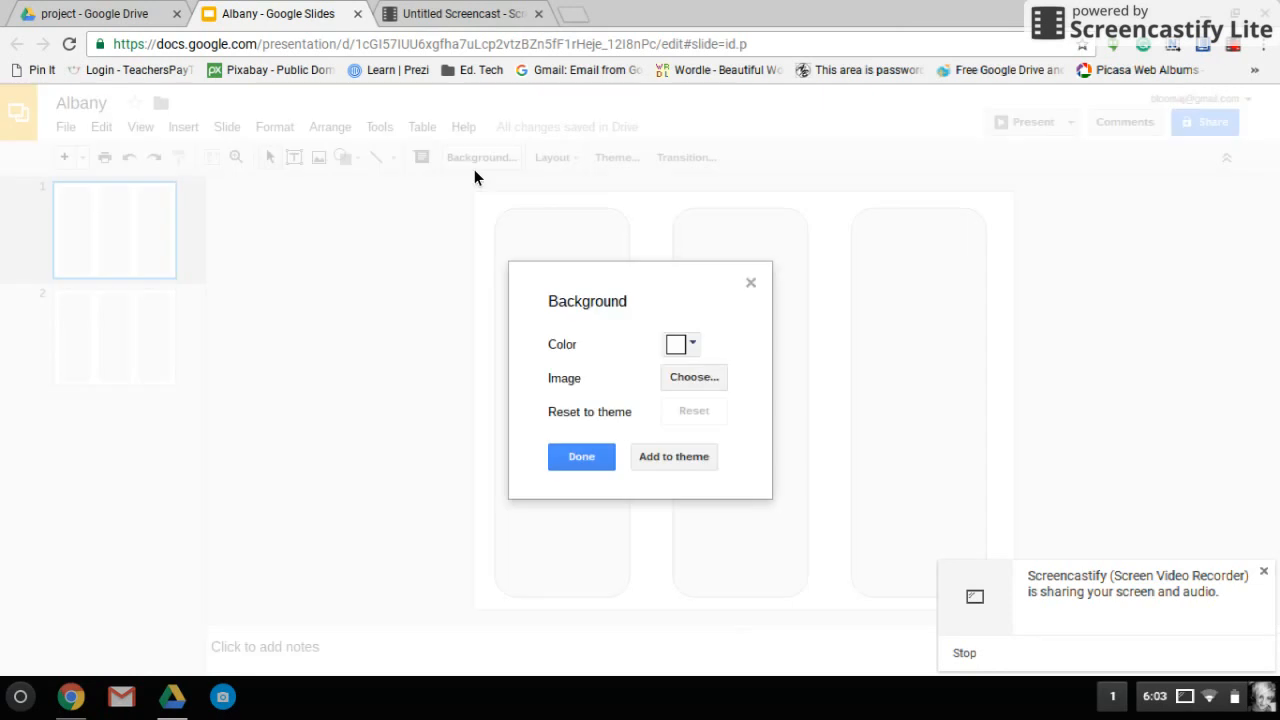
pyautogui.click(680, 344)
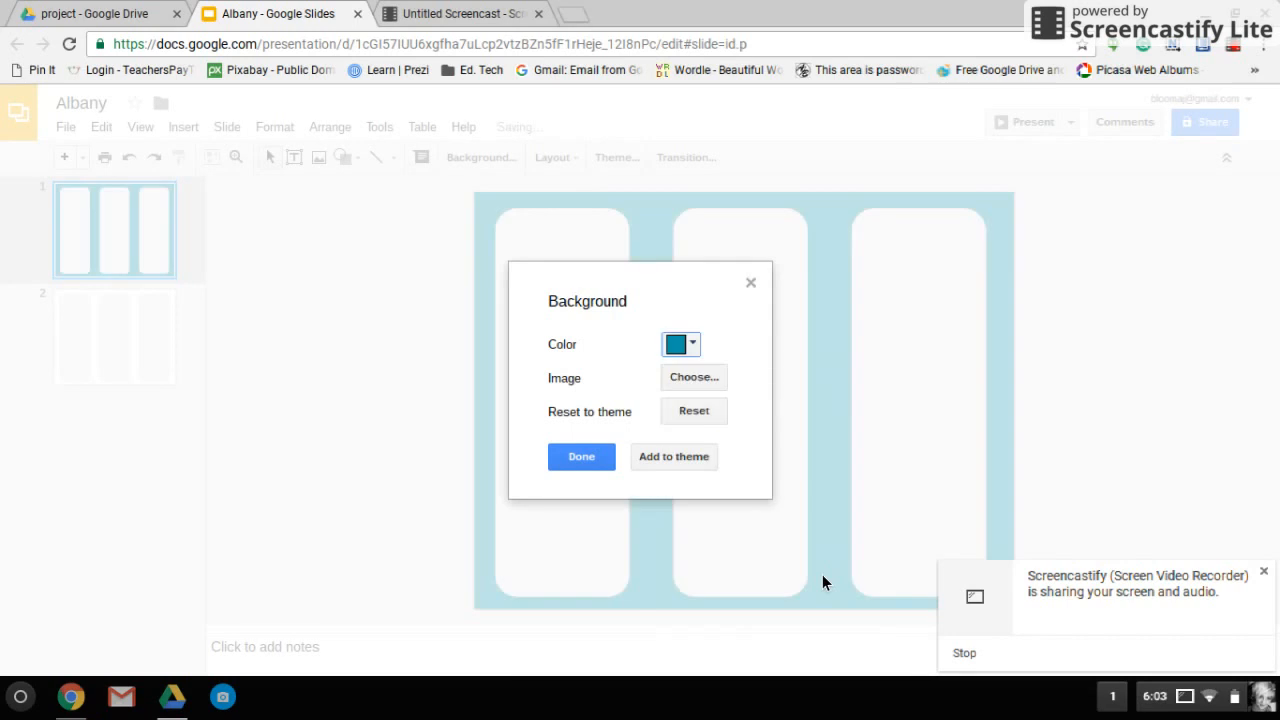
pyautogui.click(581, 456)
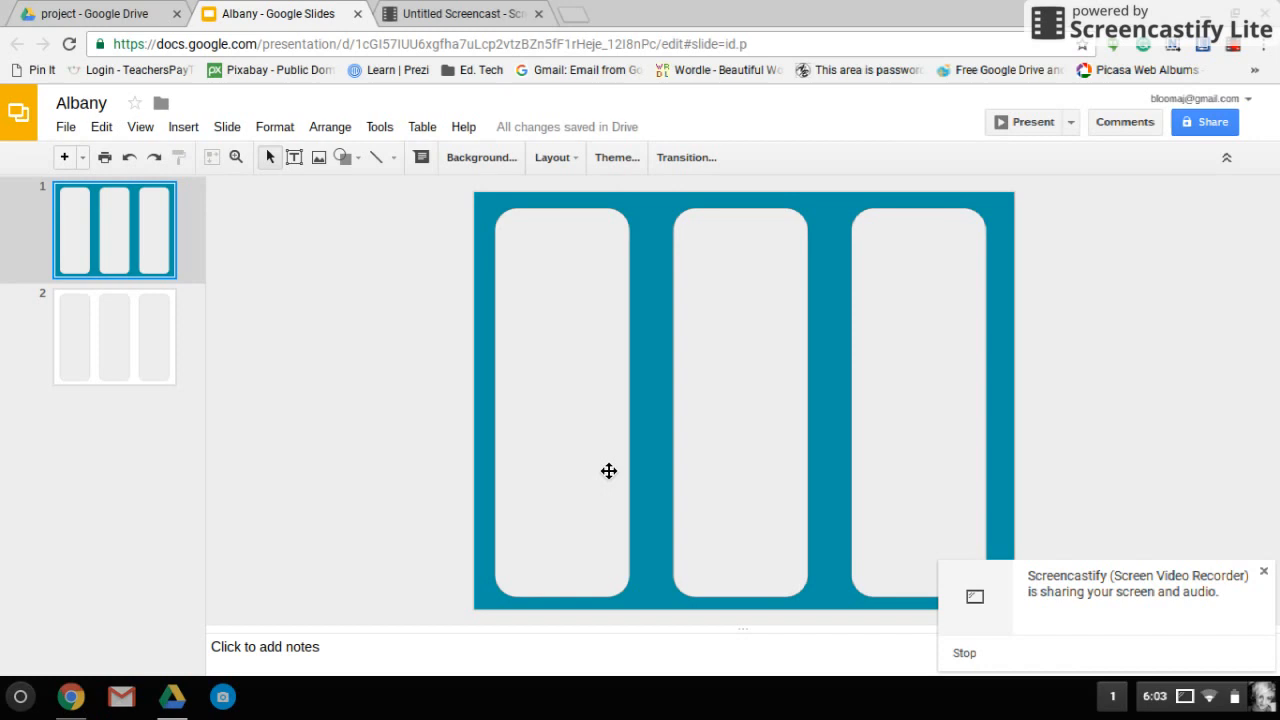
pyautogui.moveTo(815, 514)
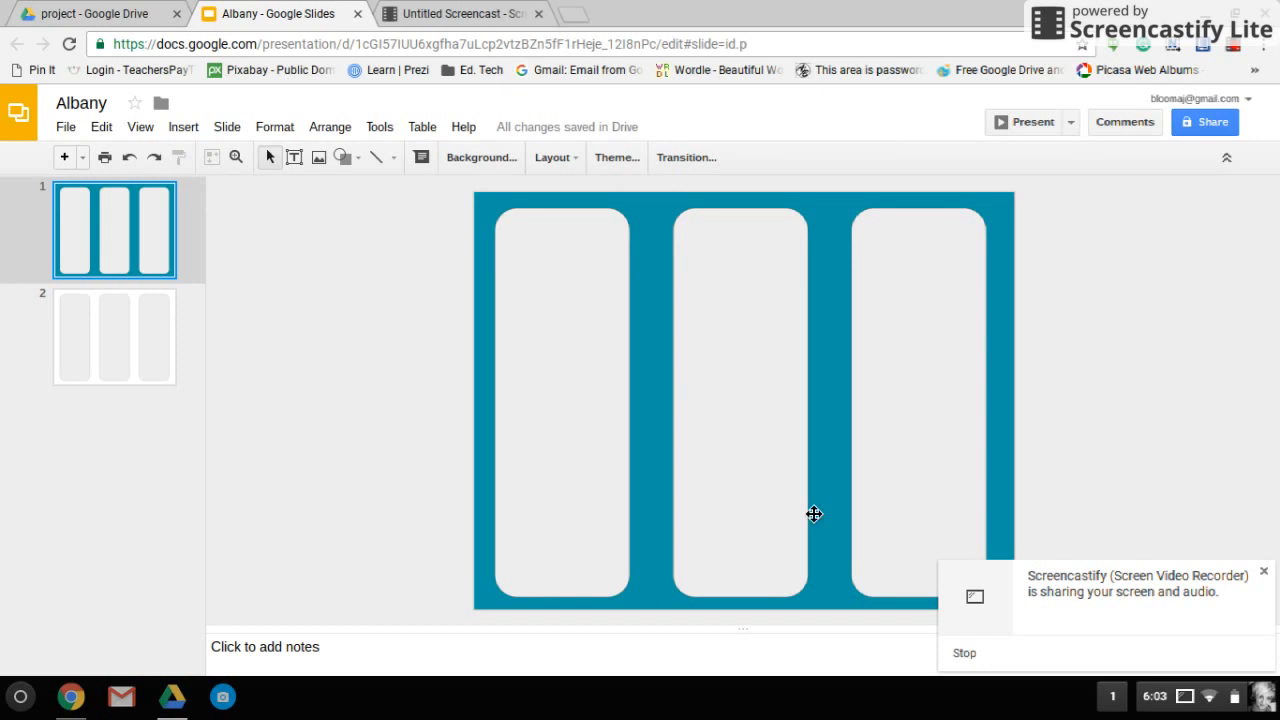
pyautogui.moveTo(835, 408)
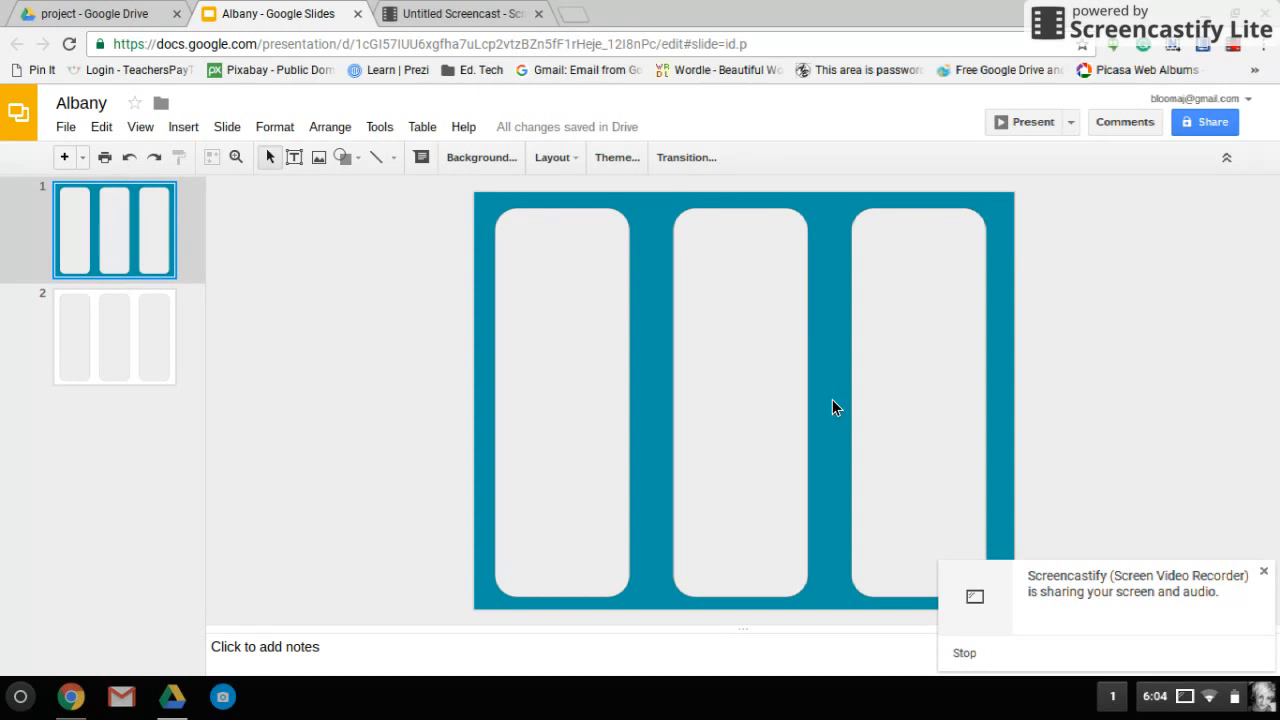
pyautogui.moveTo(308, 194)
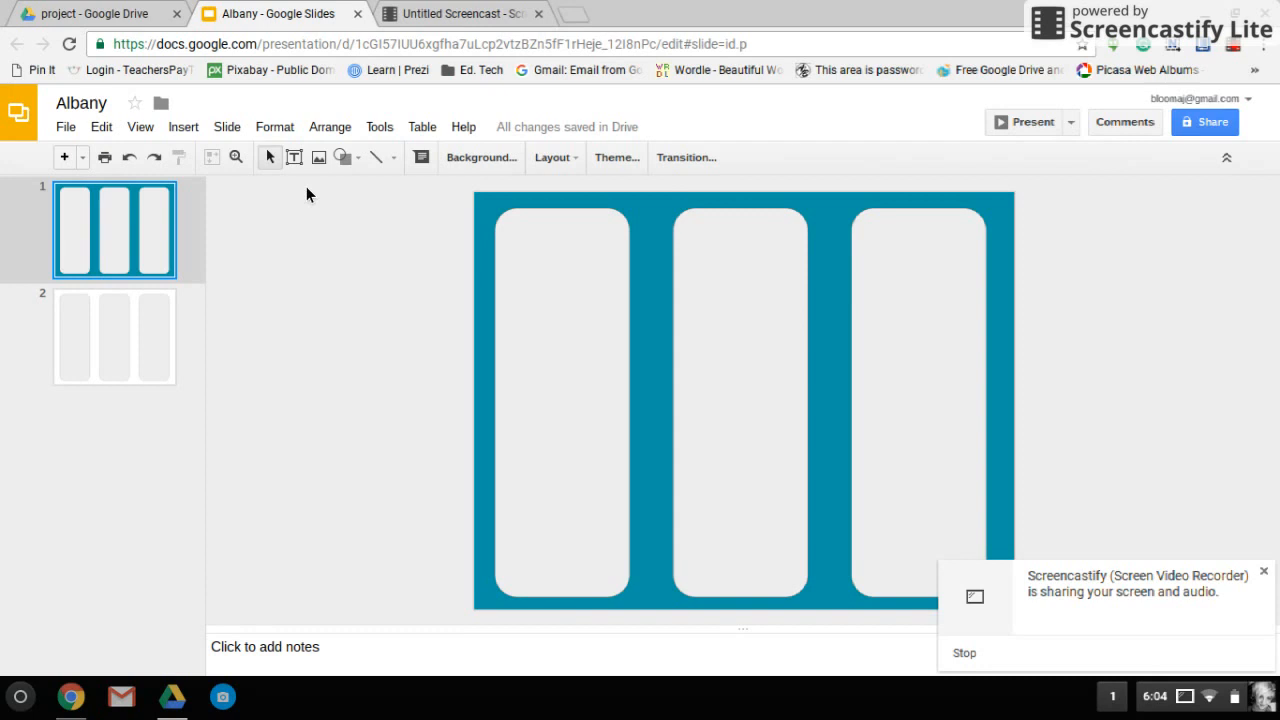
# Search the web for 'Albany' images in the background image chooser.
pyautogui.click(479, 157)
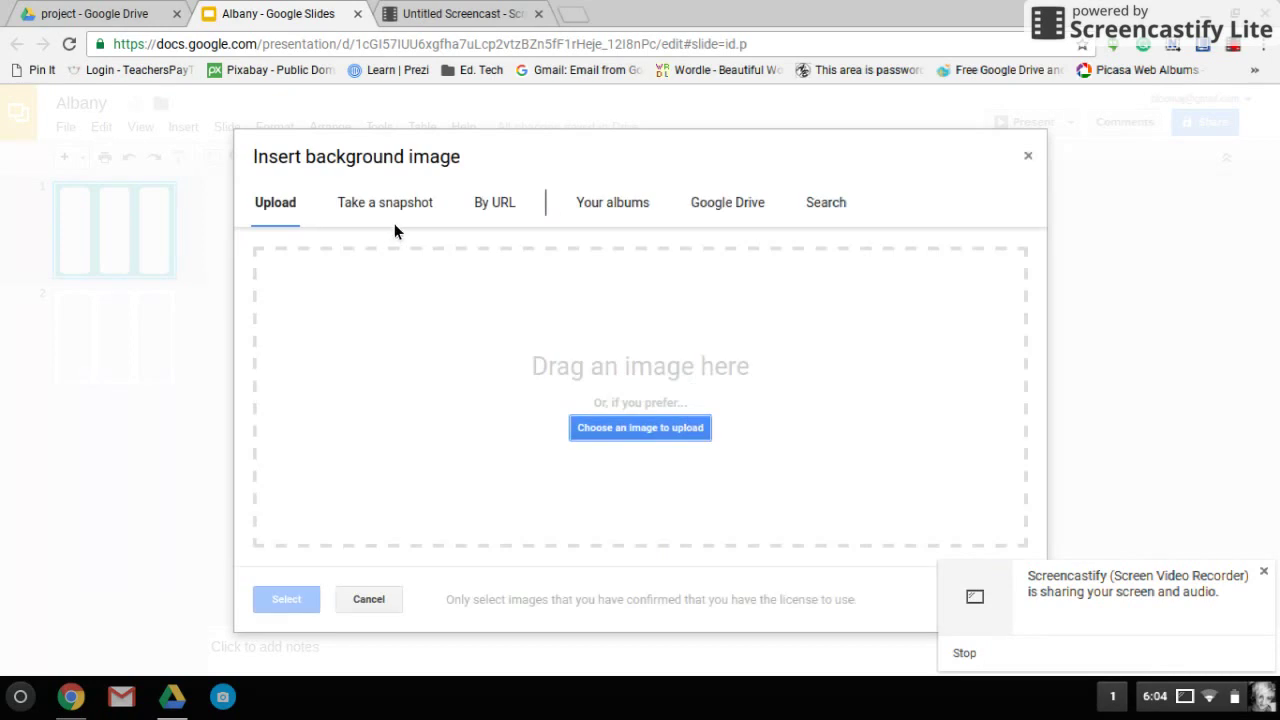
pyautogui.moveTo(482, 230)
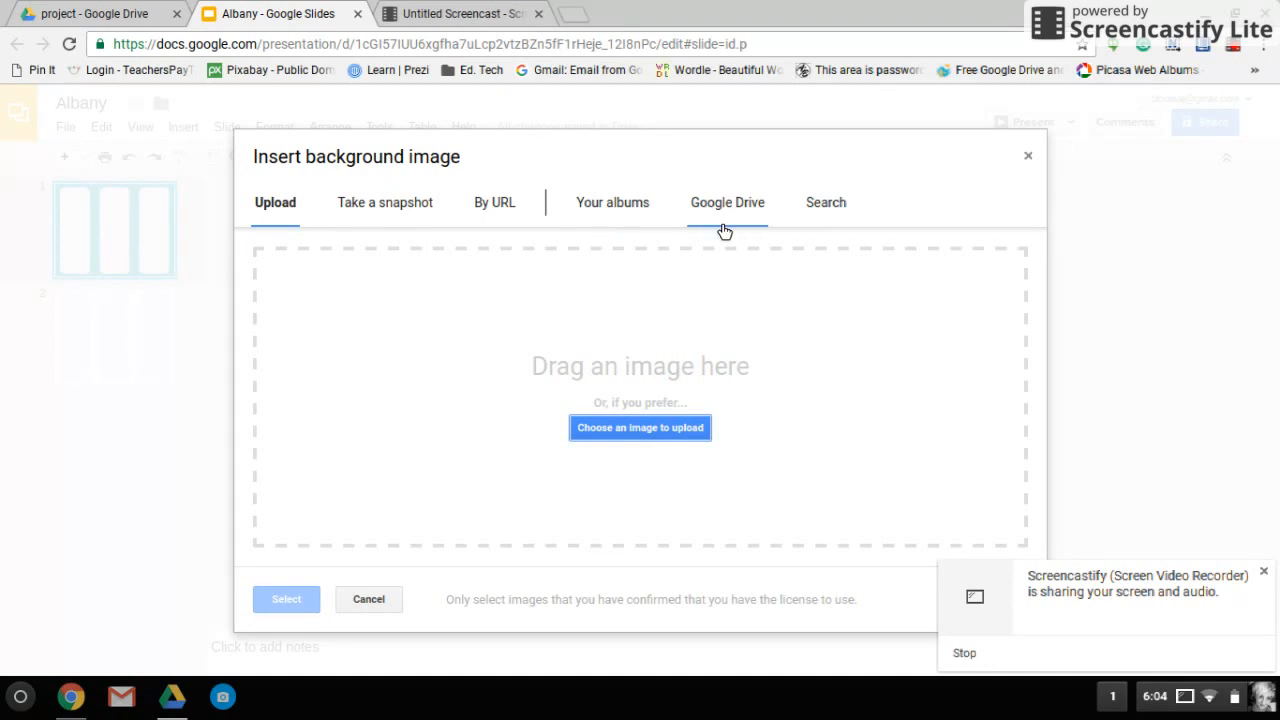
pyautogui.click(825, 202)
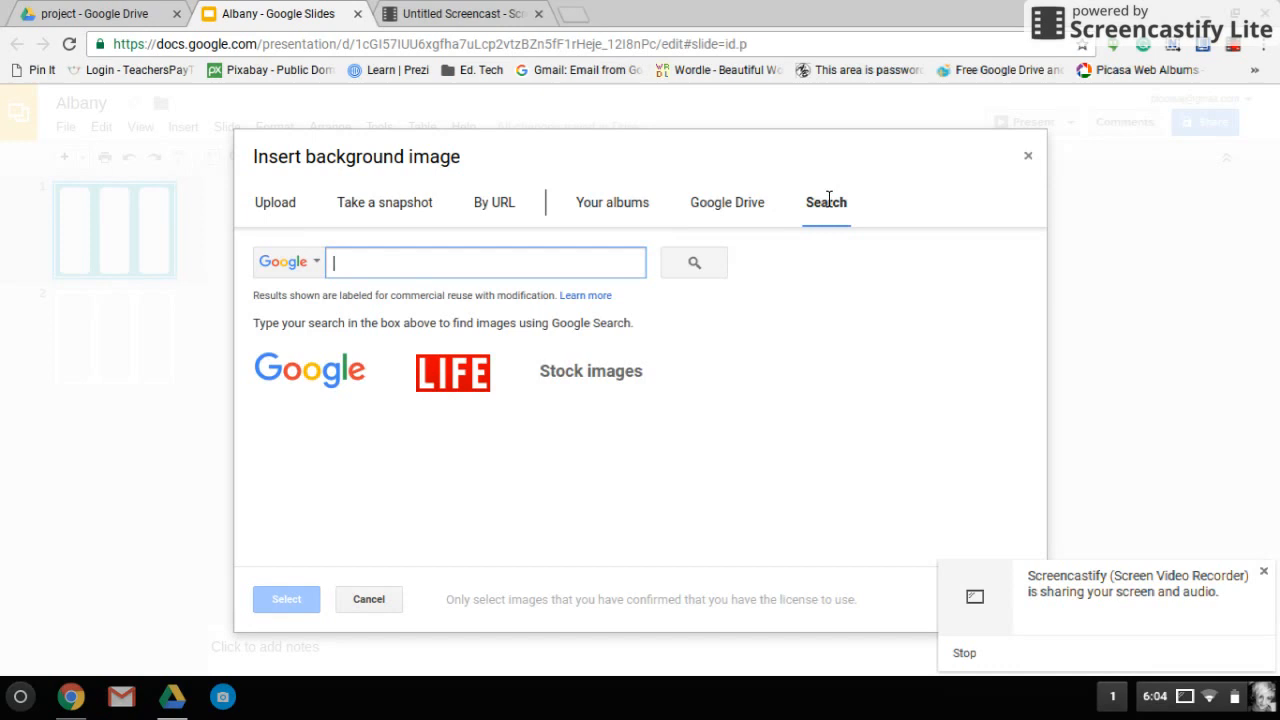
pyautogui.write('A')
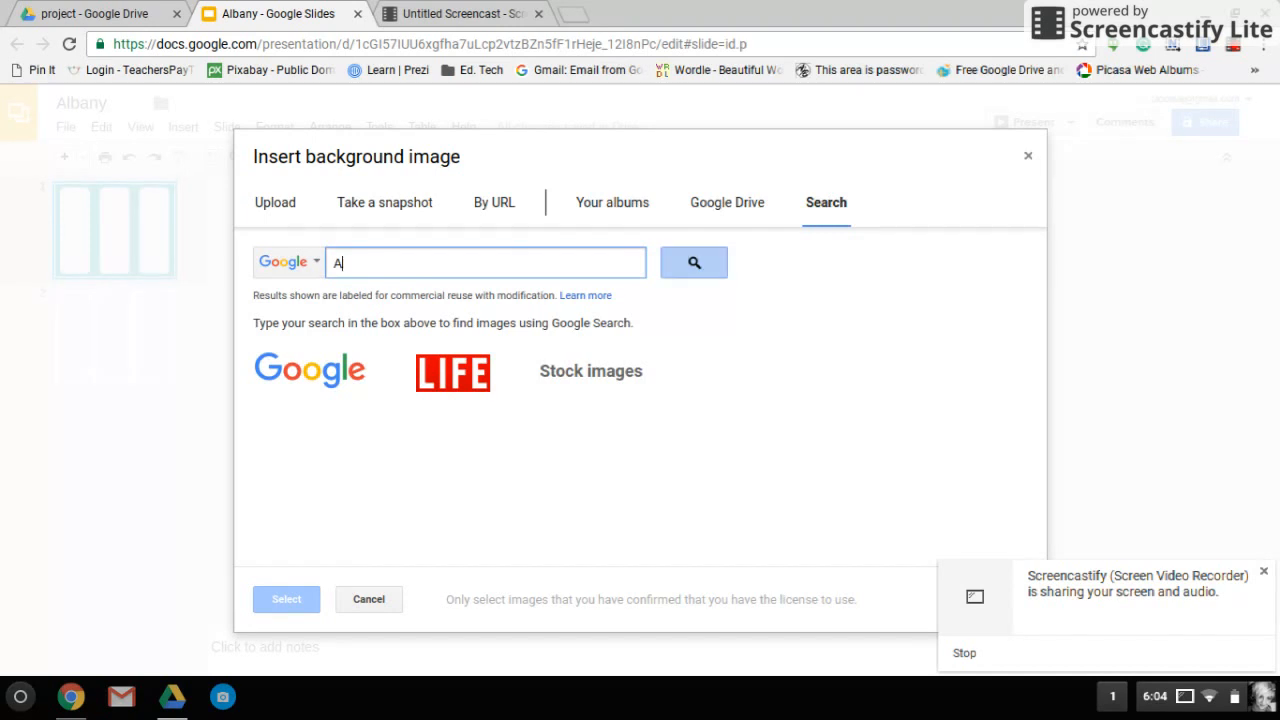
pyautogui.write('lbany')
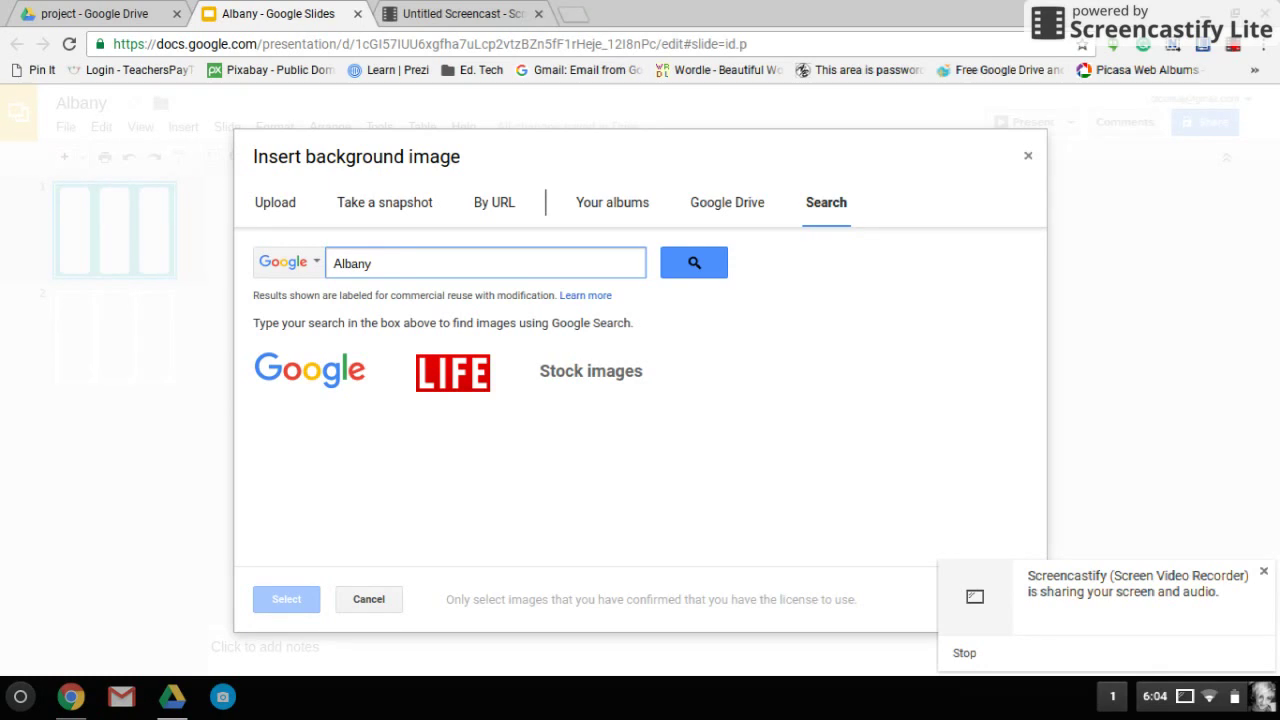
pyautogui.moveTo(446, 246)
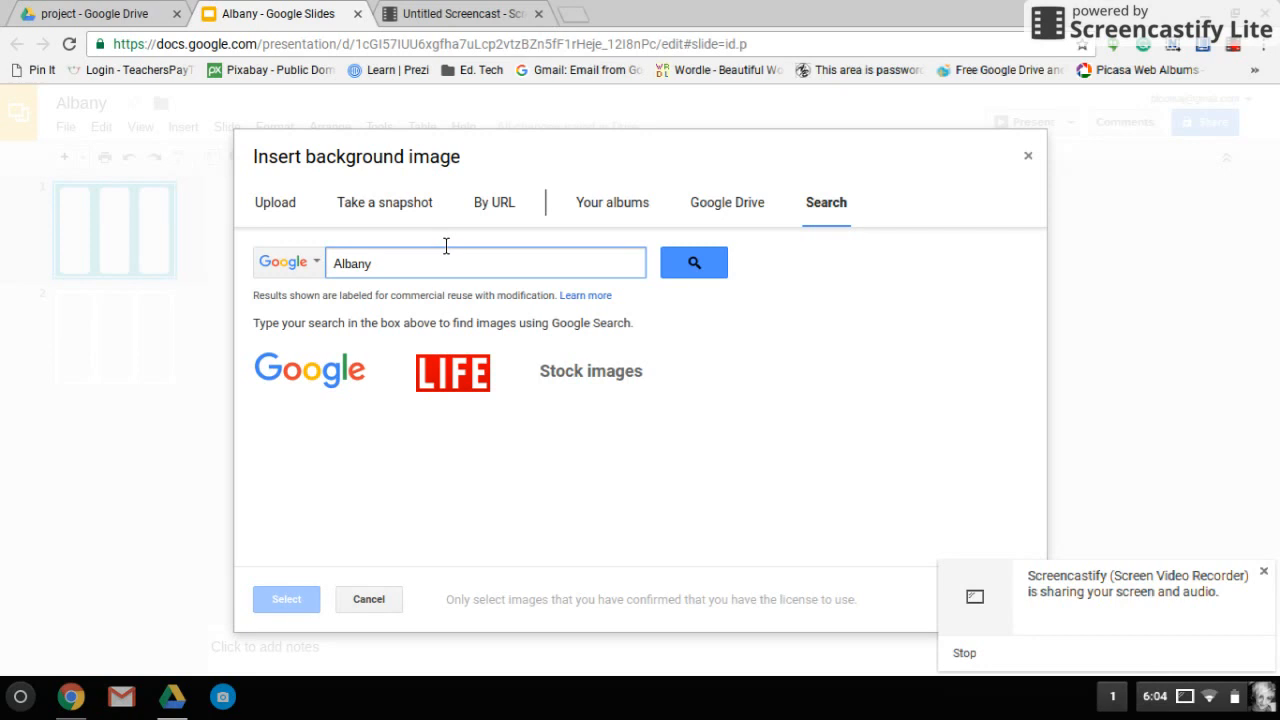
pyautogui.click(693, 262)
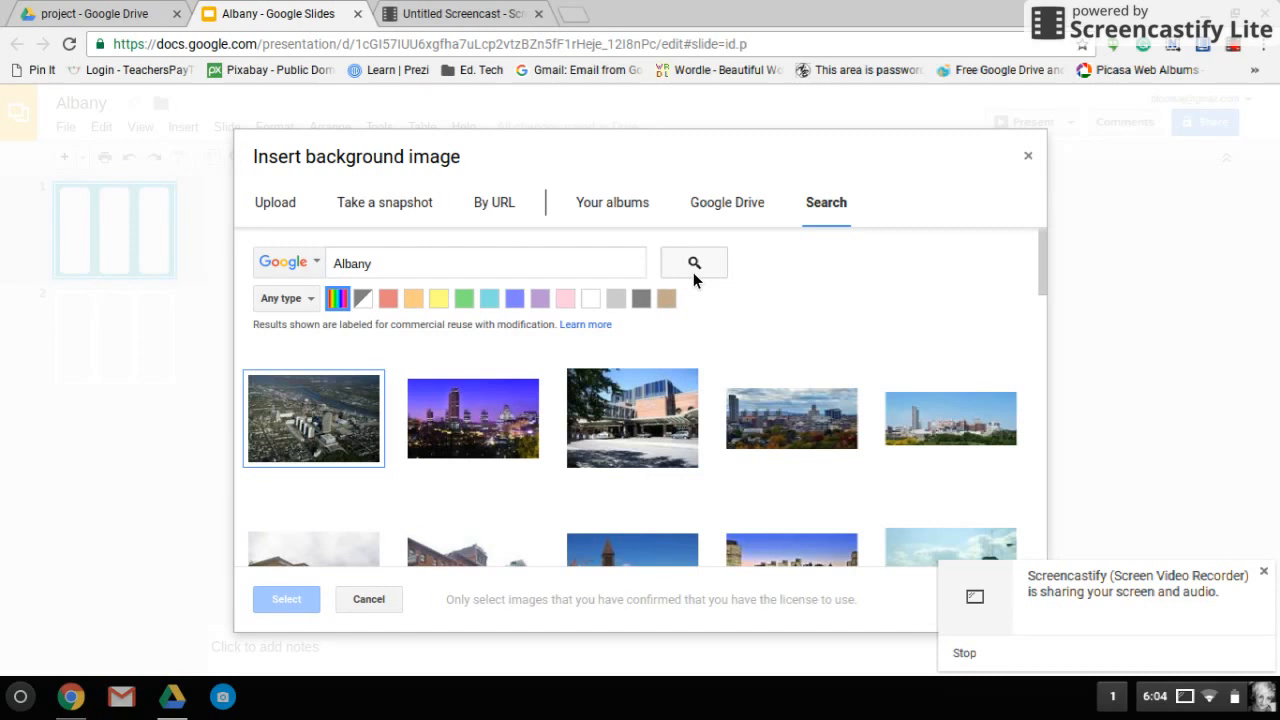
# Select the fifth result, the Albany skyline photo with green foreground.
pyautogui.click(951, 419)
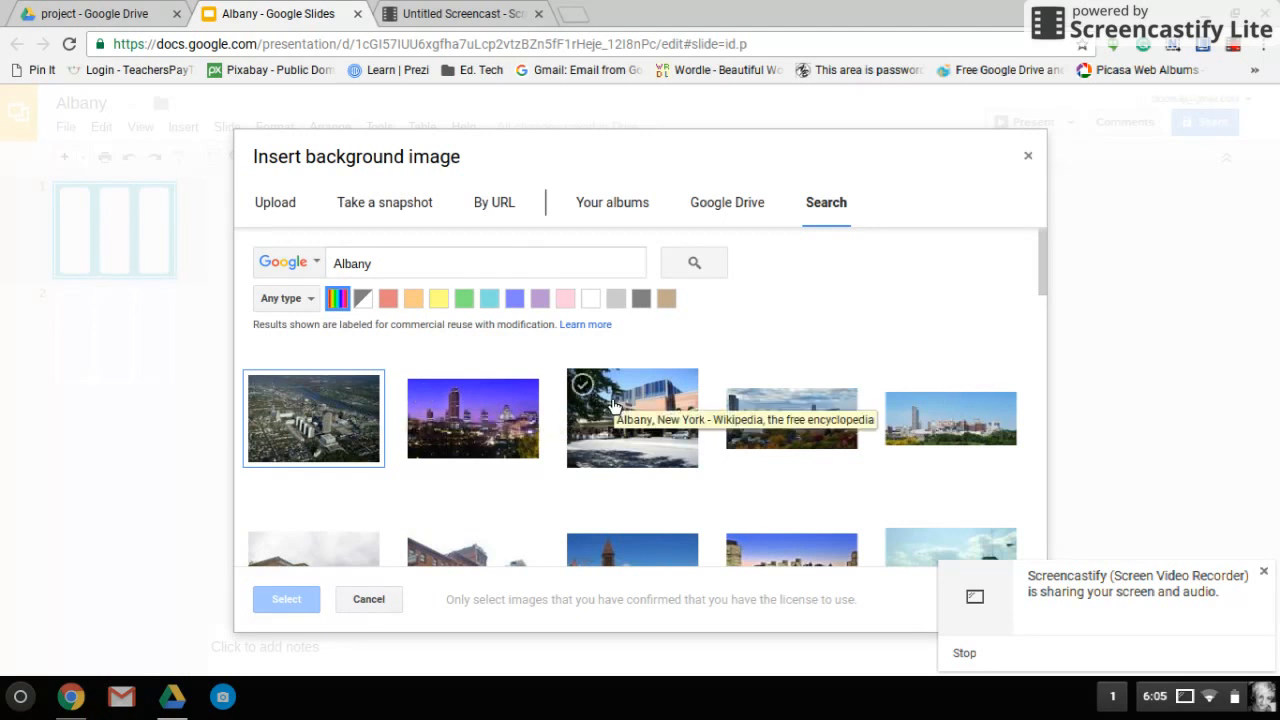
pyautogui.click(820, 426)
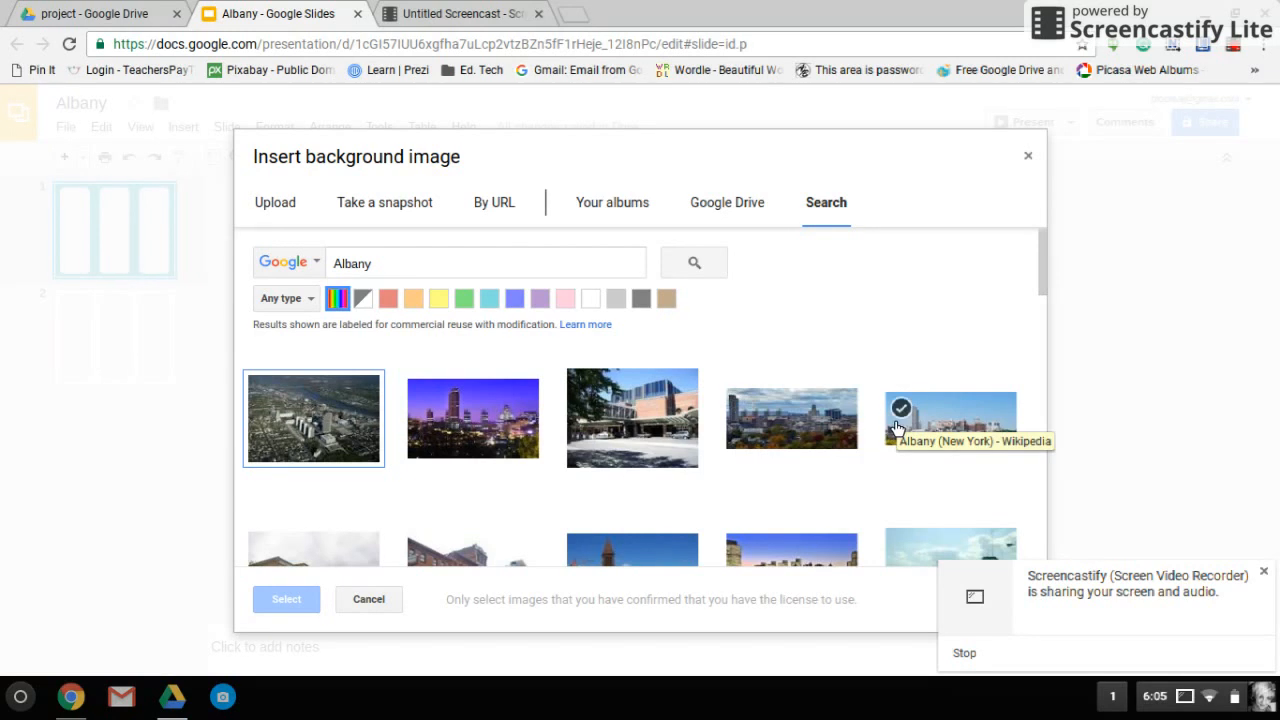
pyautogui.click(947, 420)
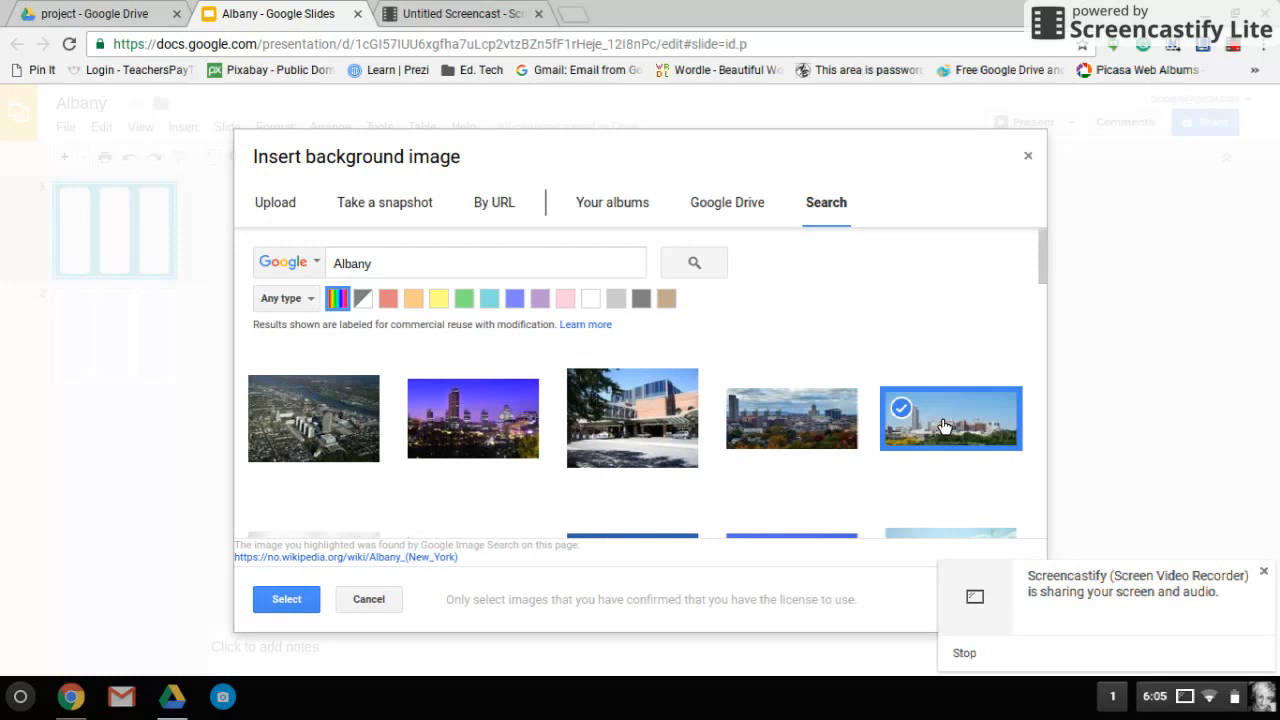
pyautogui.moveTo(425, 305)
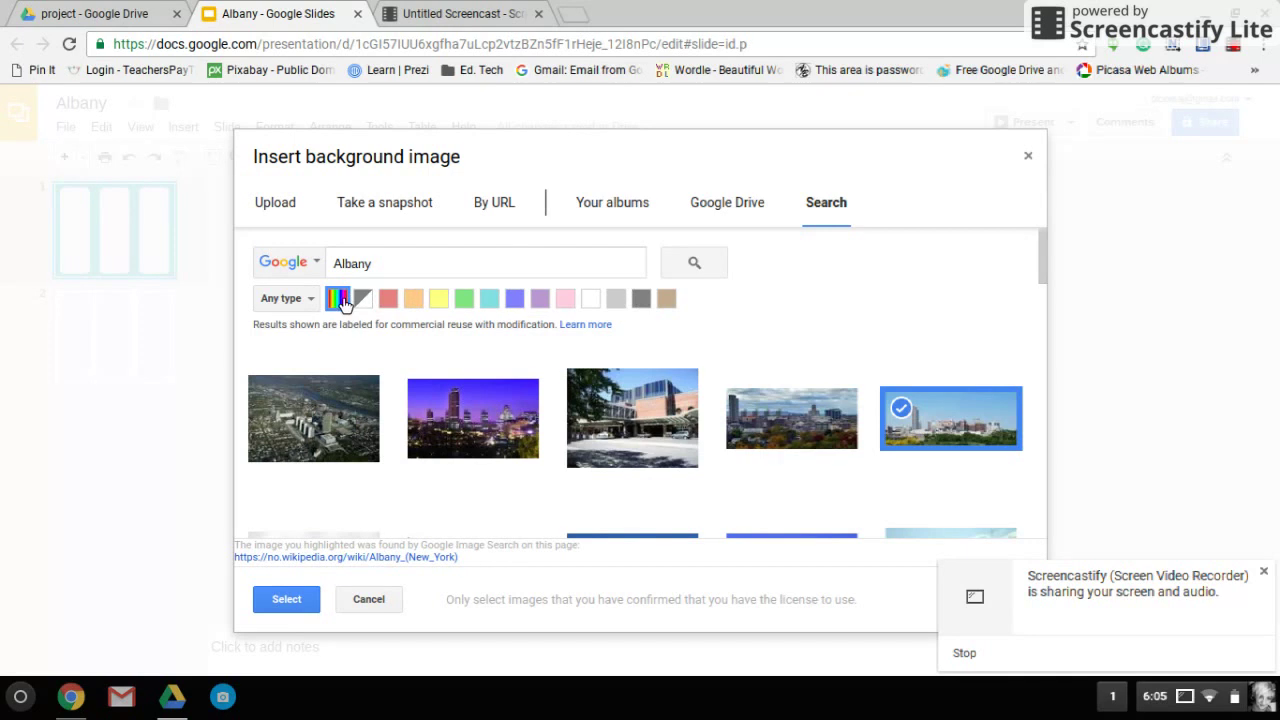
# Try the black-and-white filter, reset to any image type, and reselect the skyline photo.
pyautogui.click(363, 298)
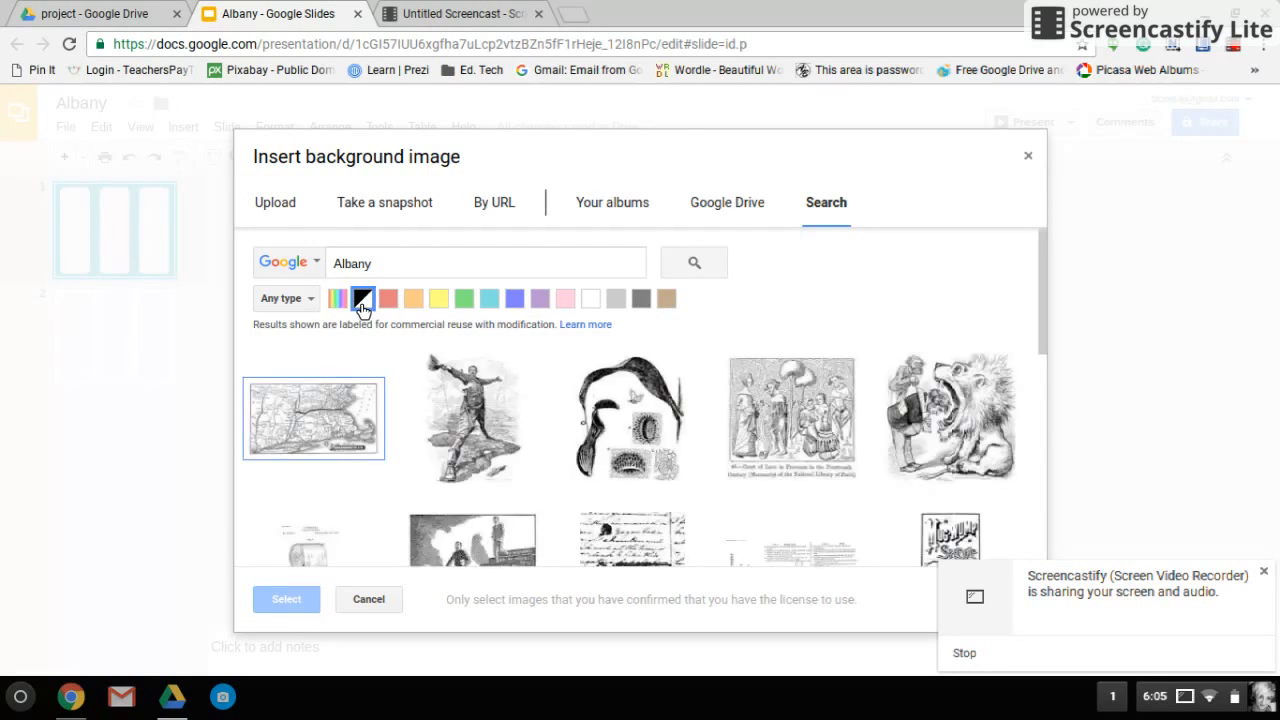
pyautogui.moveTo(340, 305)
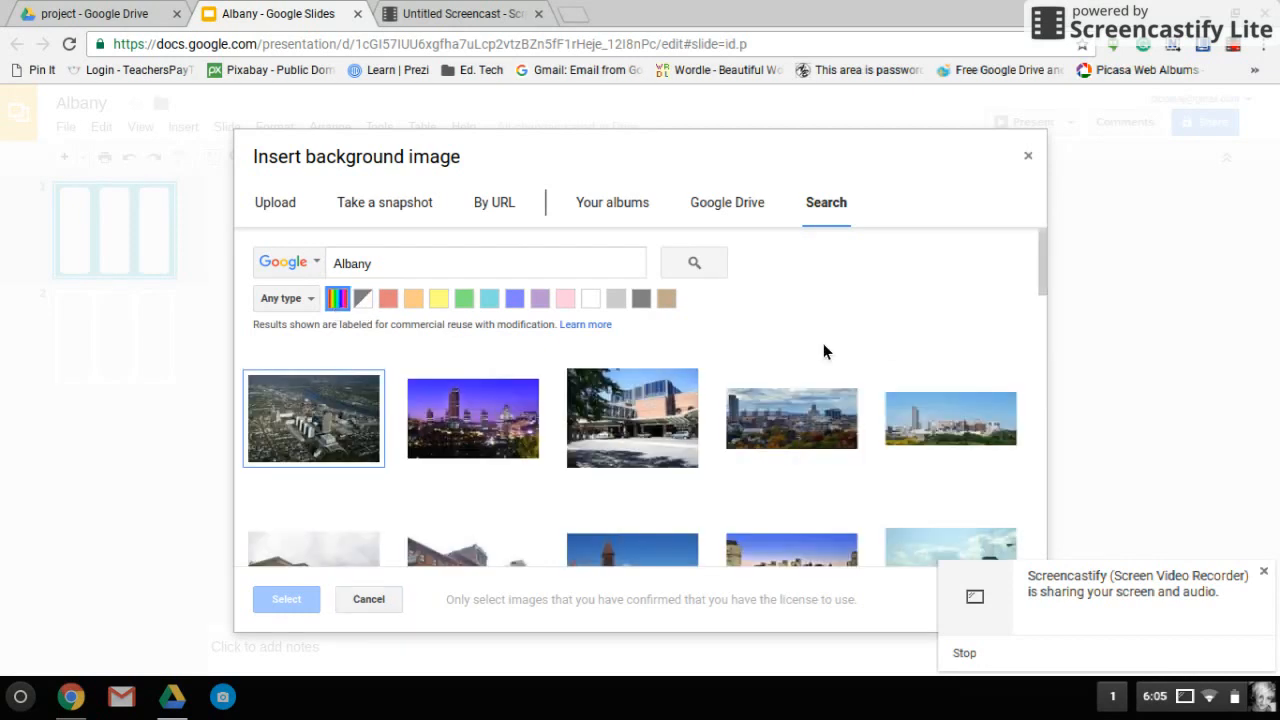
pyautogui.moveTo(318, 310)
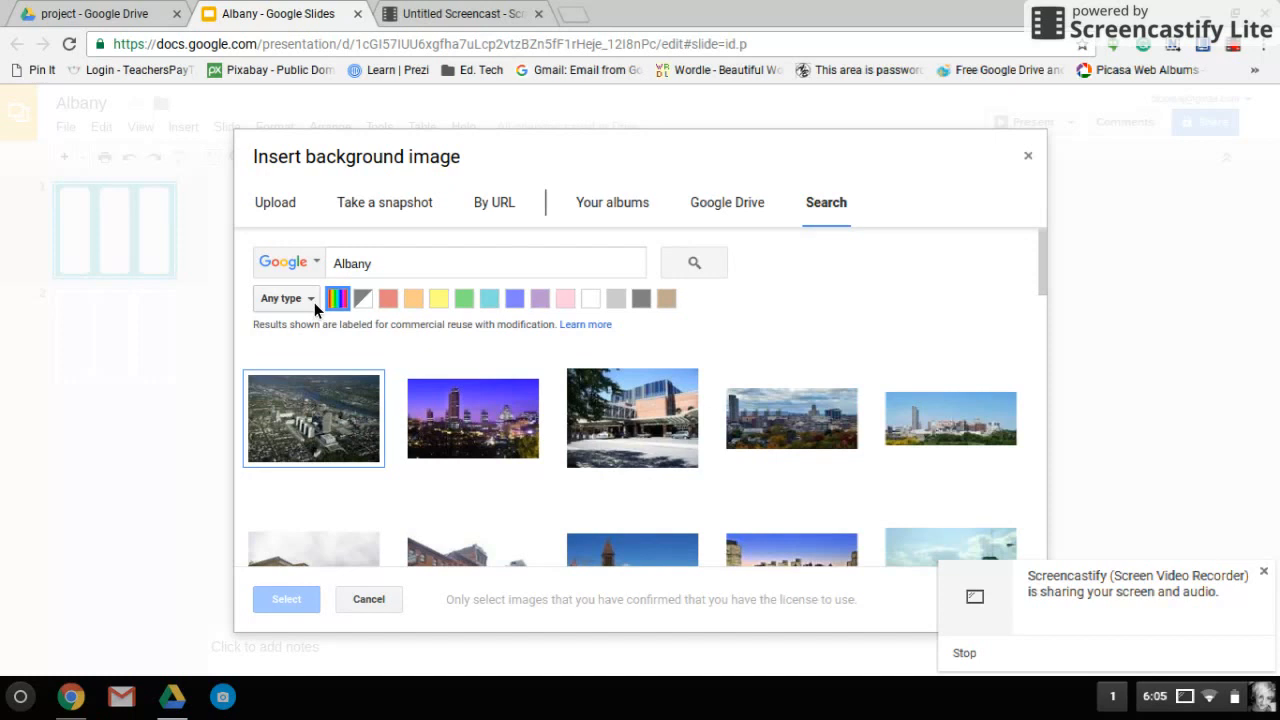
pyautogui.click(285, 298)
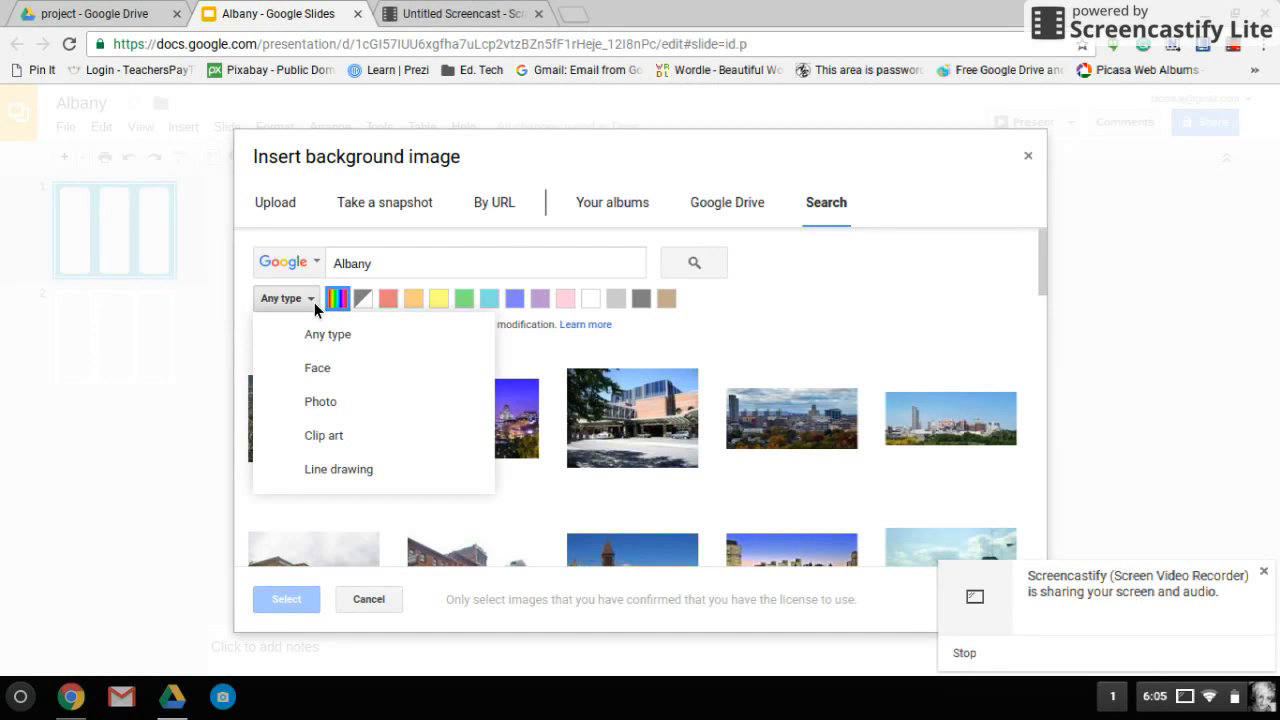
pyautogui.click(791, 417)
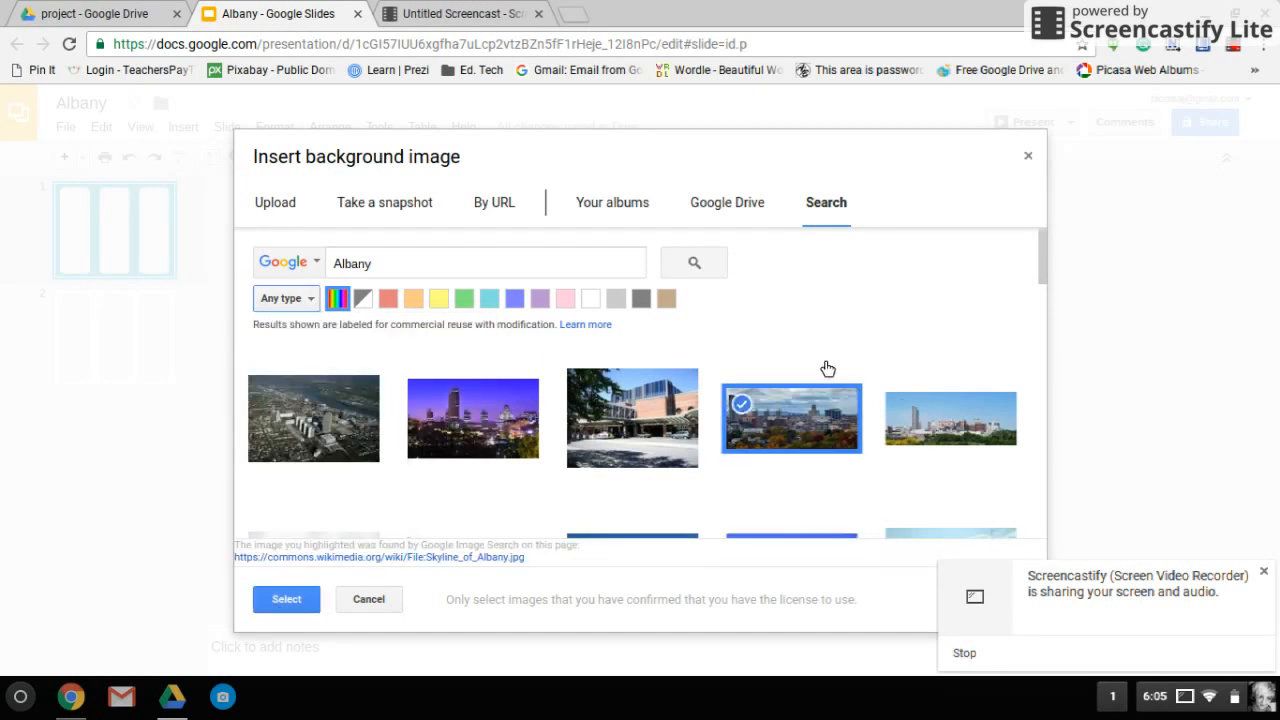
pyautogui.click(950, 419)
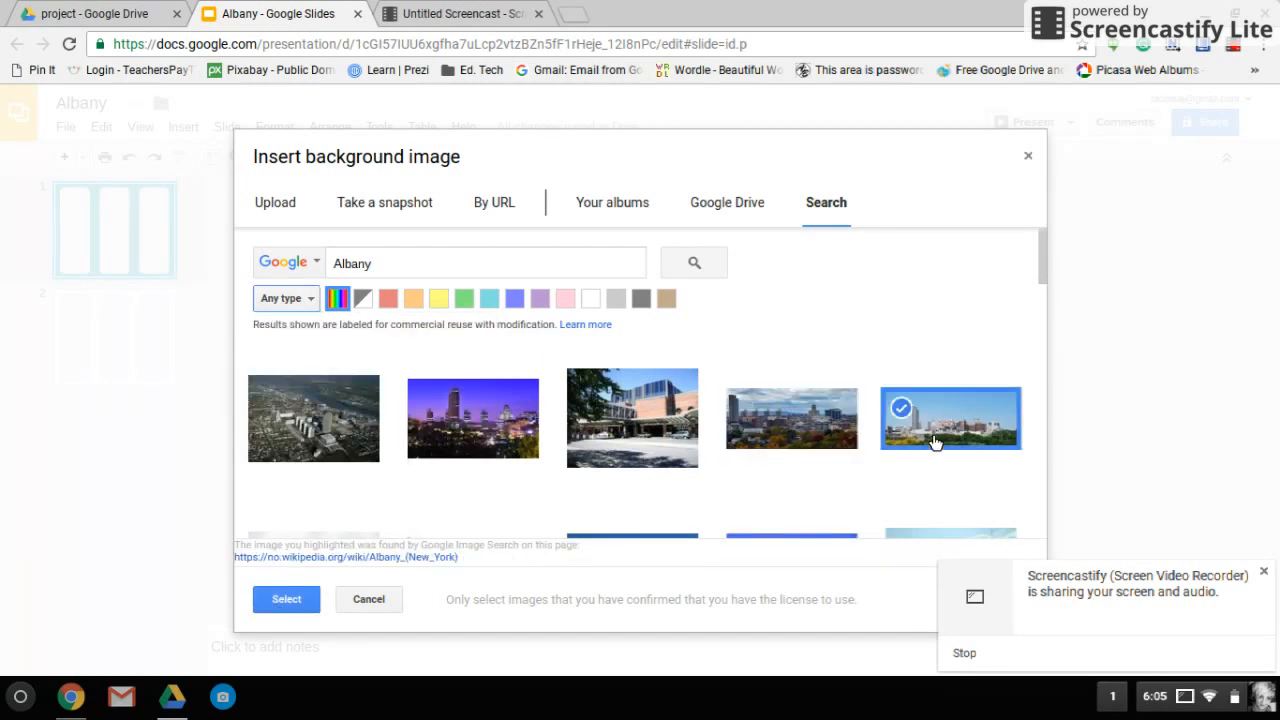
pyautogui.moveTo(293, 350)
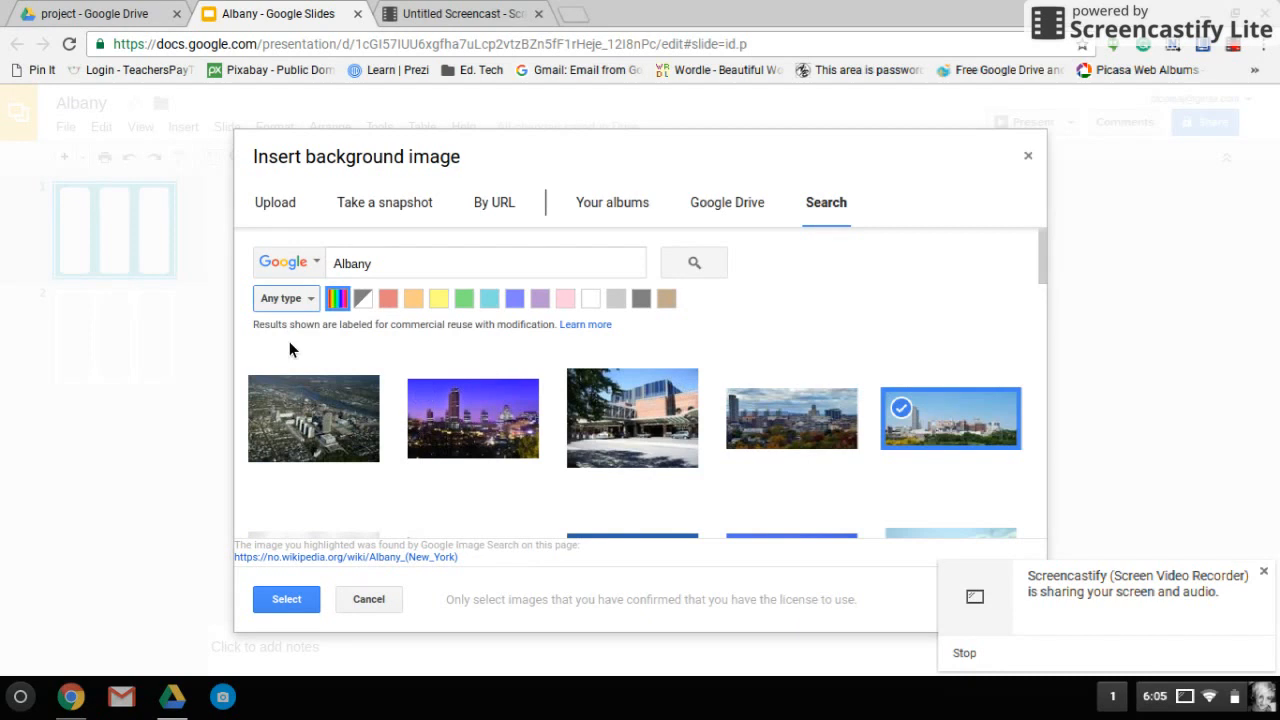
pyautogui.moveTo(345, 349)
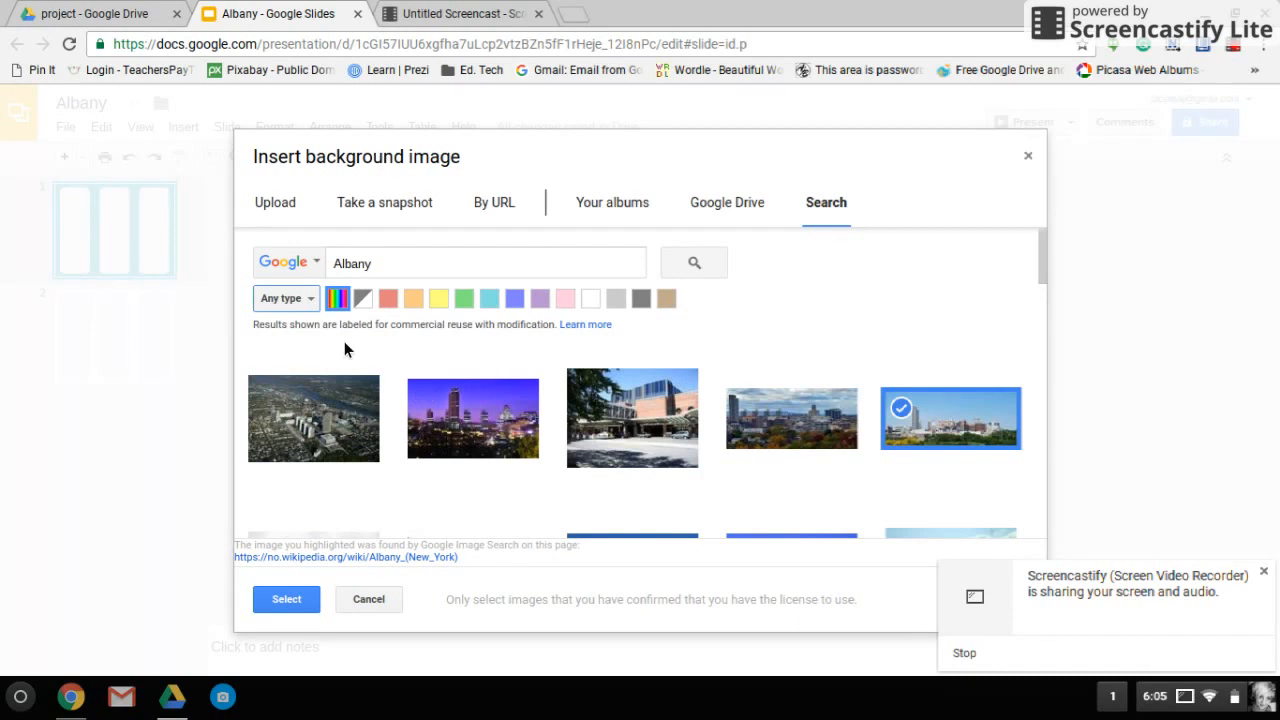
pyautogui.moveTo(507, 348)
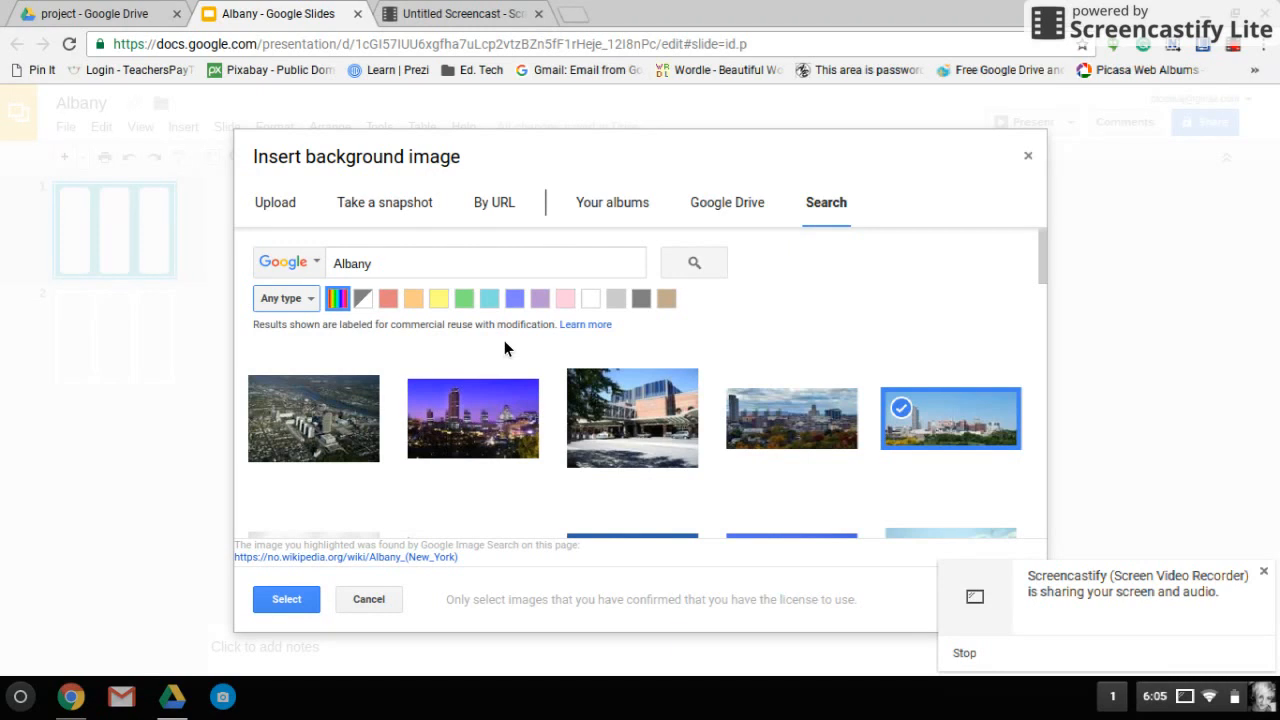
pyautogui.moveTo(542, 349)
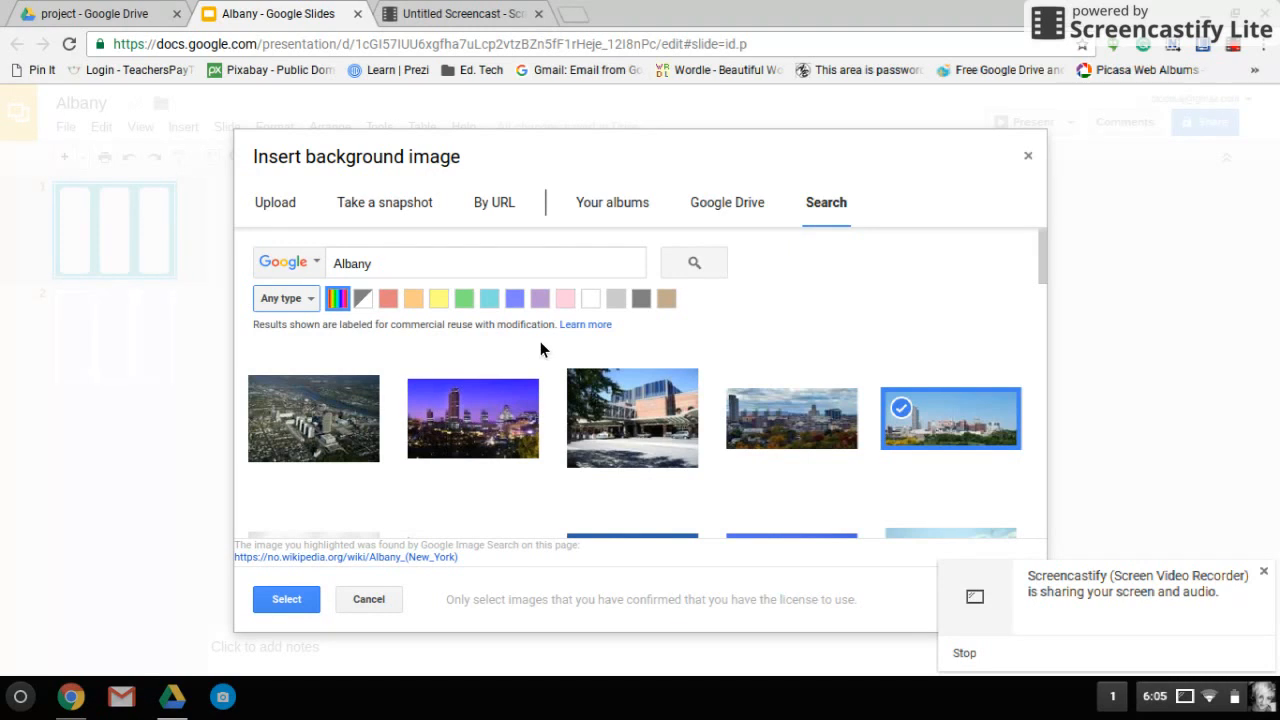
pyautogui.moveTo(942, 421)
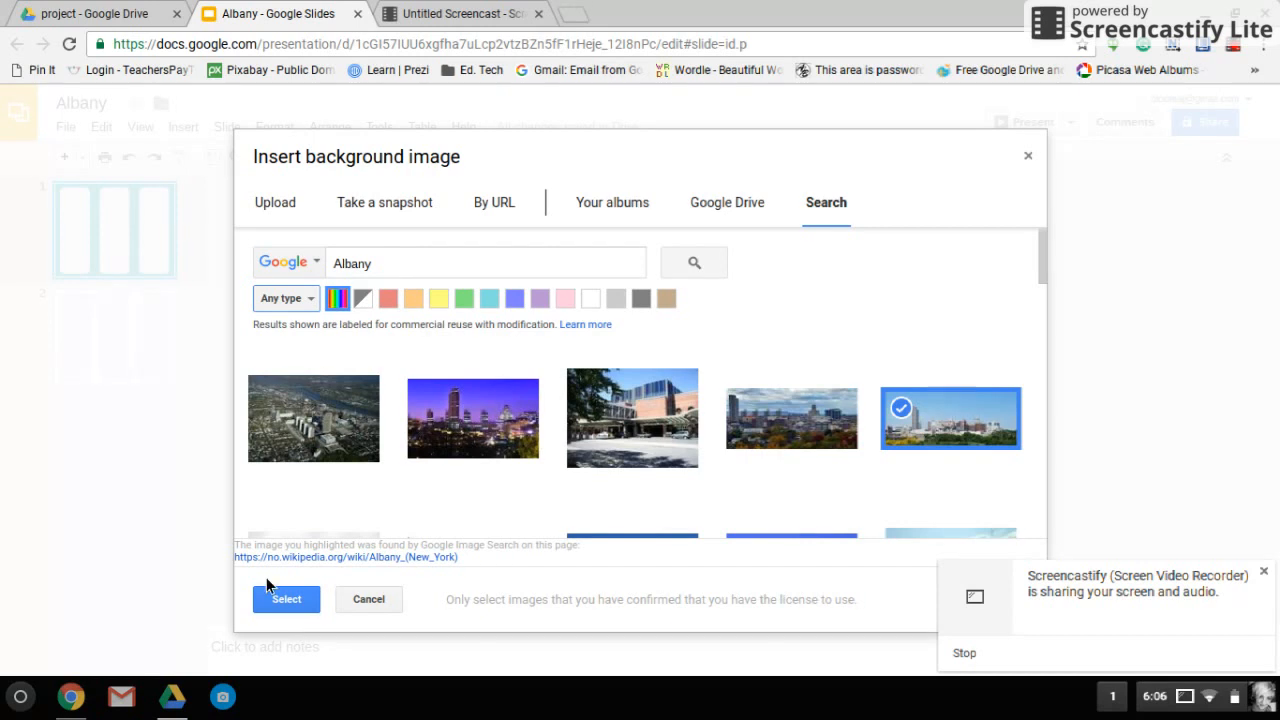
# Confirm the chosen skyline photo and close the Background dialog.
pyautogui.click(286, 599)
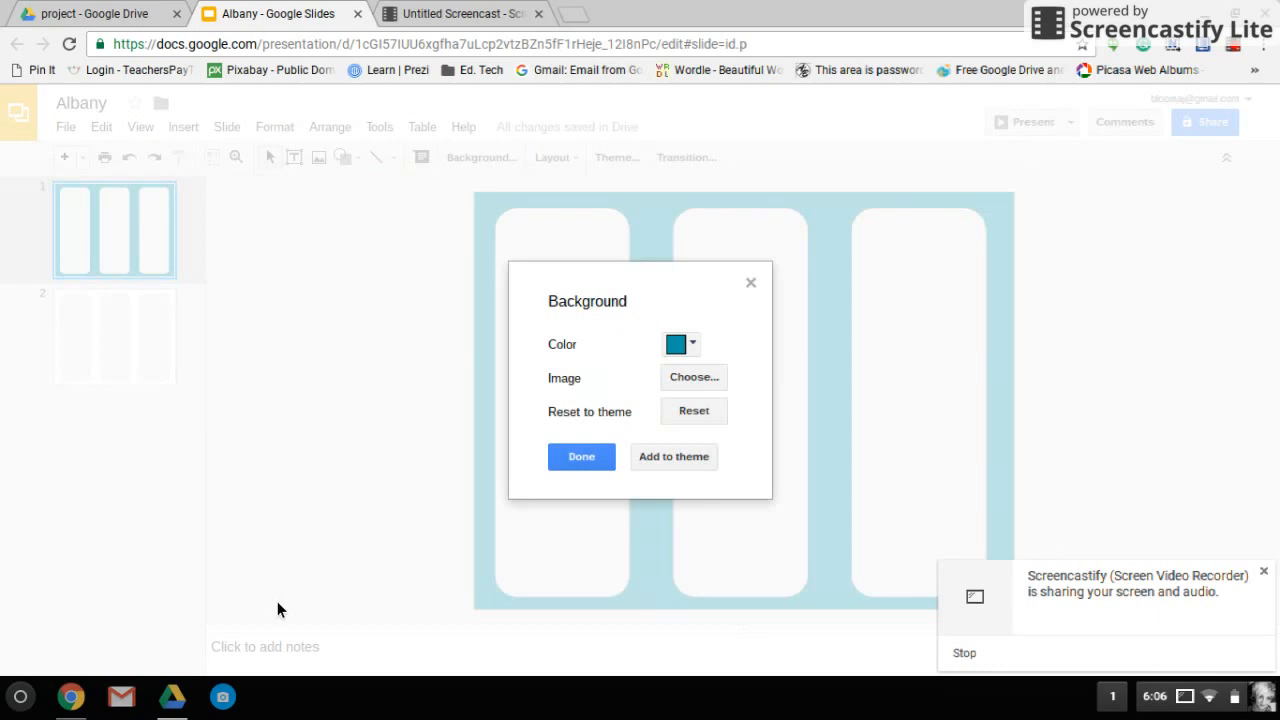
pyautogui.click(581, 456)
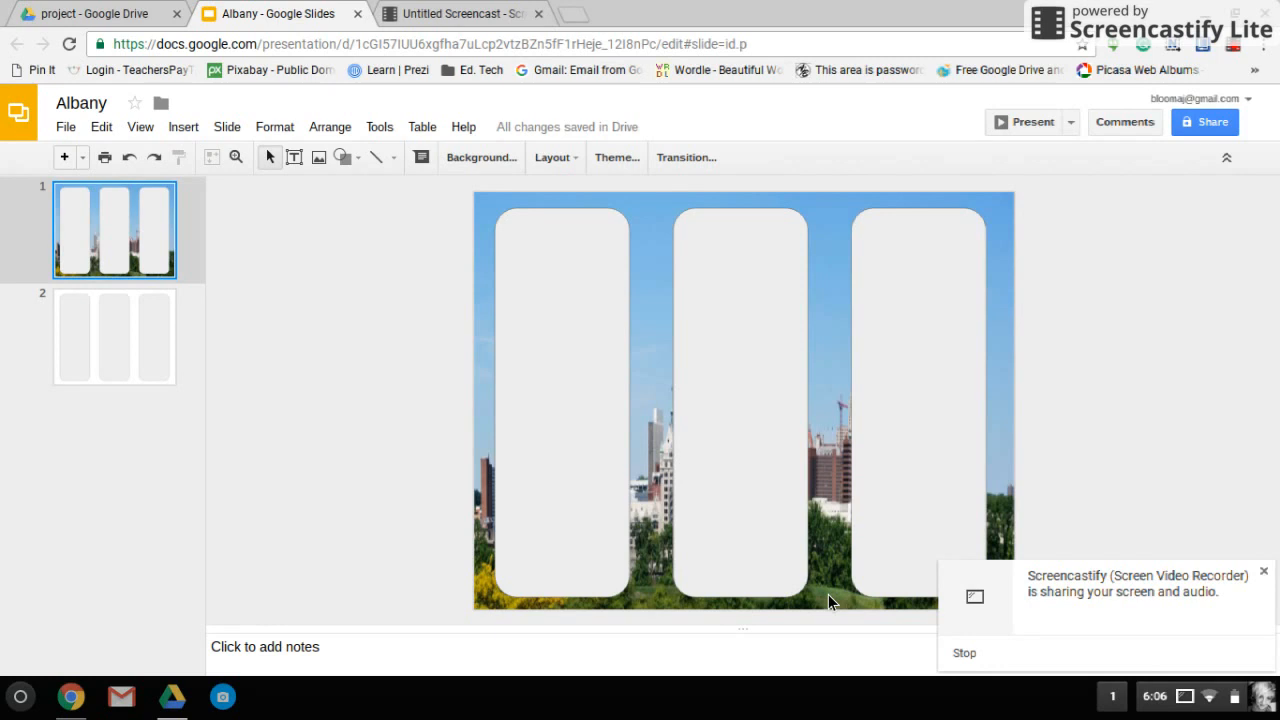
pyautogui.moveTo(539, 411)
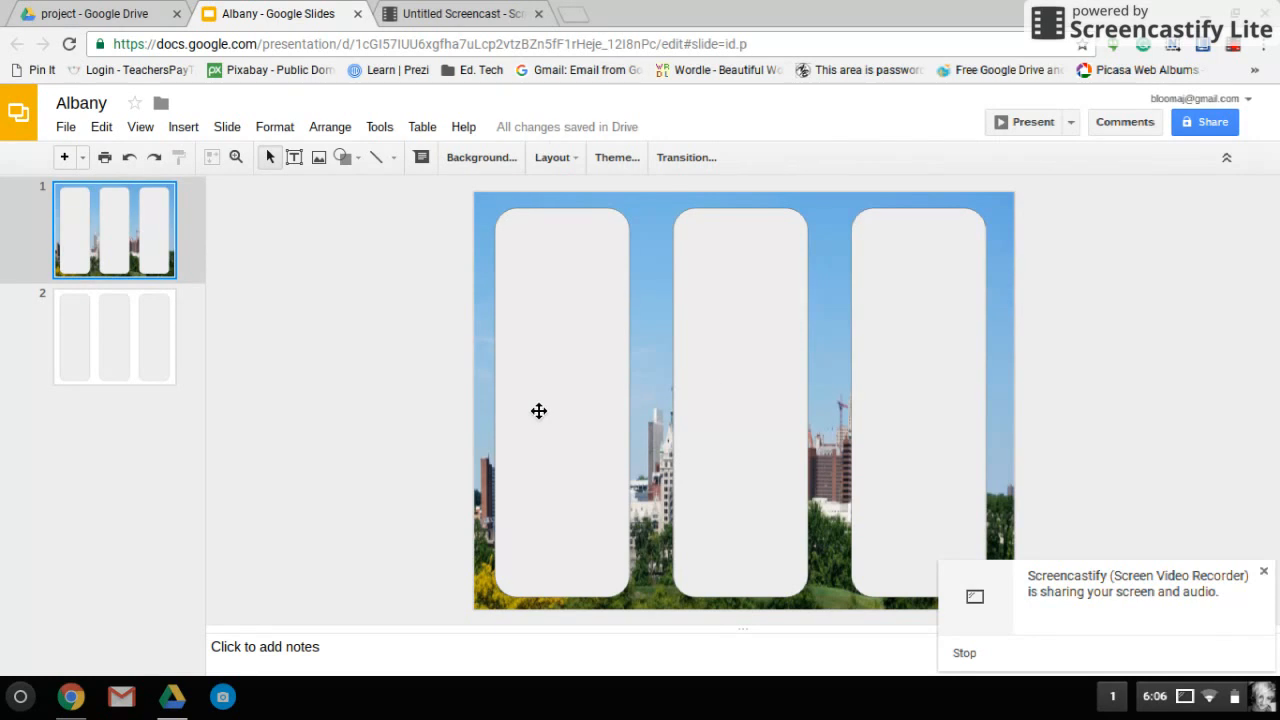
pyautogui.click(740, 420)
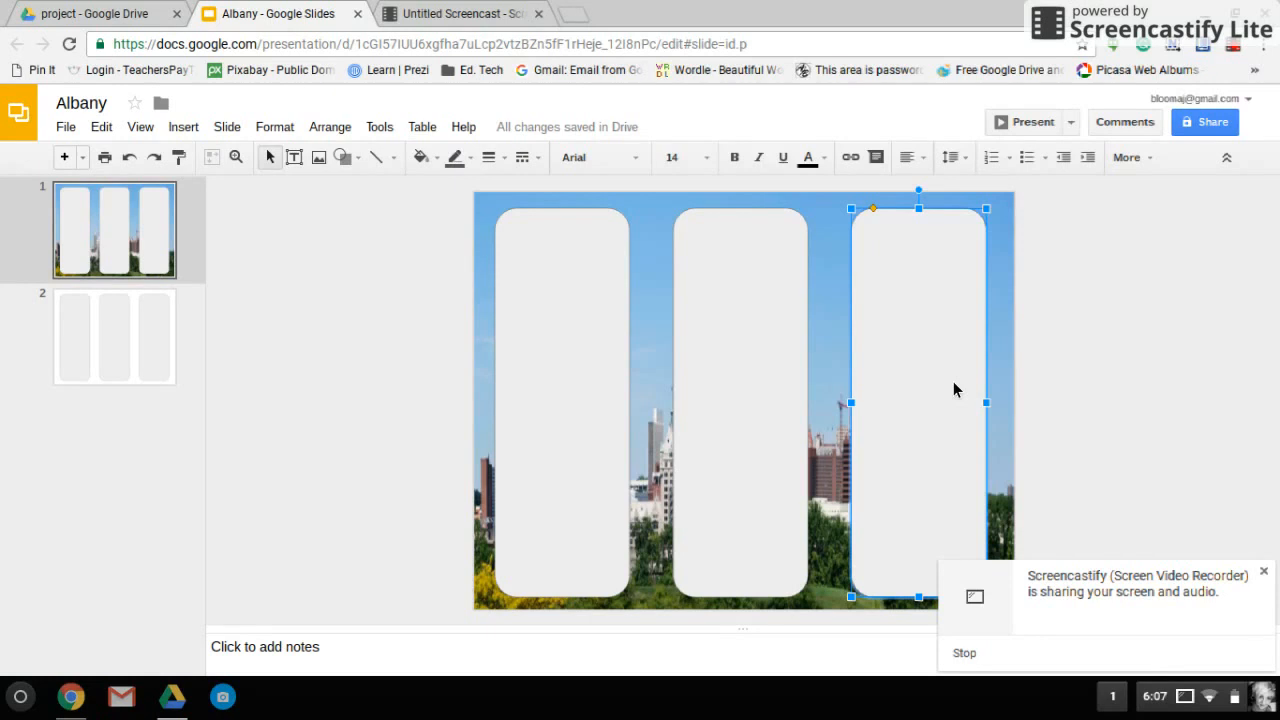
pyautogui.moveTo(526, 301)
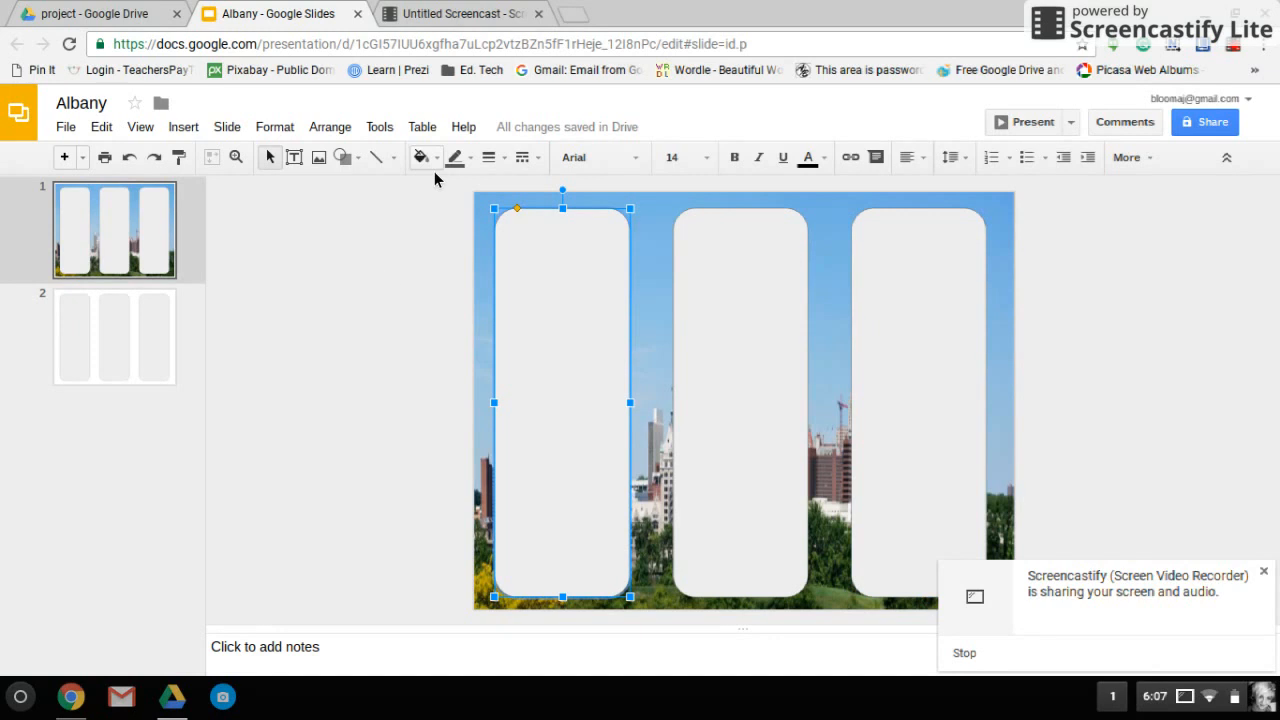
# Fill the left panel with a light blue swatch from Fill color.
pyautogui.click(418, 157)
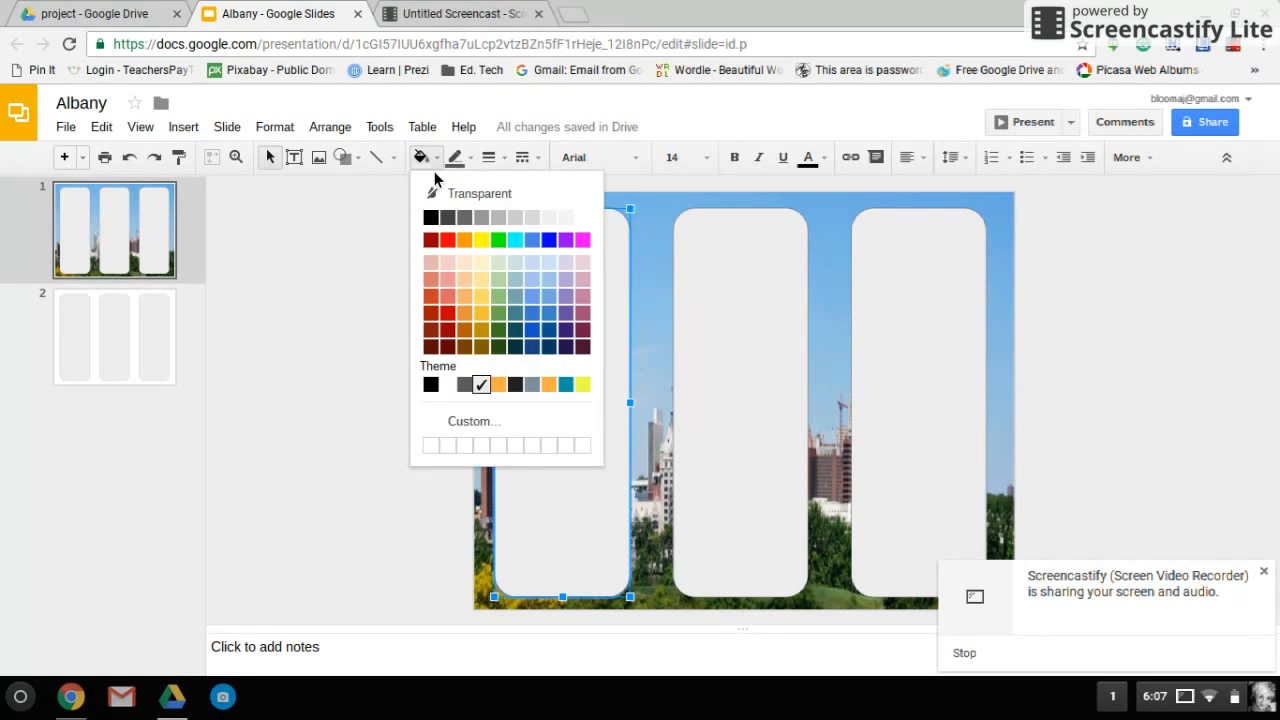
pyautogui.moveTo(513, 281)
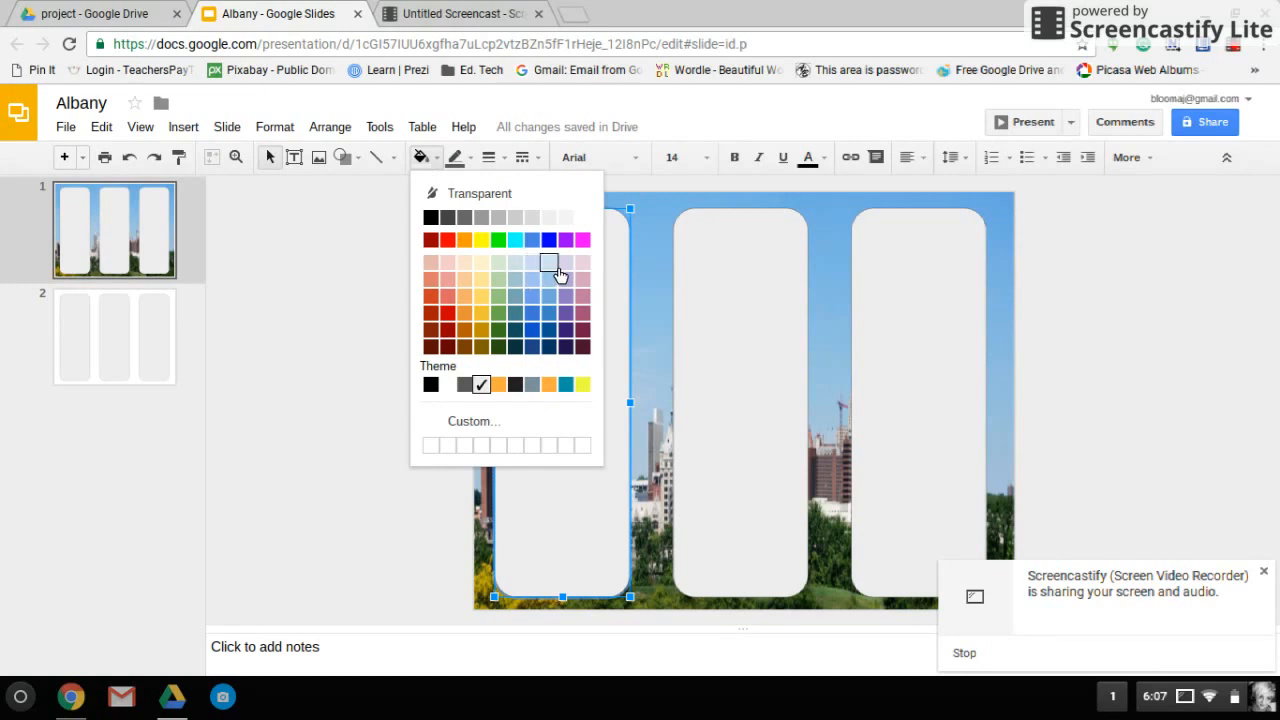
pyautogui.click(550, 262)
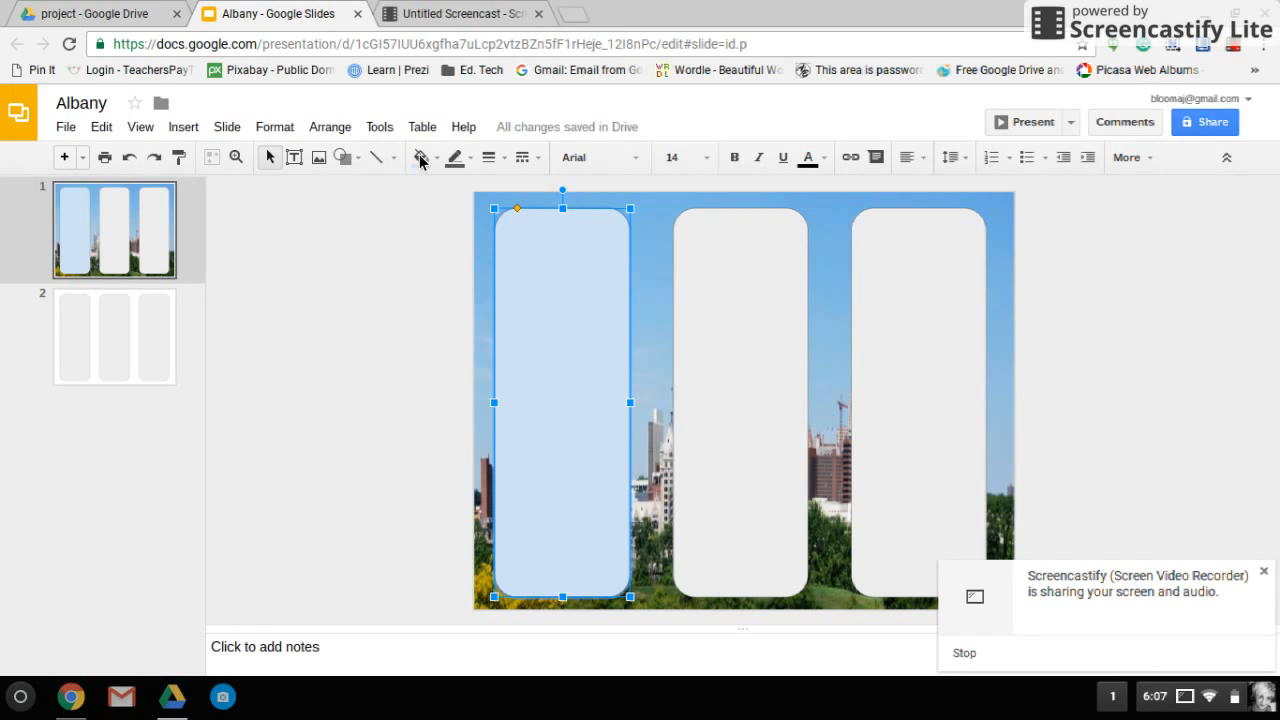
pyautogui.click(418, 157)
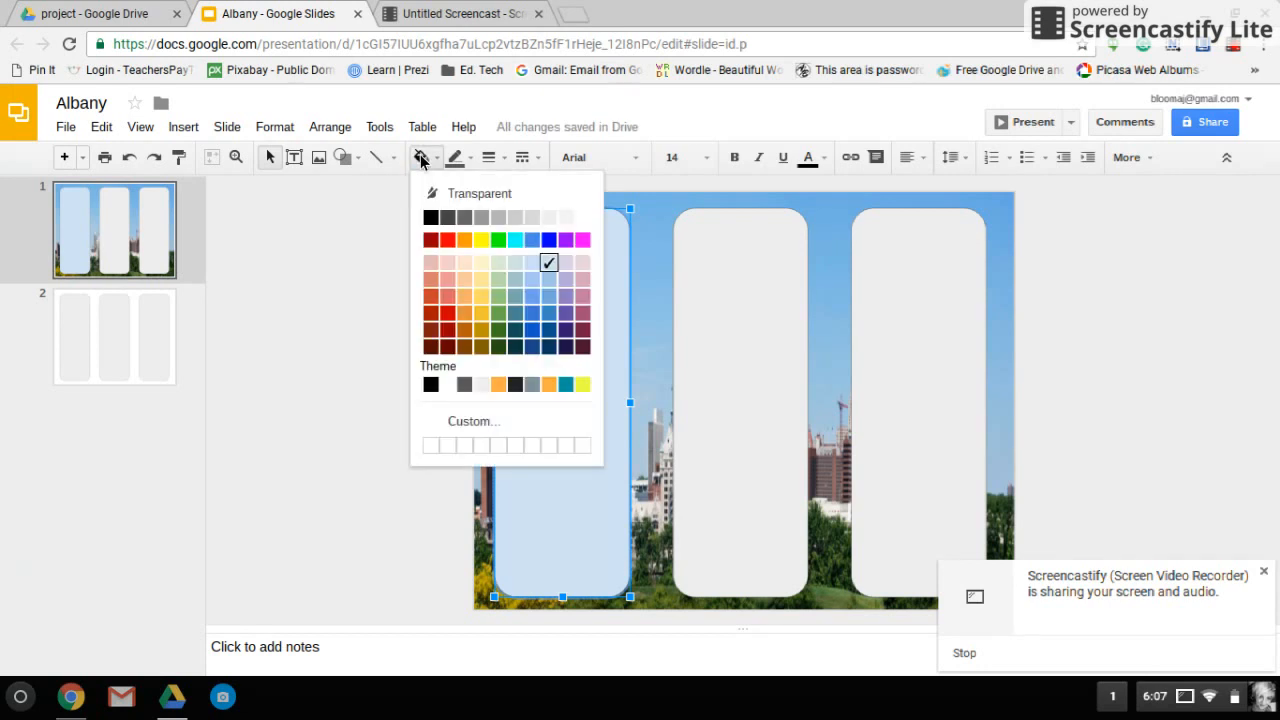
pyautogui.moveTo(447, 410)
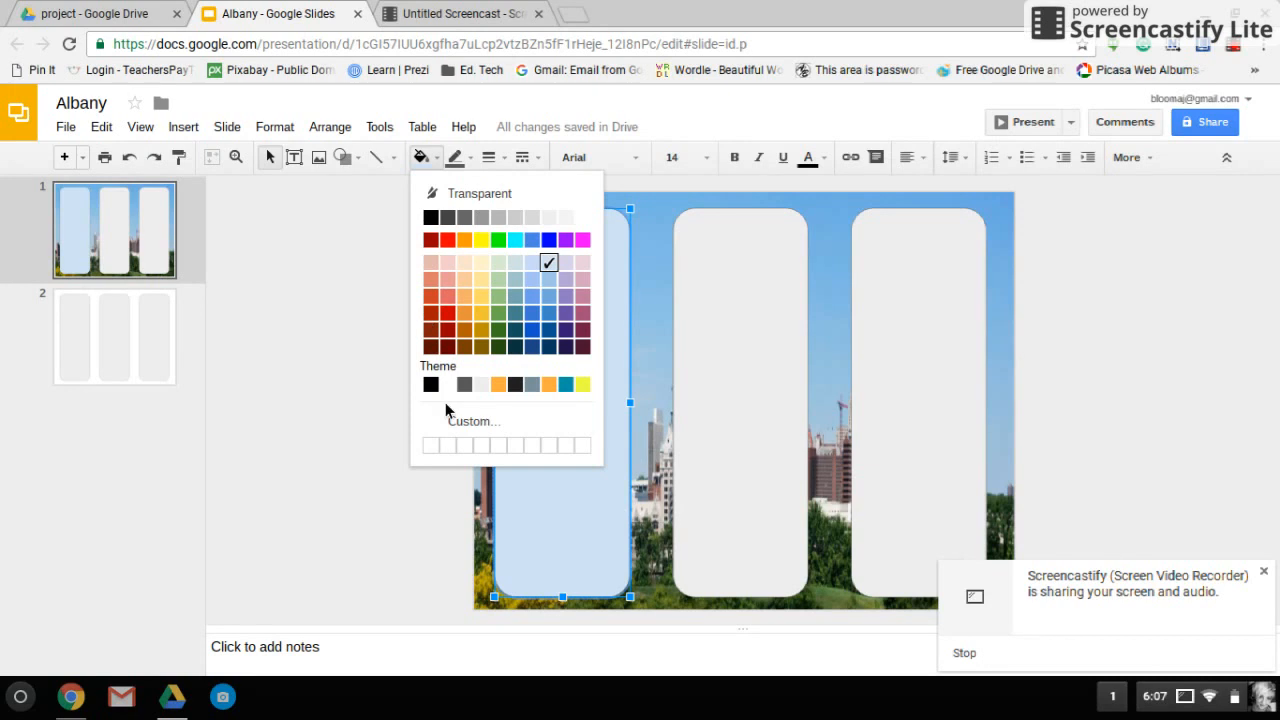
# Give the left panel a custom semi-transparent aqua fill, #acf1f3da.
pyautogui.click(472, 421)
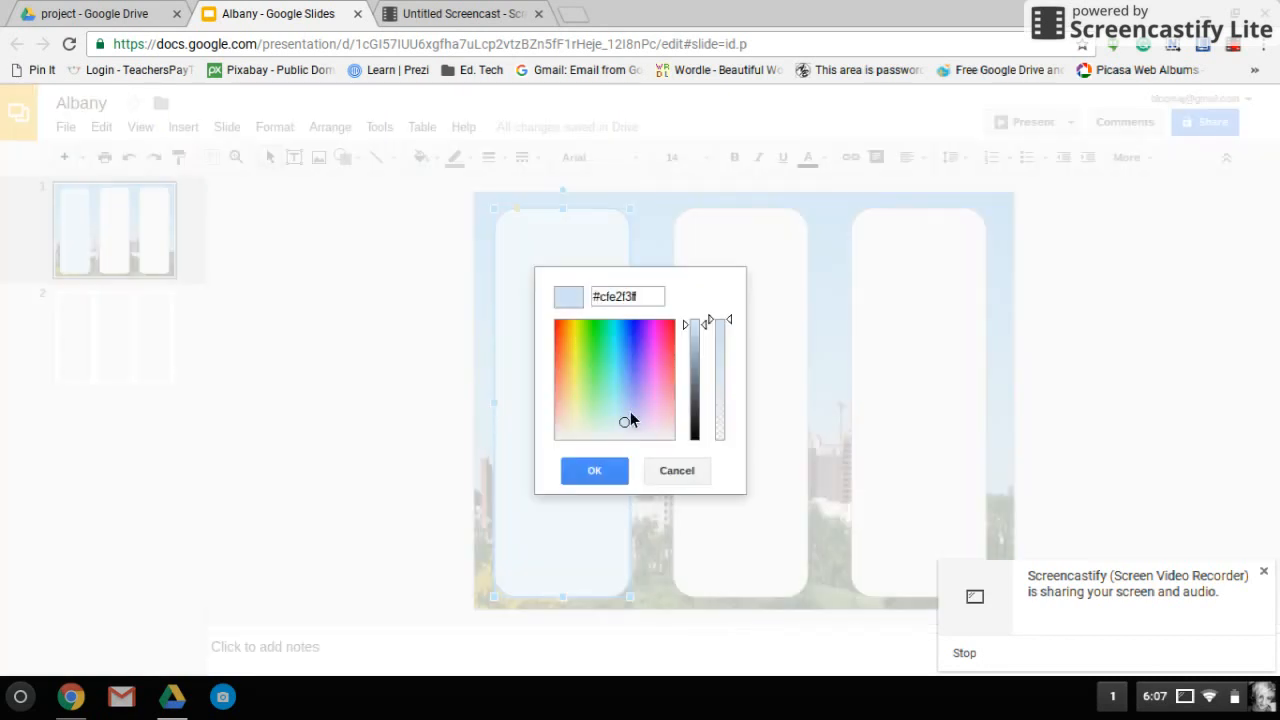
pyautogui.moveTo(720, 320); pyautogui.dragTo(720, 340)
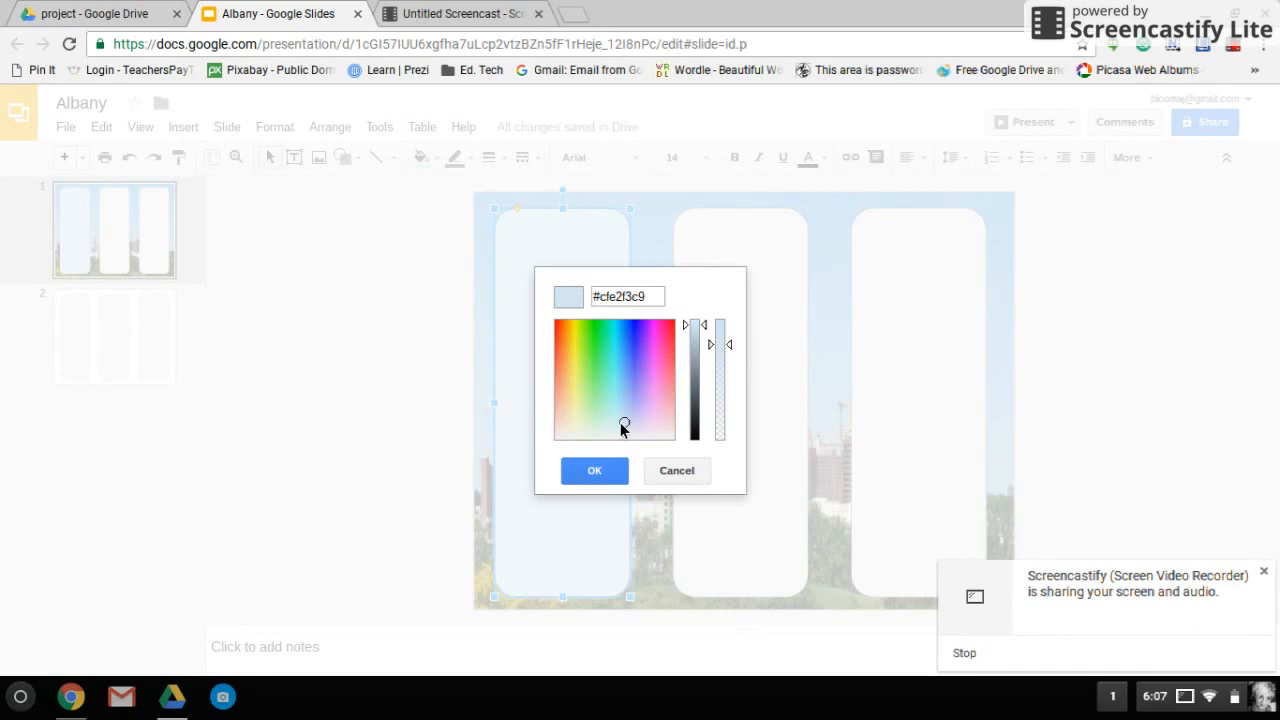
pyautogui.click(619, 416)
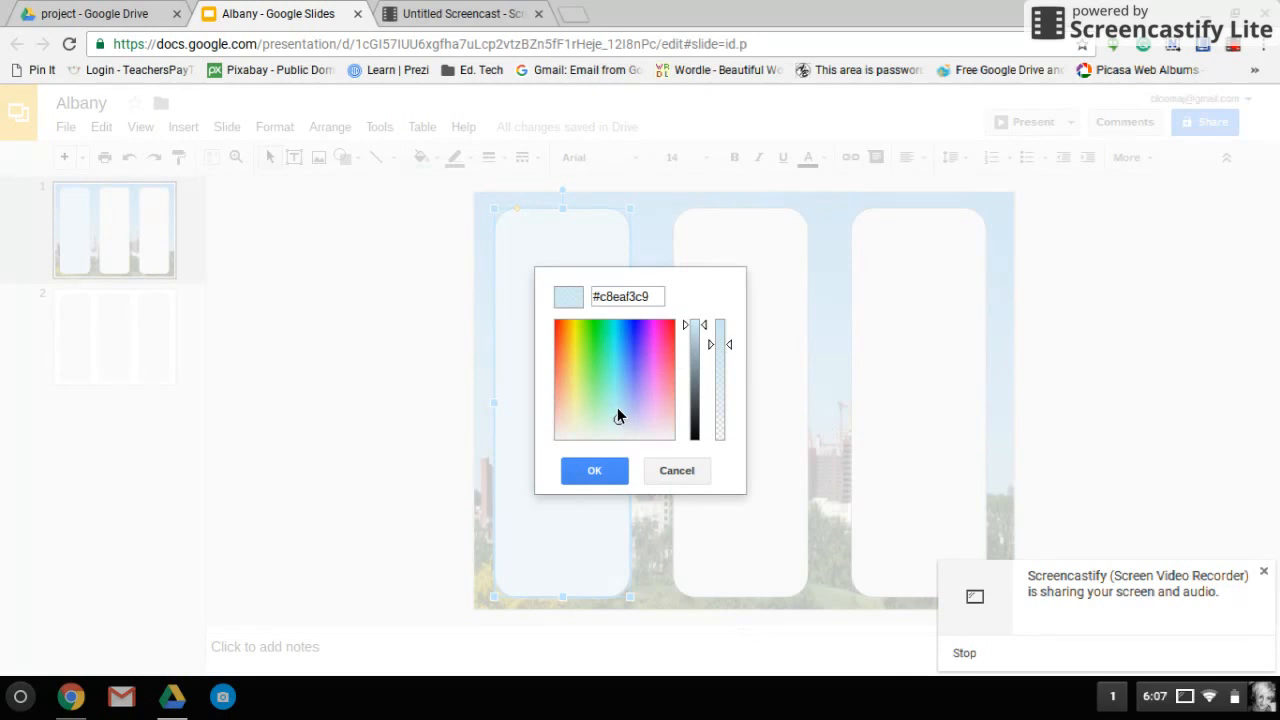
pyautogui.click(615, 405)
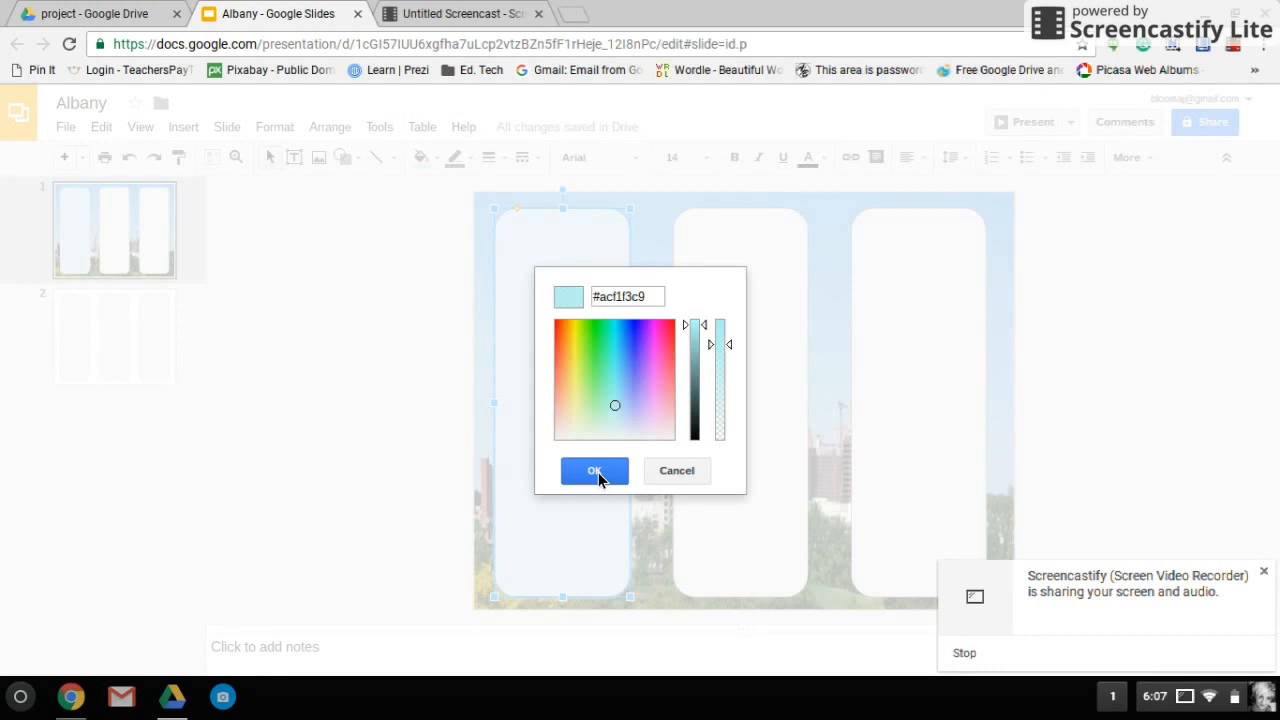
pyautogui.click(594, 471)
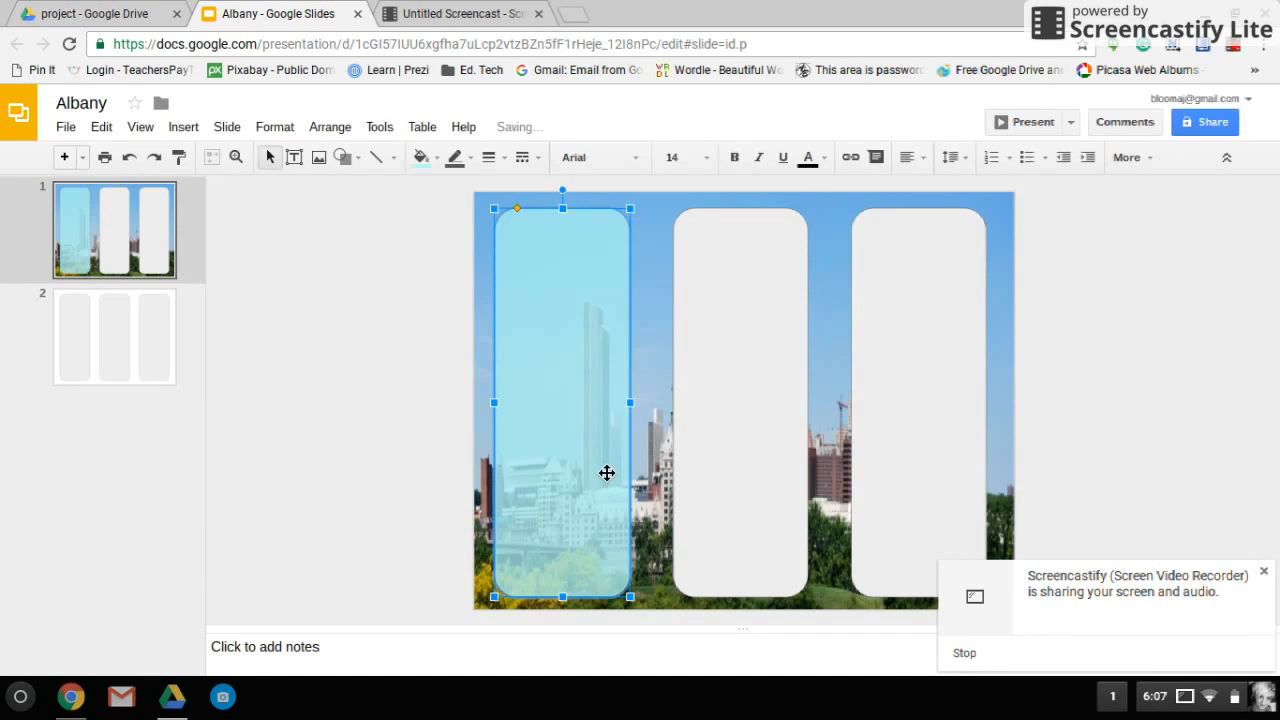
pyautogui.moveTo(471, 246)
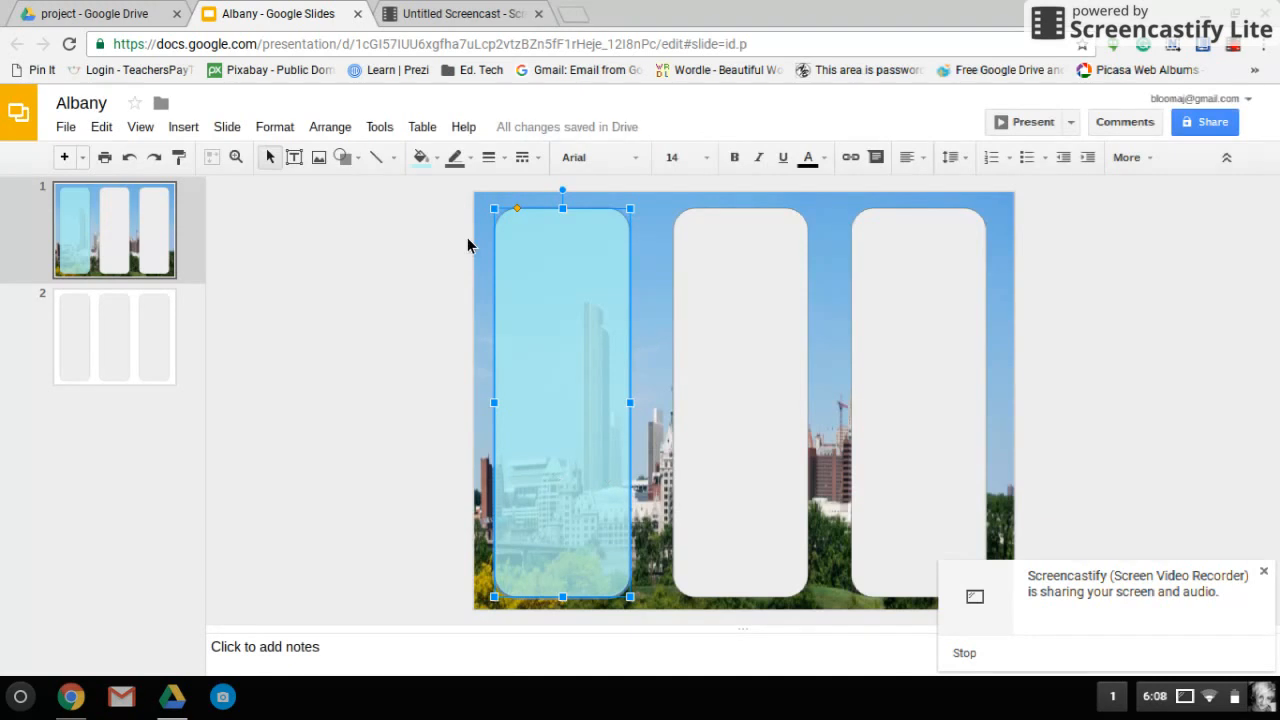
pyautogui.click(418, 157)
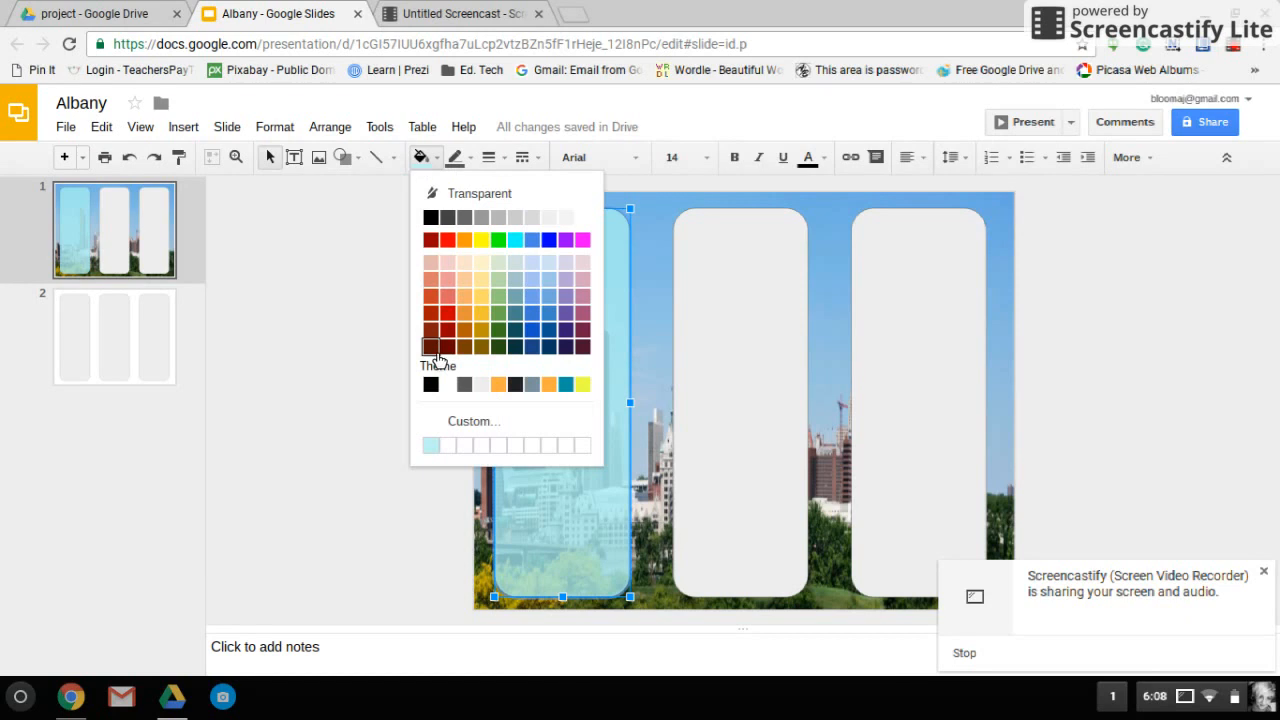
pyautogui.click(473, 421)
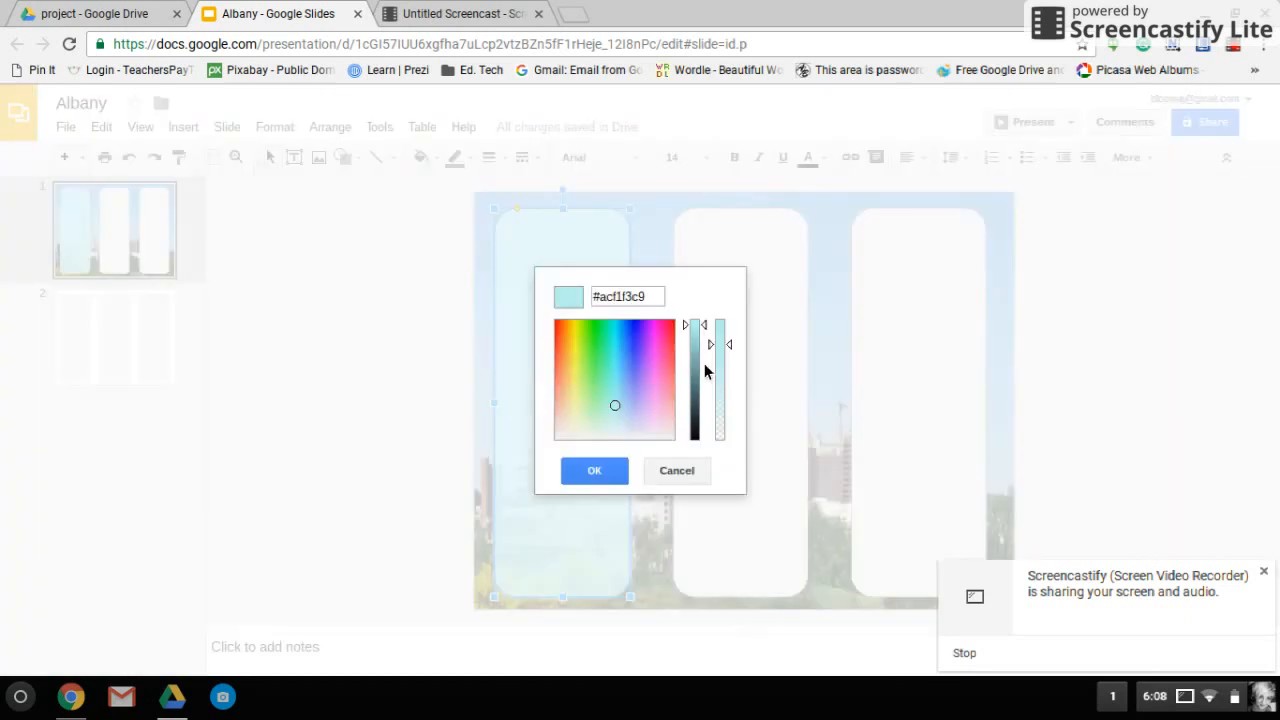
pyautogui.moveTo(715, 338)
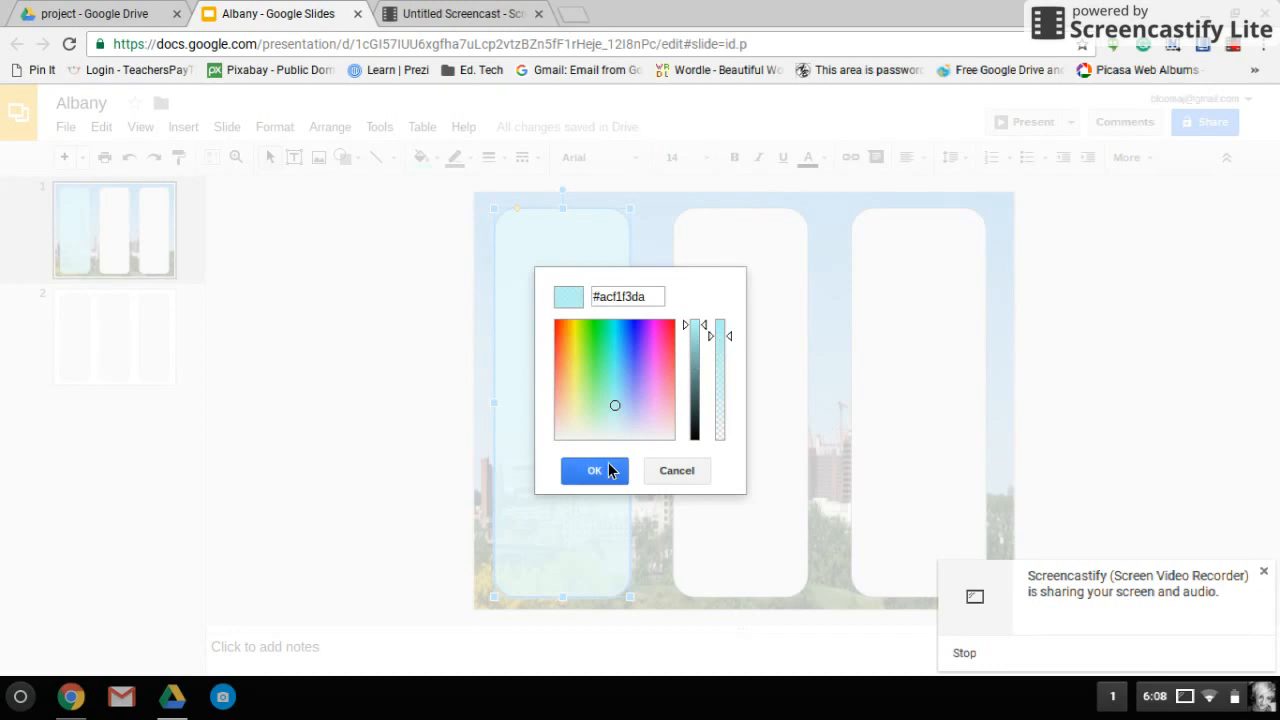
pyautogui.click(593, 471)
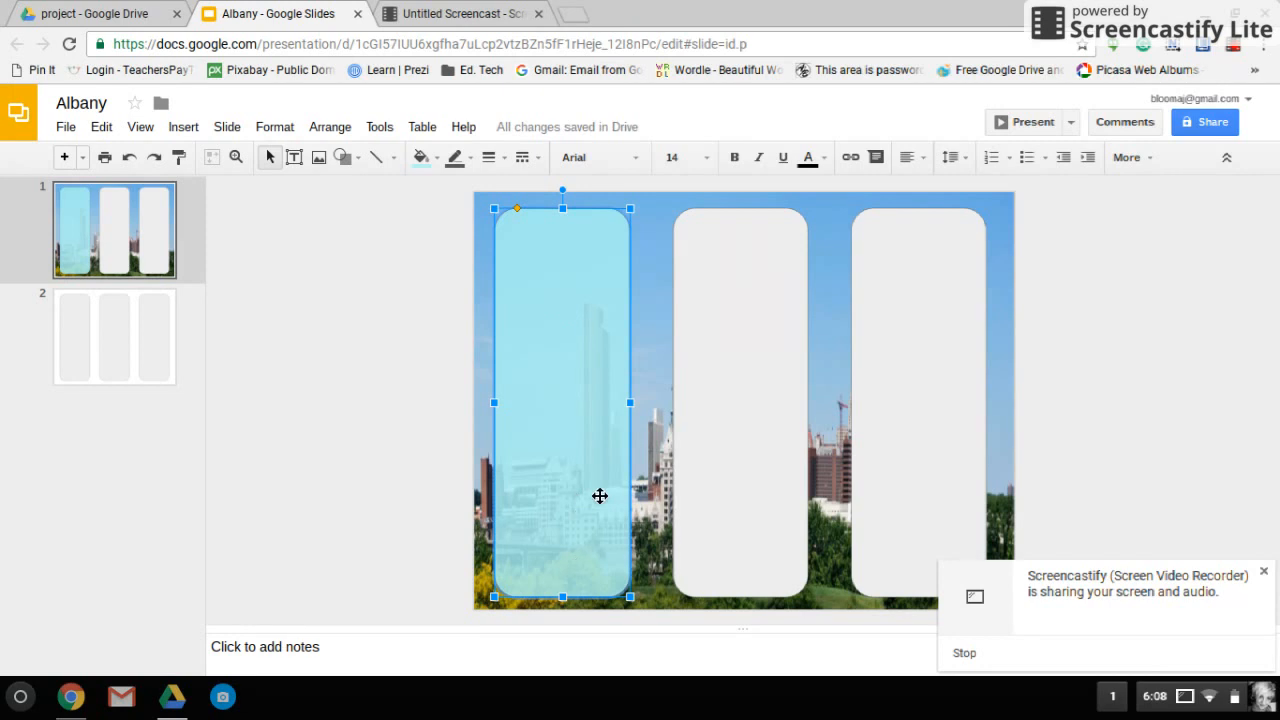
pyautogui.moveTo(587, 385)
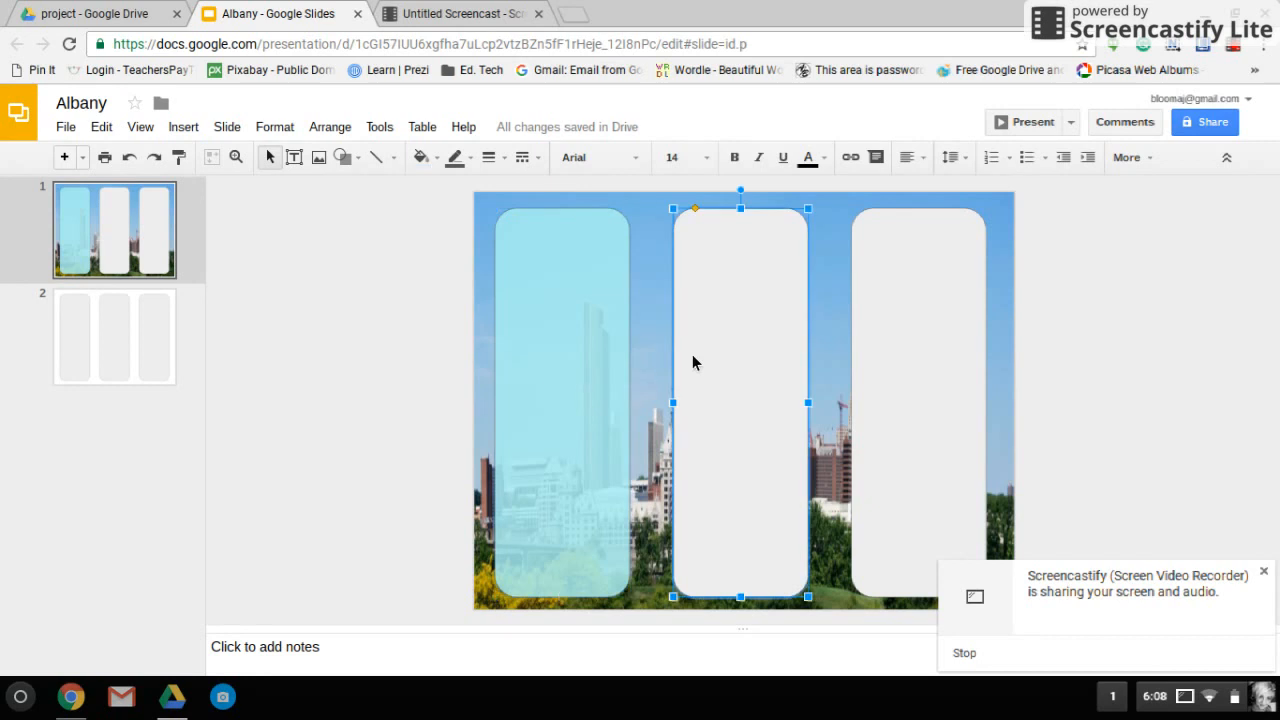
# Apply the custom light aqua fill to the middle and right panels.
pyautogui.click(417, 157)
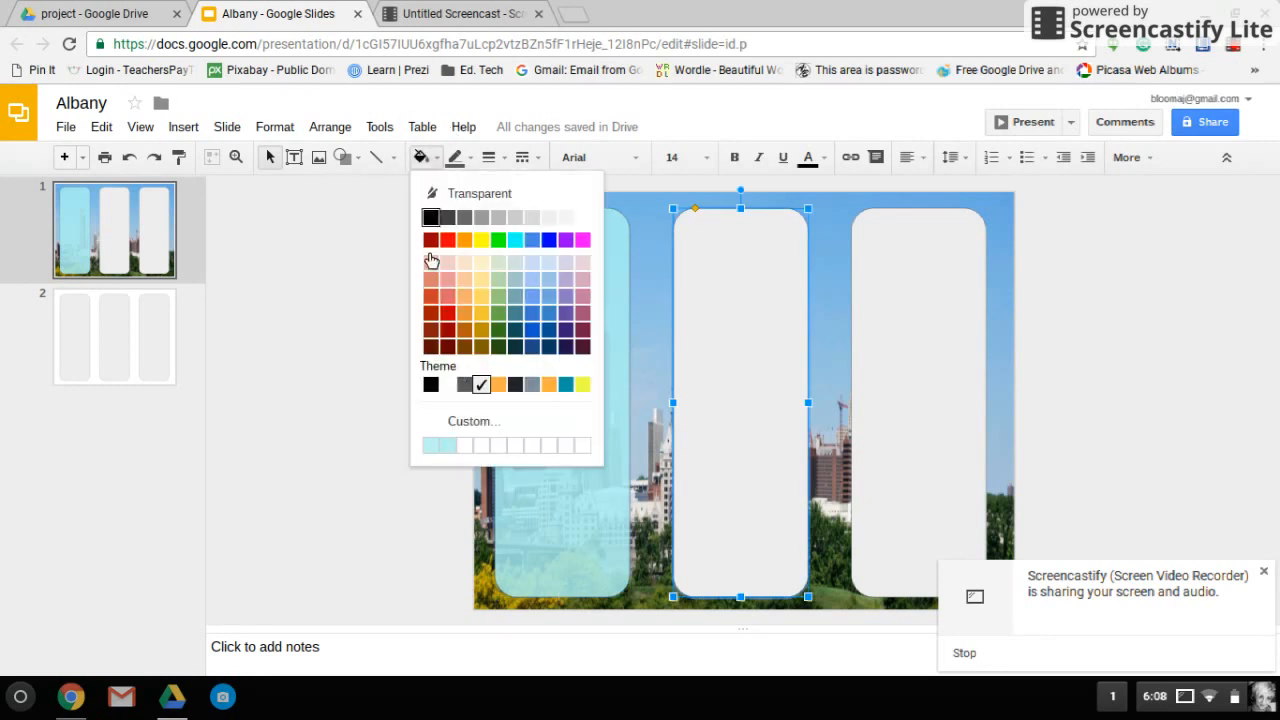
pyautogui.click(432, 443)
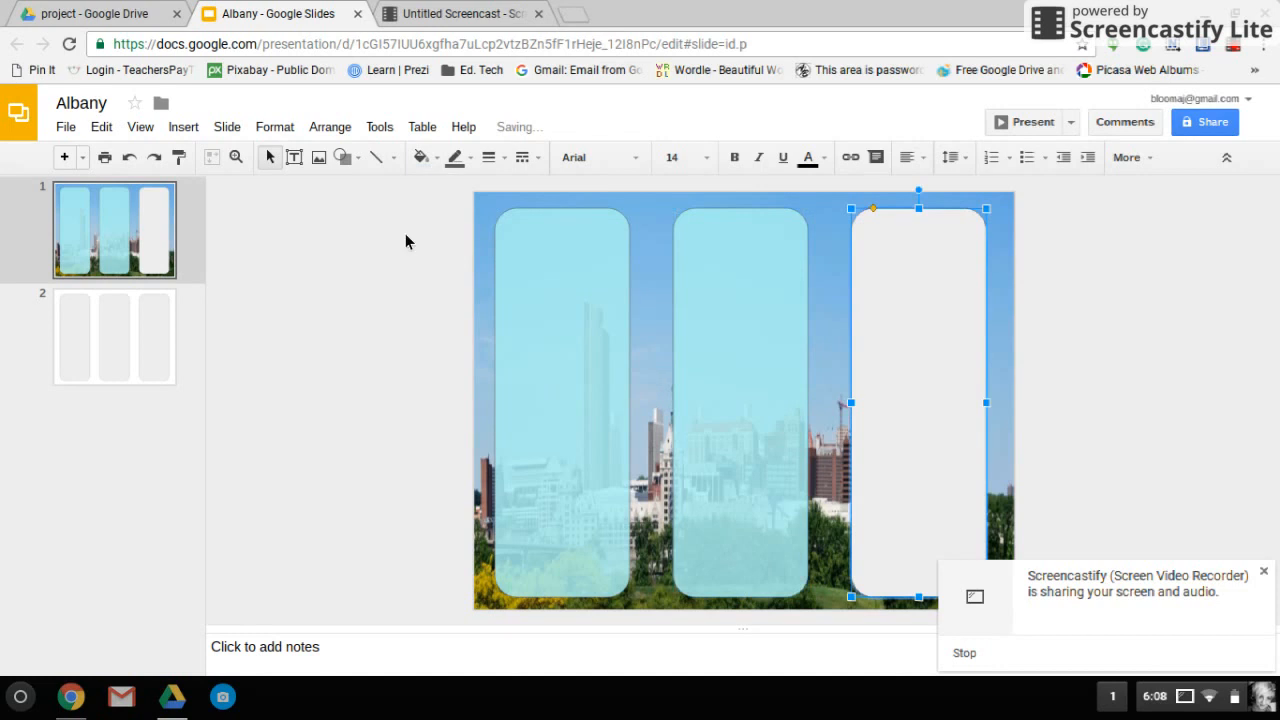
pyautogui.click(419, 157)
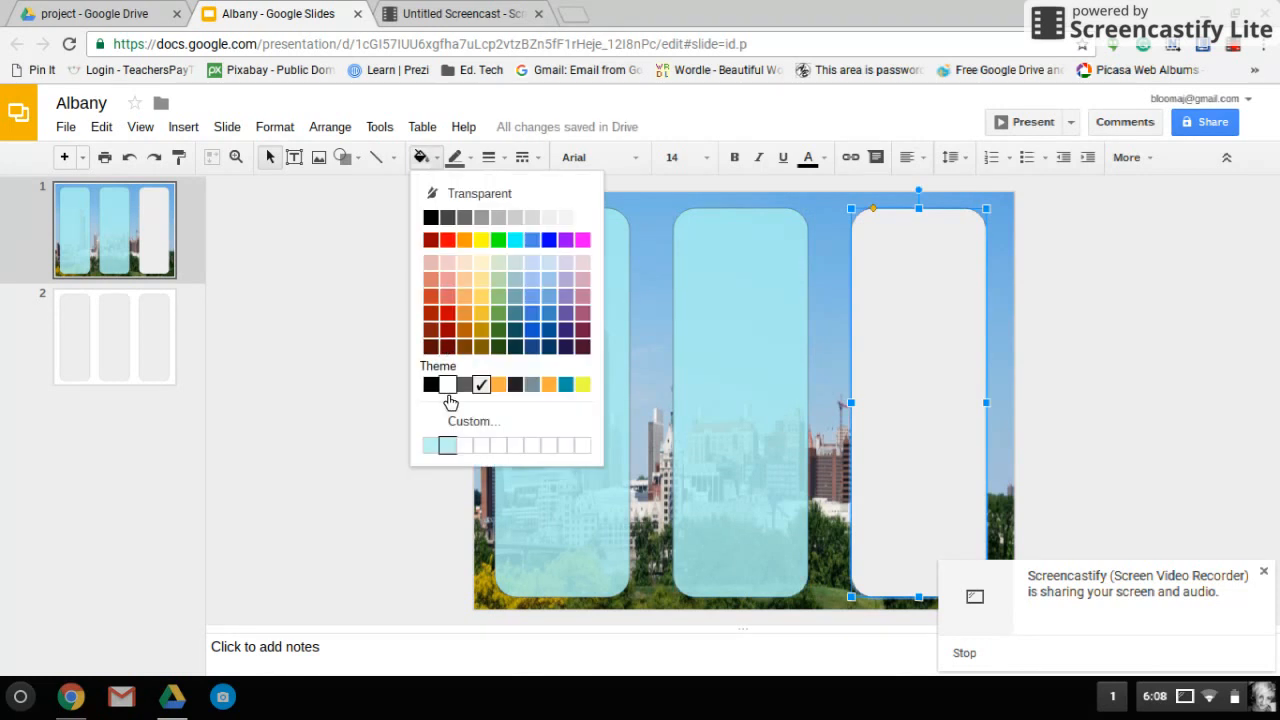
pyautogui.click(447, 445)
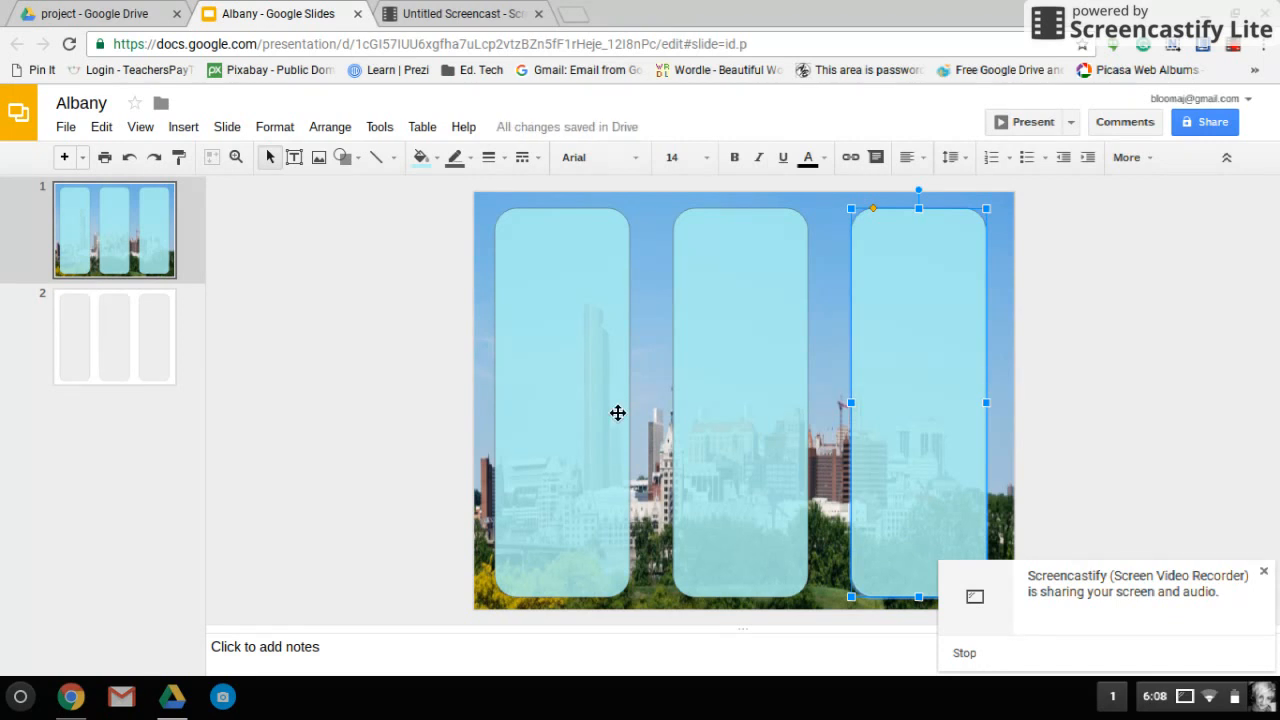
pyautogui.moveTo(621, 398)
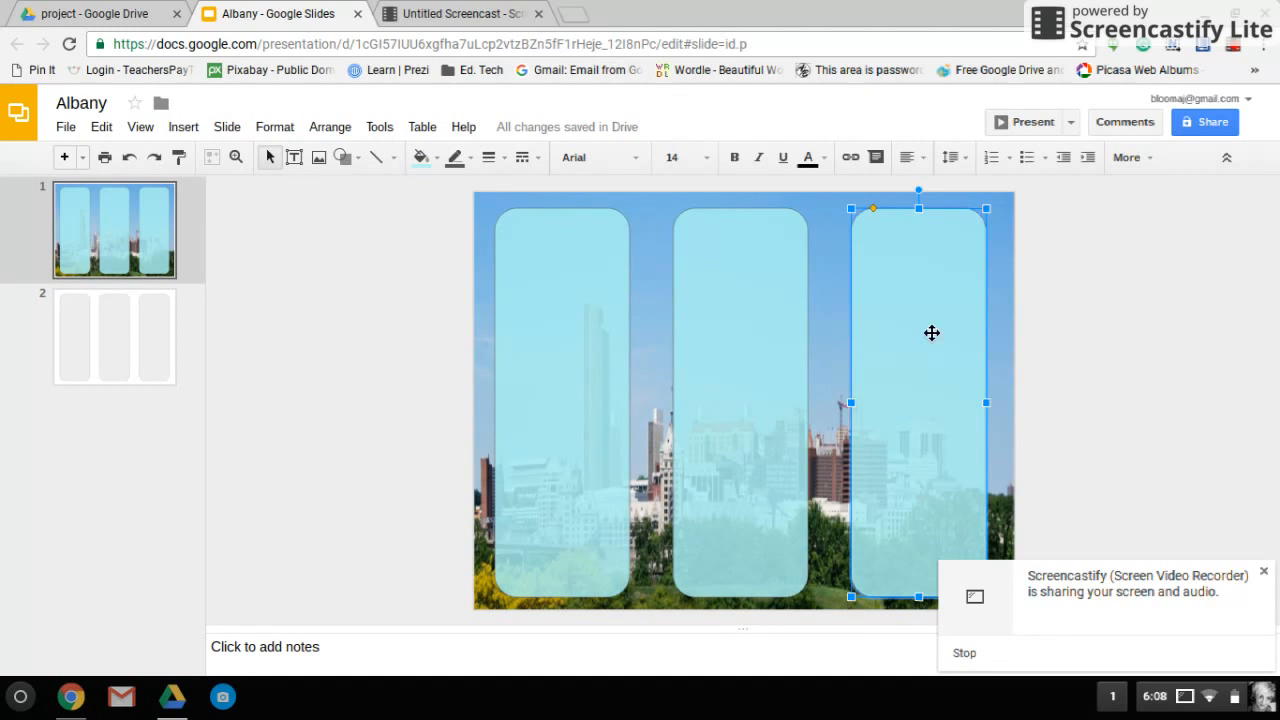
pyautogui.moveTo(731, 303)
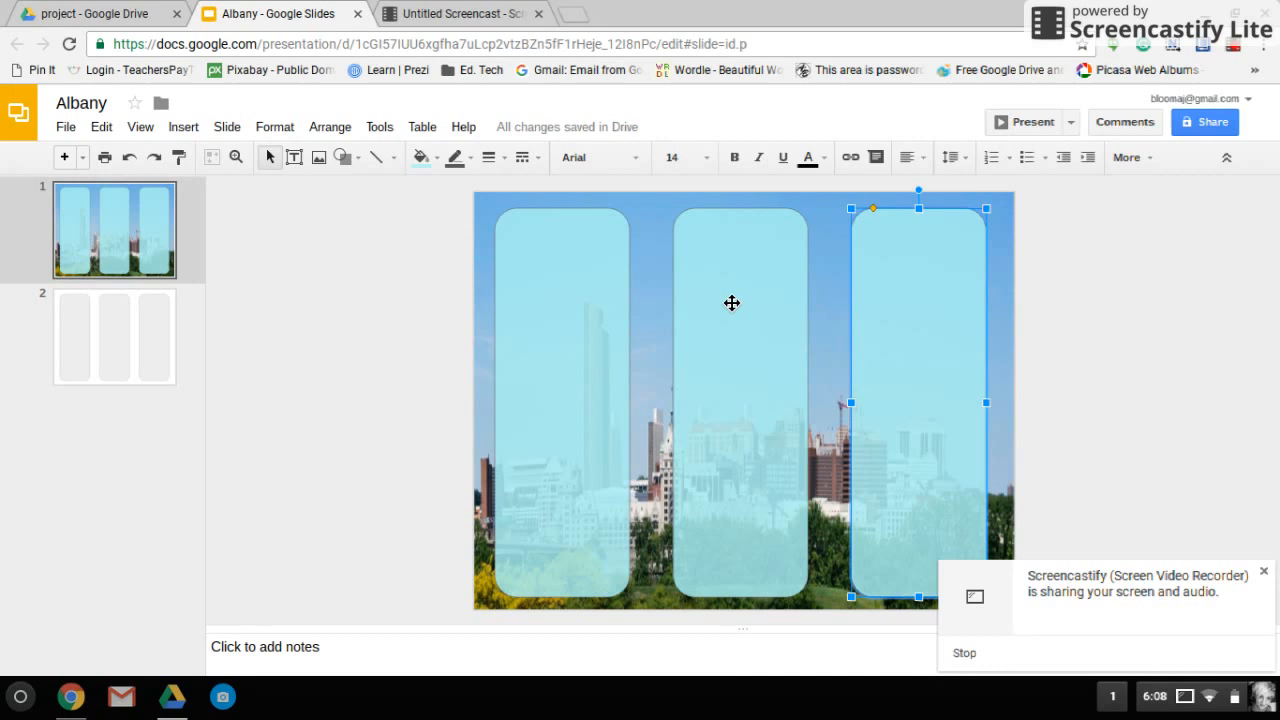
pyautogui.moveTo(351, 205)
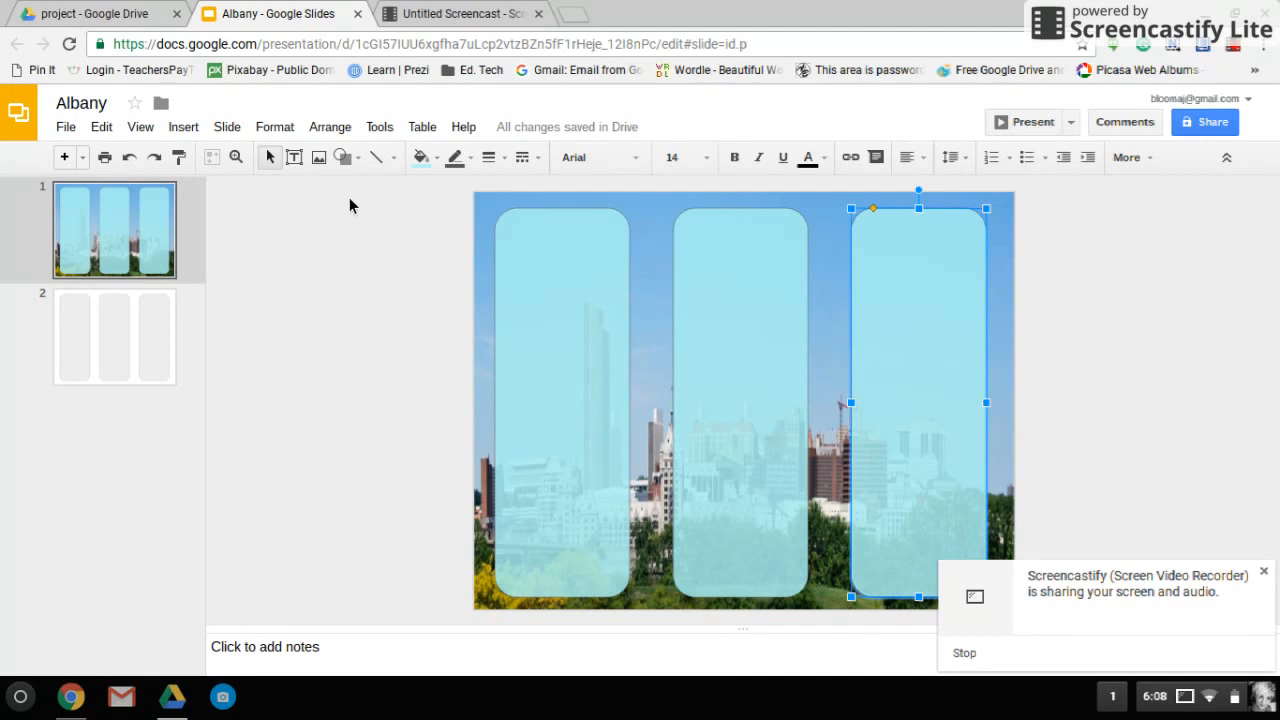
pyautogui.moveTo(378, 152)
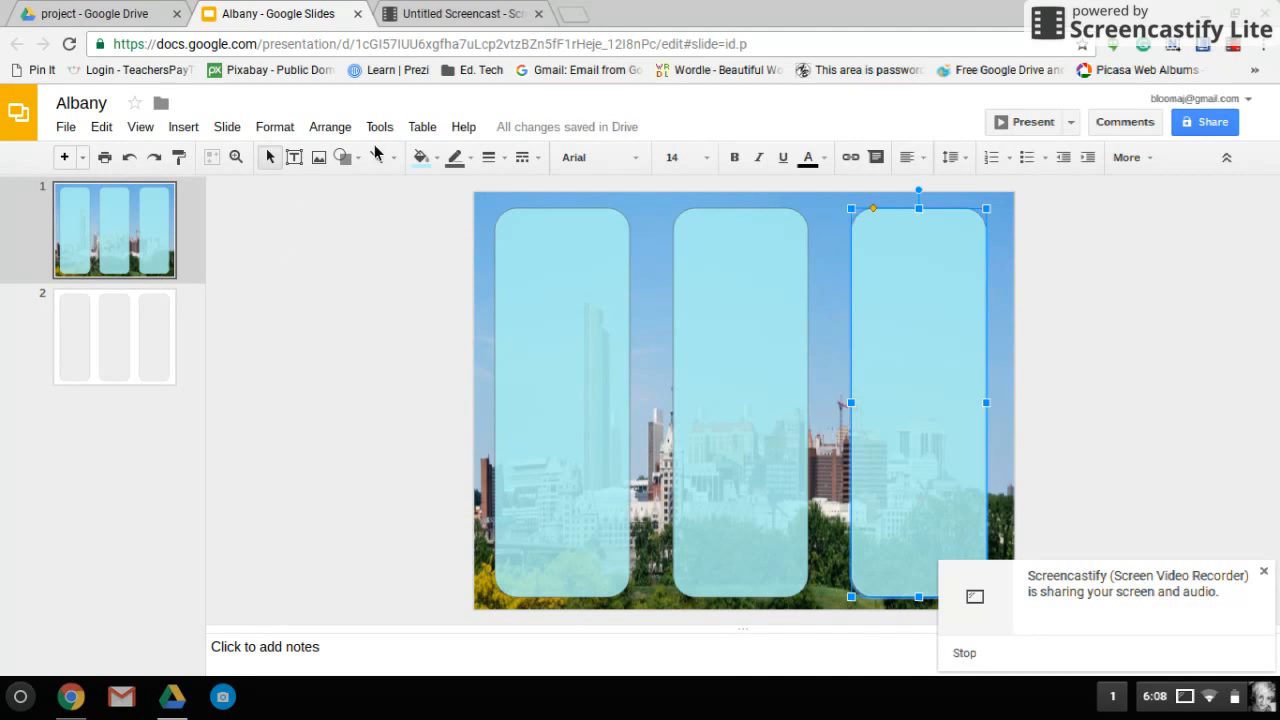
pyautogui.click(343, 250)
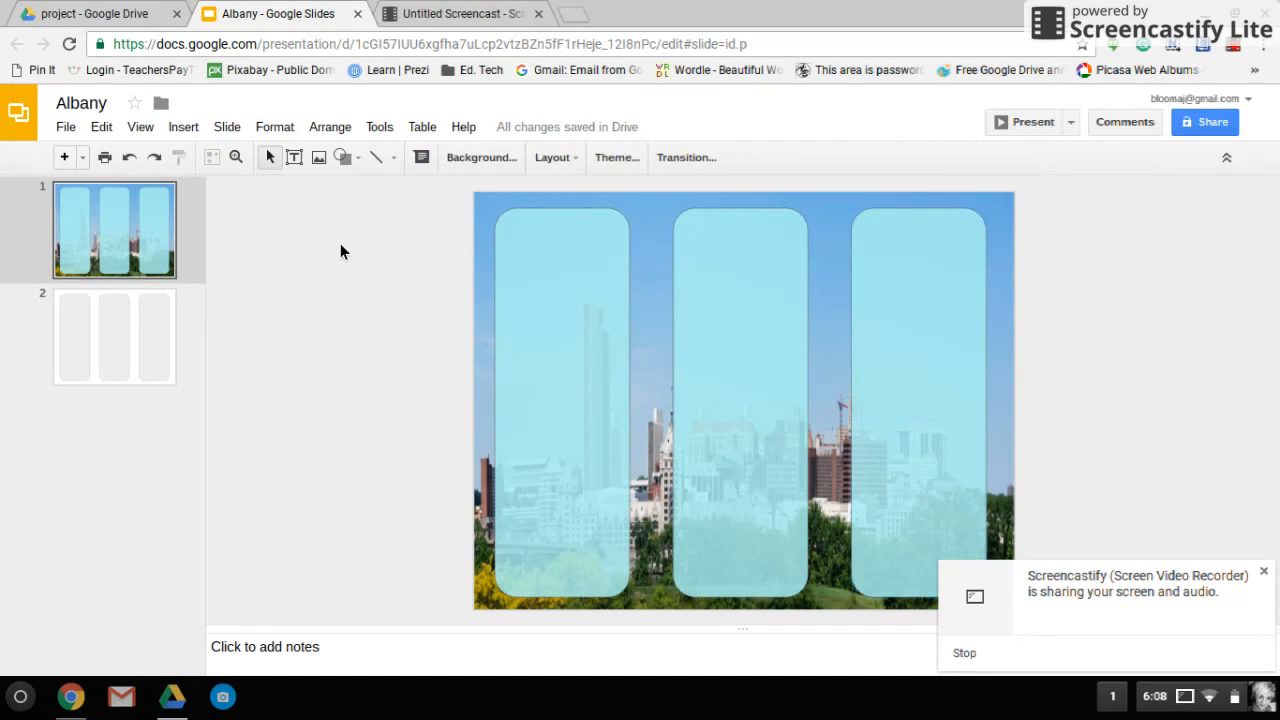
# Add text boxes reading 'Title' on the right panel and 'Contact Information' on the middle.
pyautogui.click(183, 126)
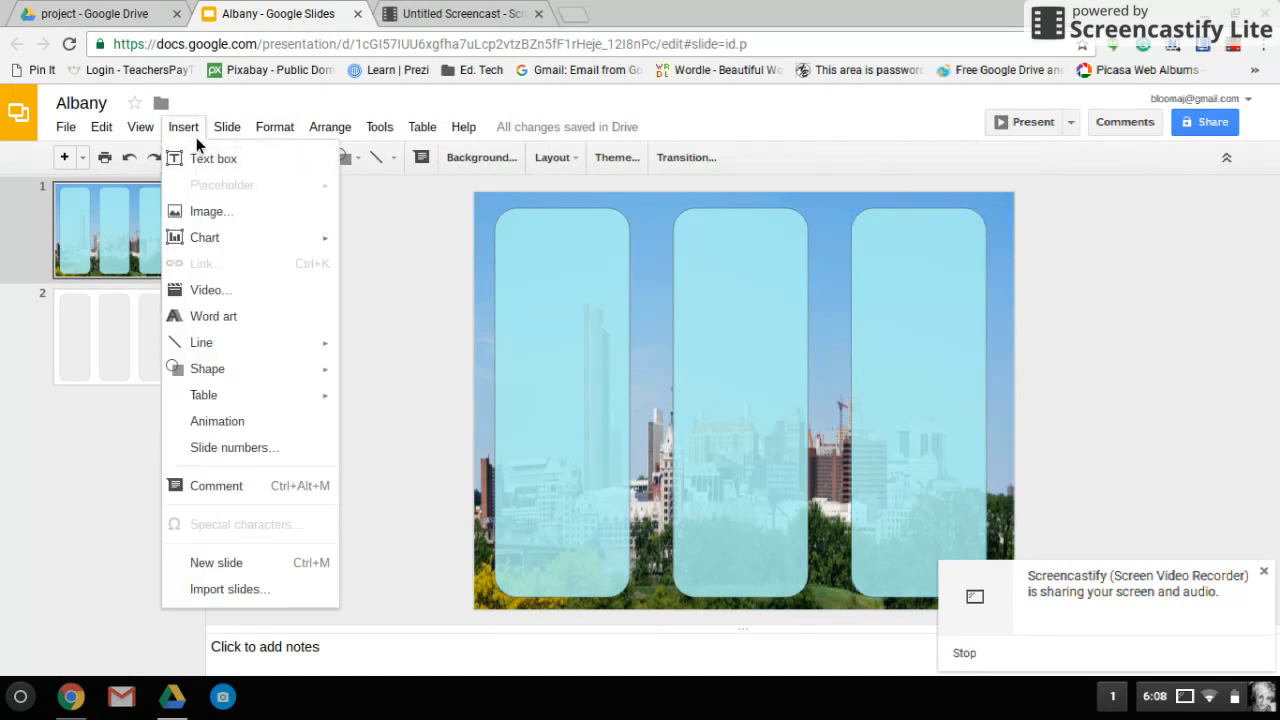
pyautogui.click(213, 158)
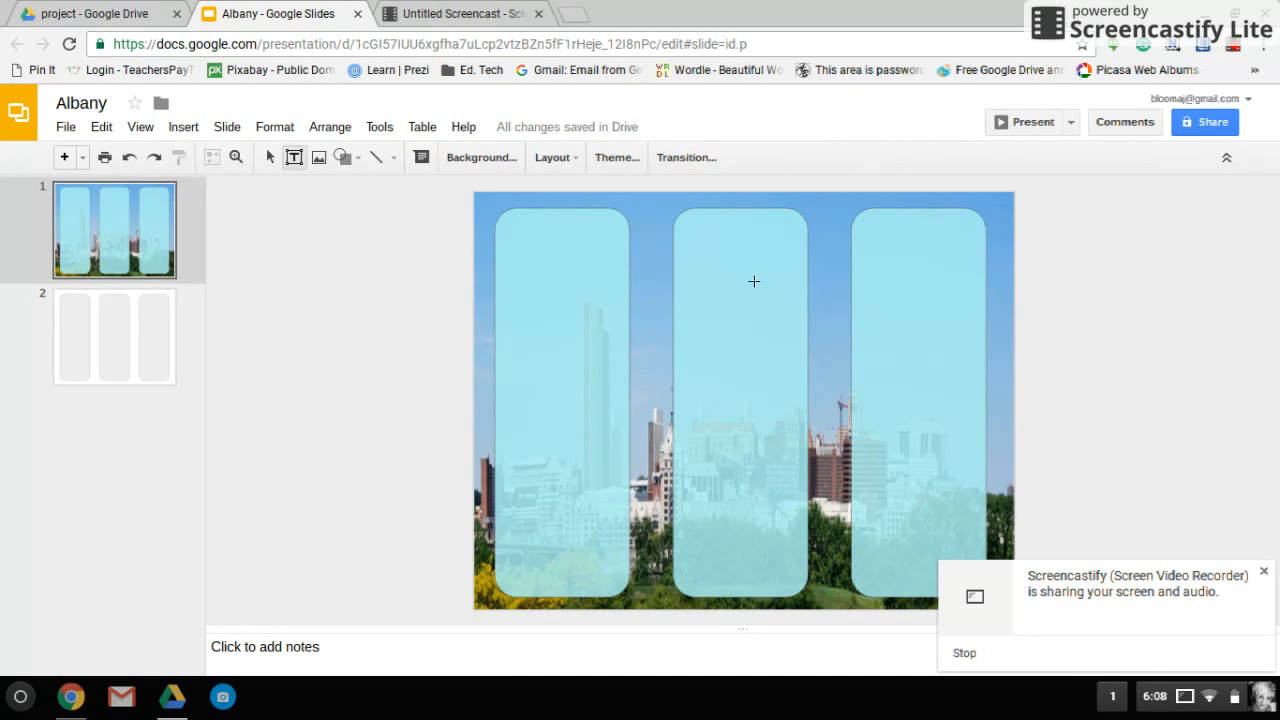
pyautogui.moveTo(869, 228); pyautogui.dragTo(941, 268)
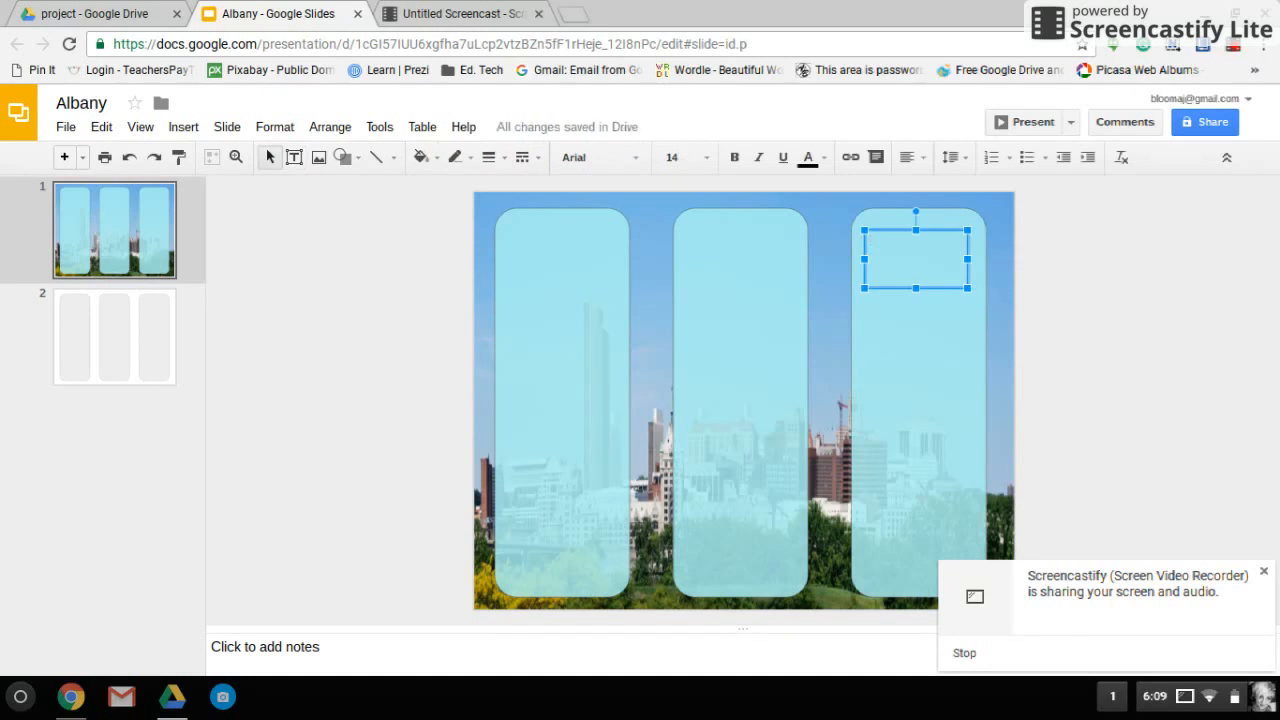
pyautogui.write('Title')
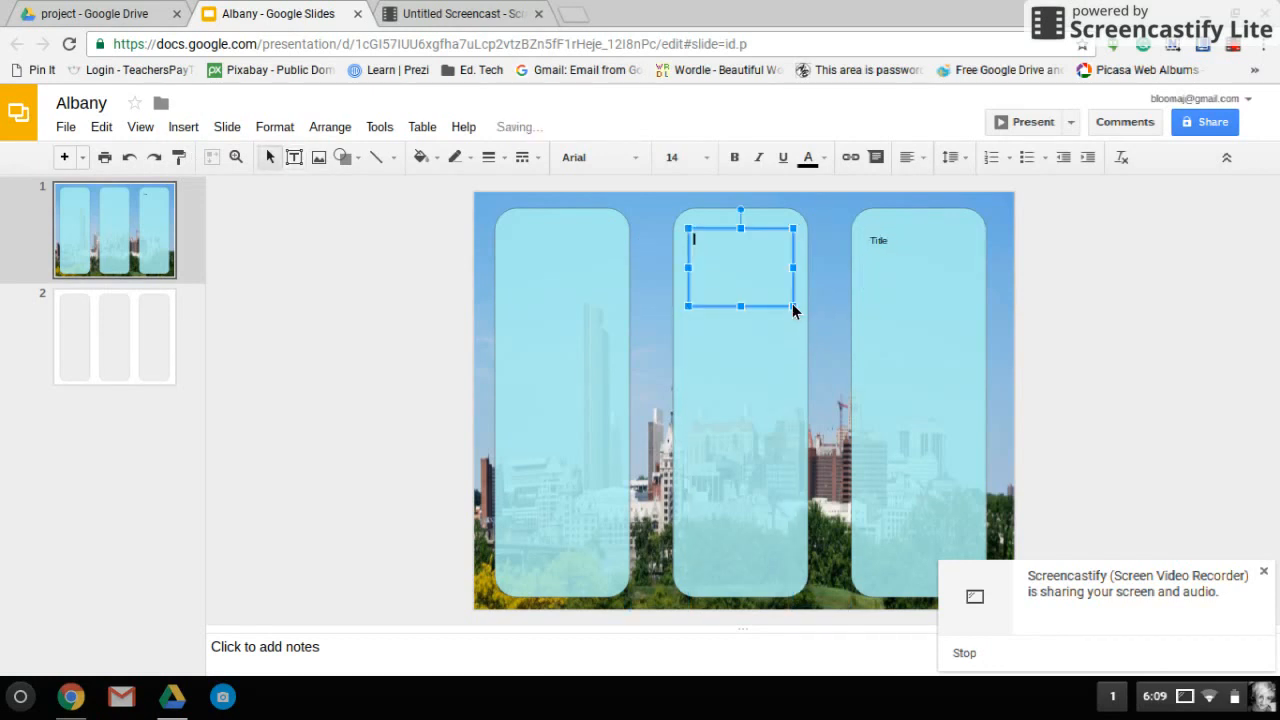
pyautogui.write('Contact Info')
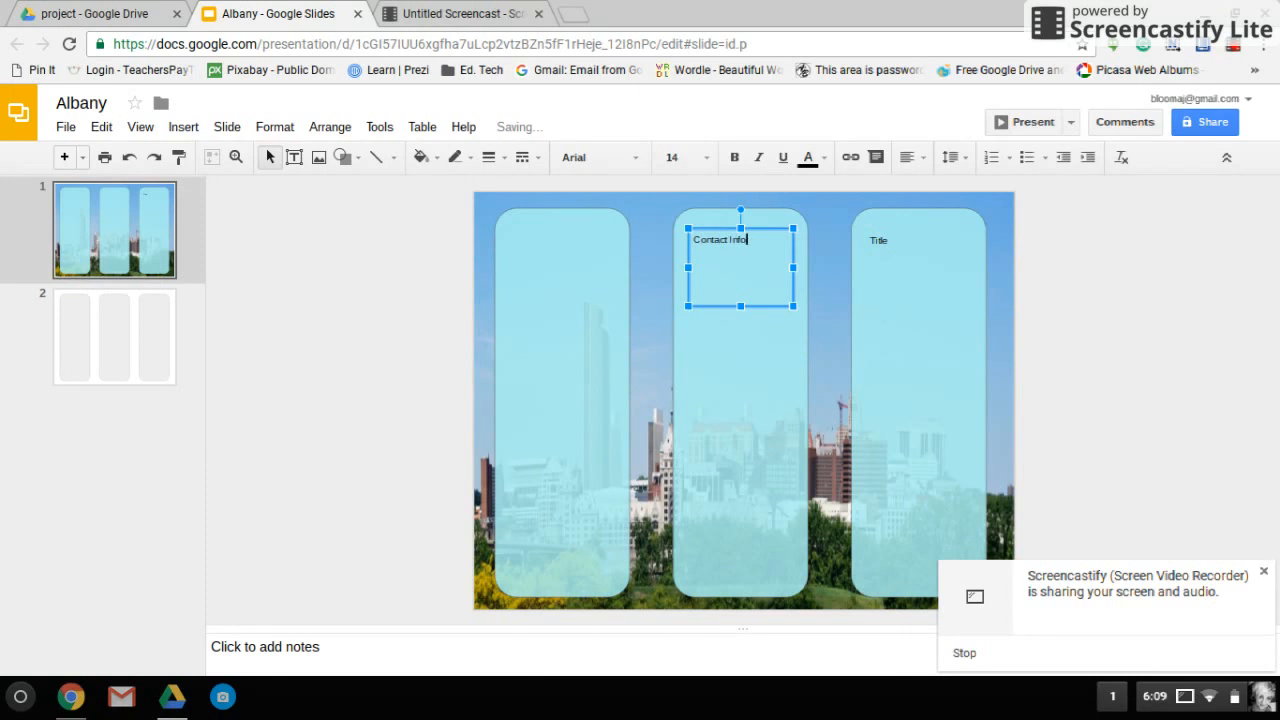
pyautogui.write('rmation')
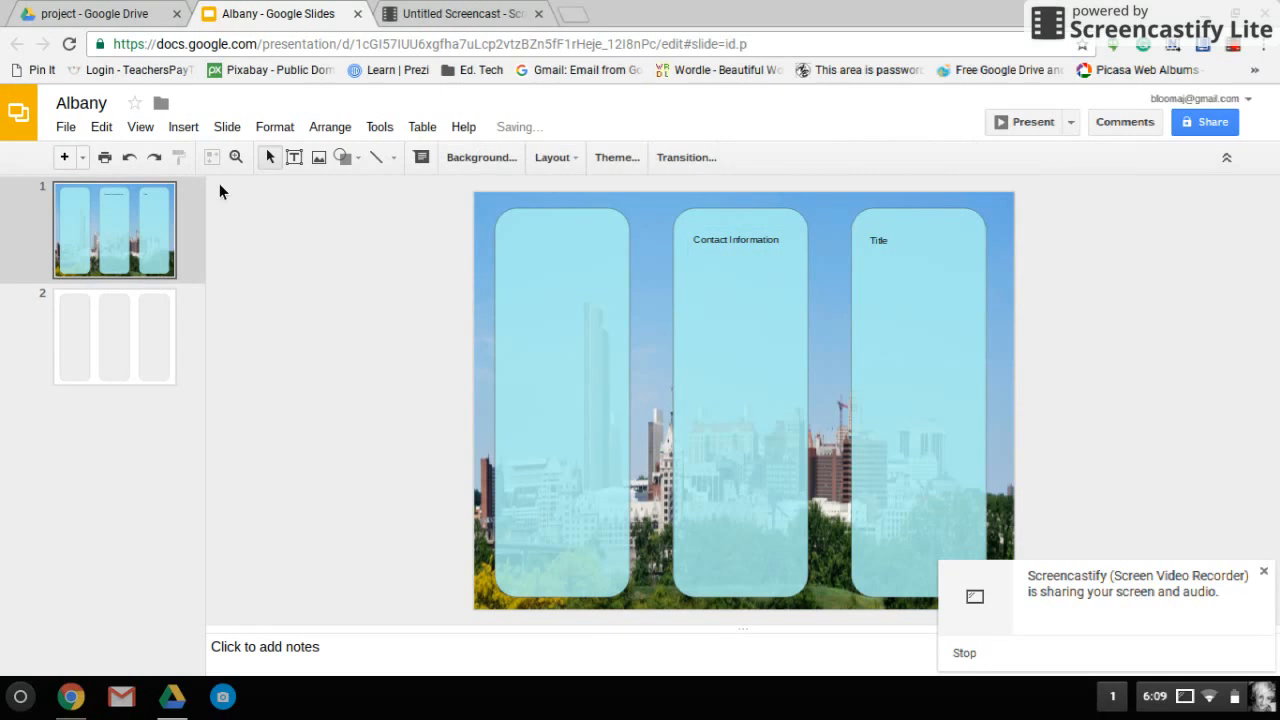
pyautogui.moveTo(183, 131)
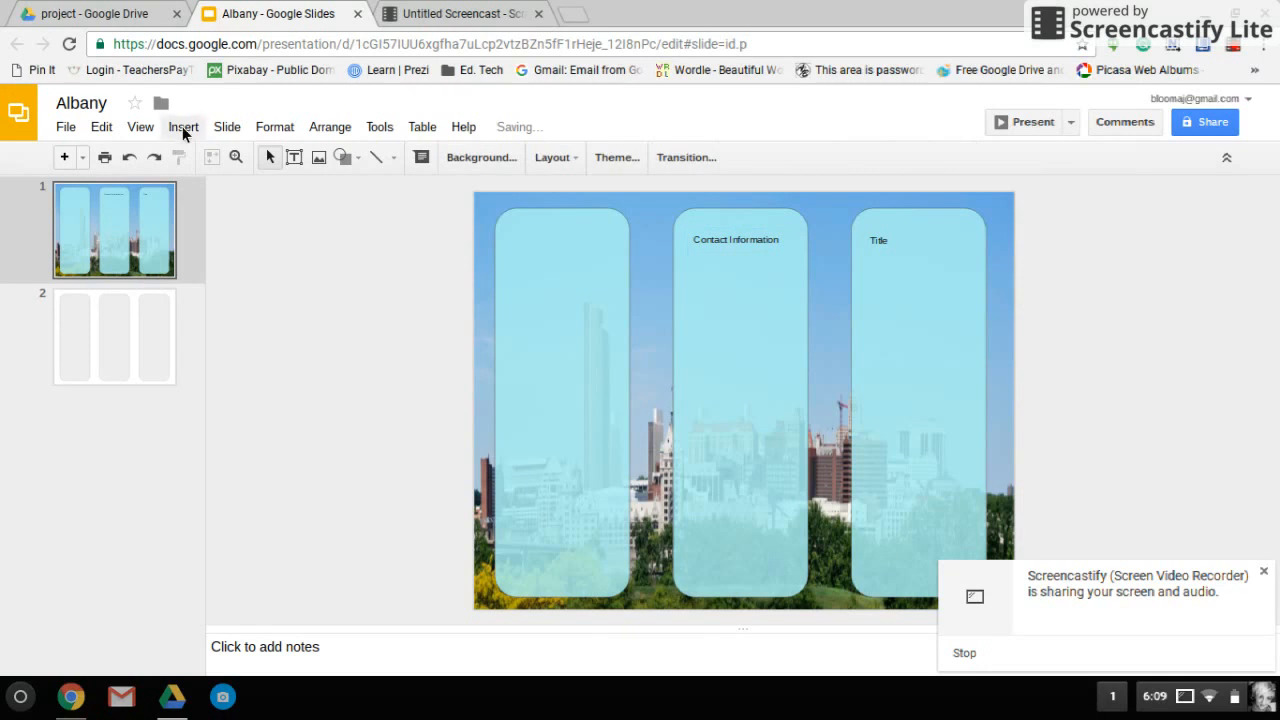
# Draw a text box atop the left panel reading 'Headlines'.
pyautogui.click(294, 157)
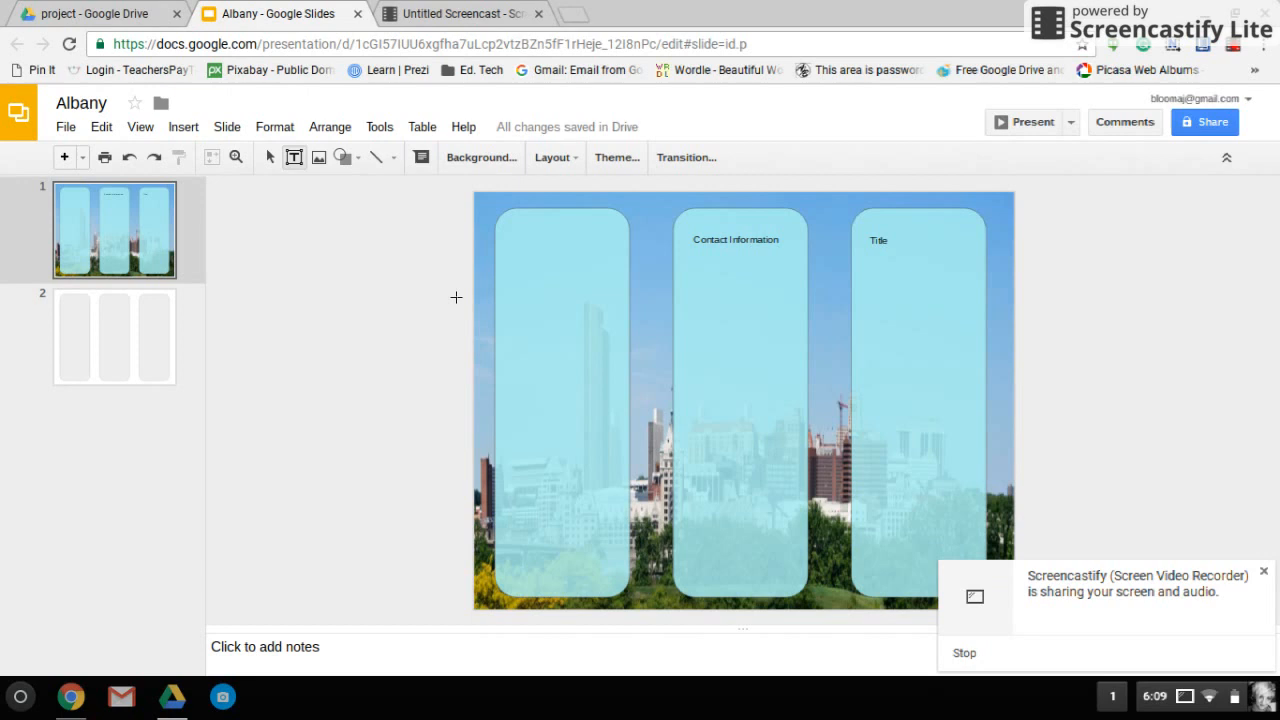
pyautogui.moveTo(523, 247)
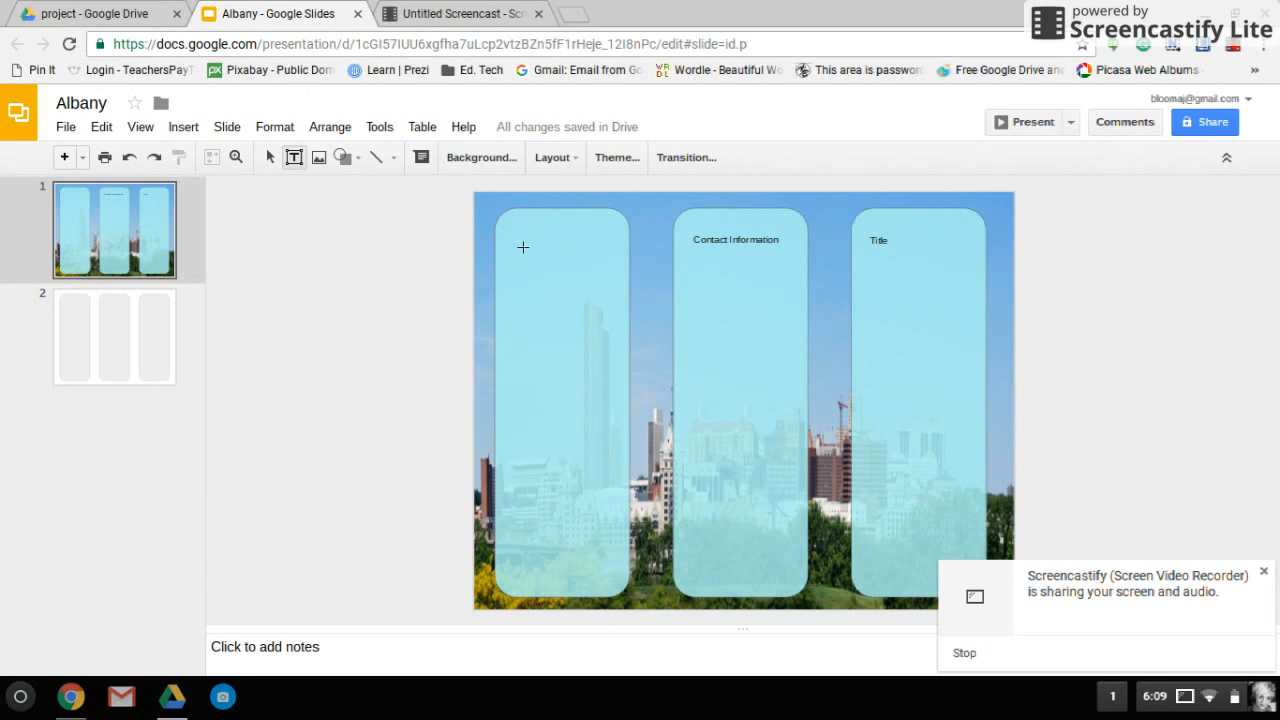
pyautogui.moveTo(512, 240); pyautogui.dragTo(612, 295)
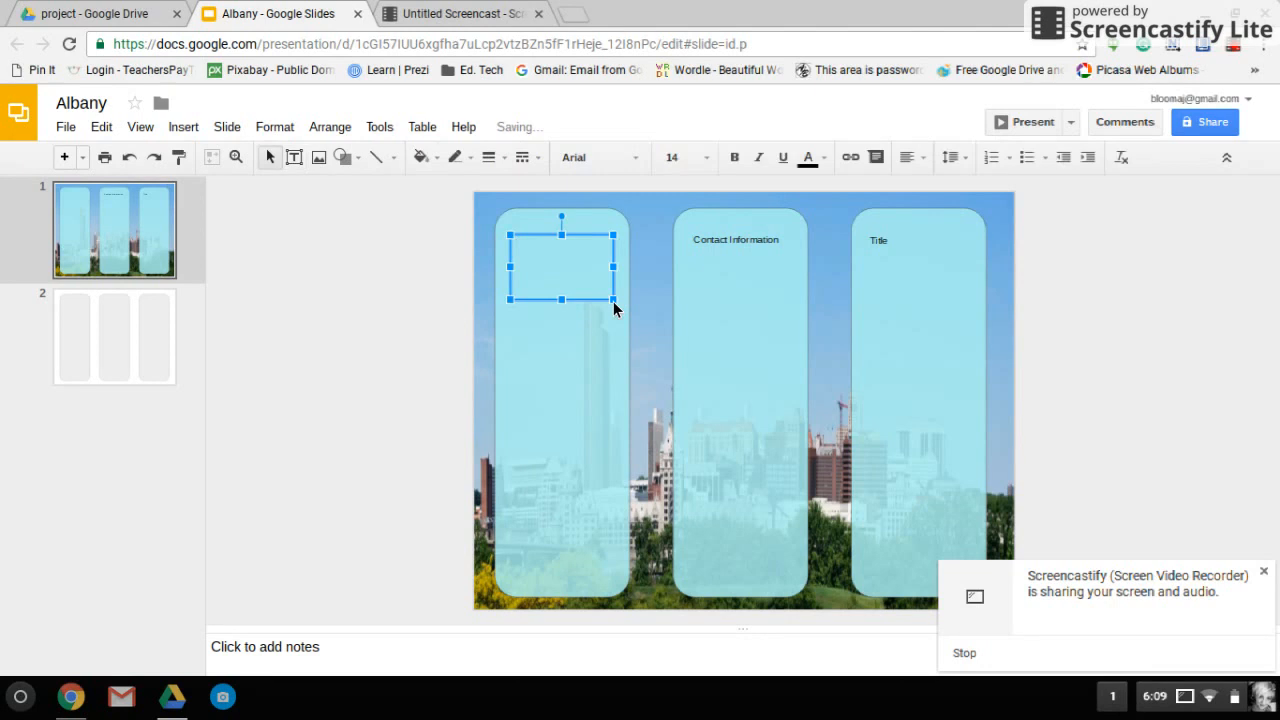
pyautogui.write('Headline')
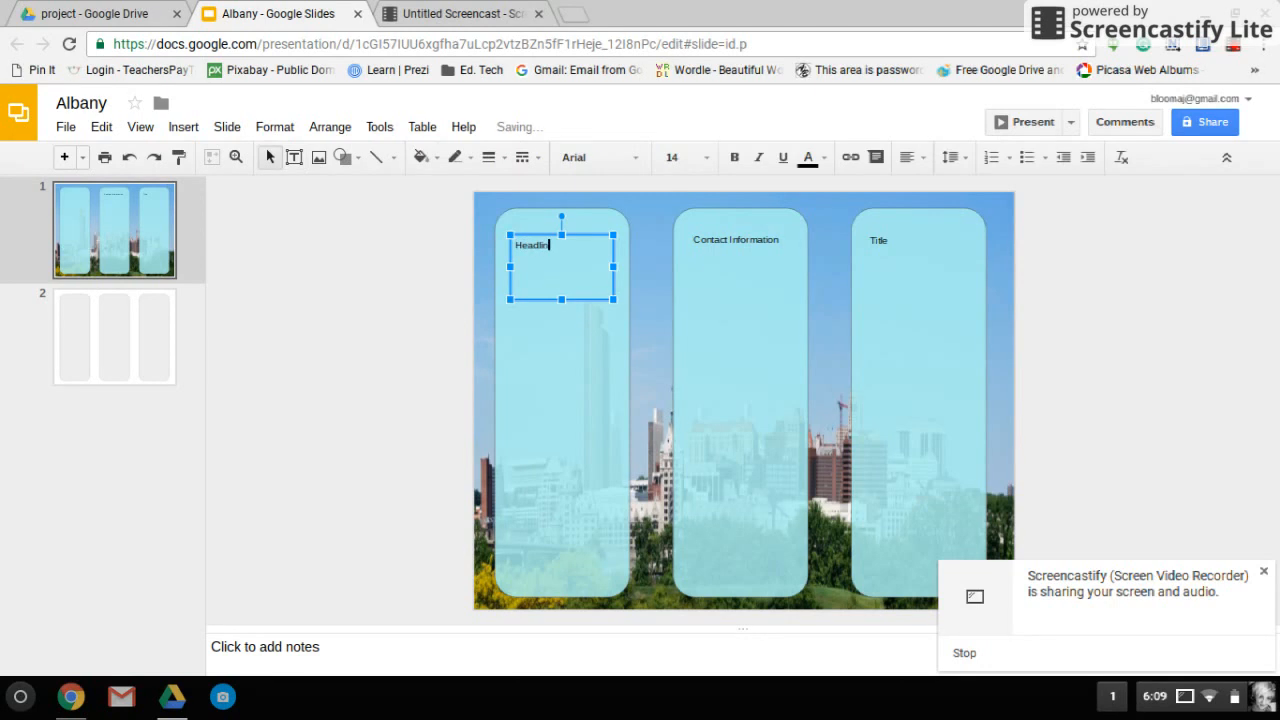
pyautogui.write('es')
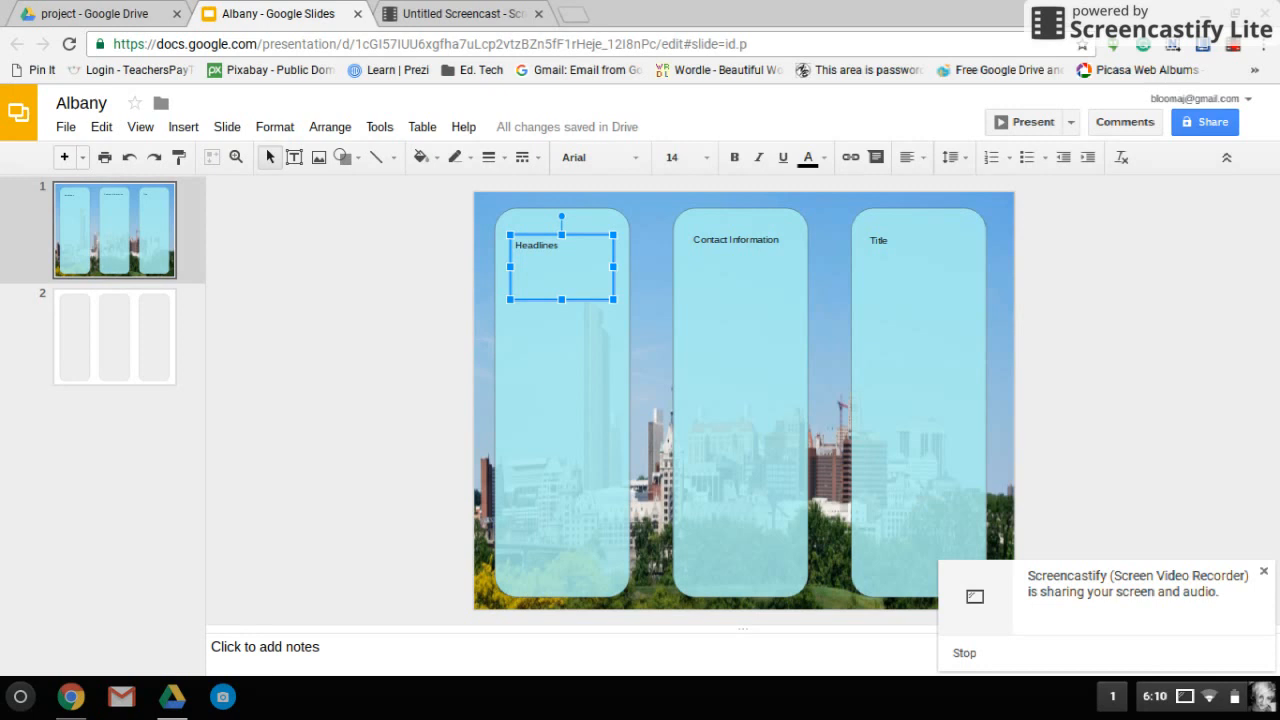
pyautogui.moveTo(904, 251)
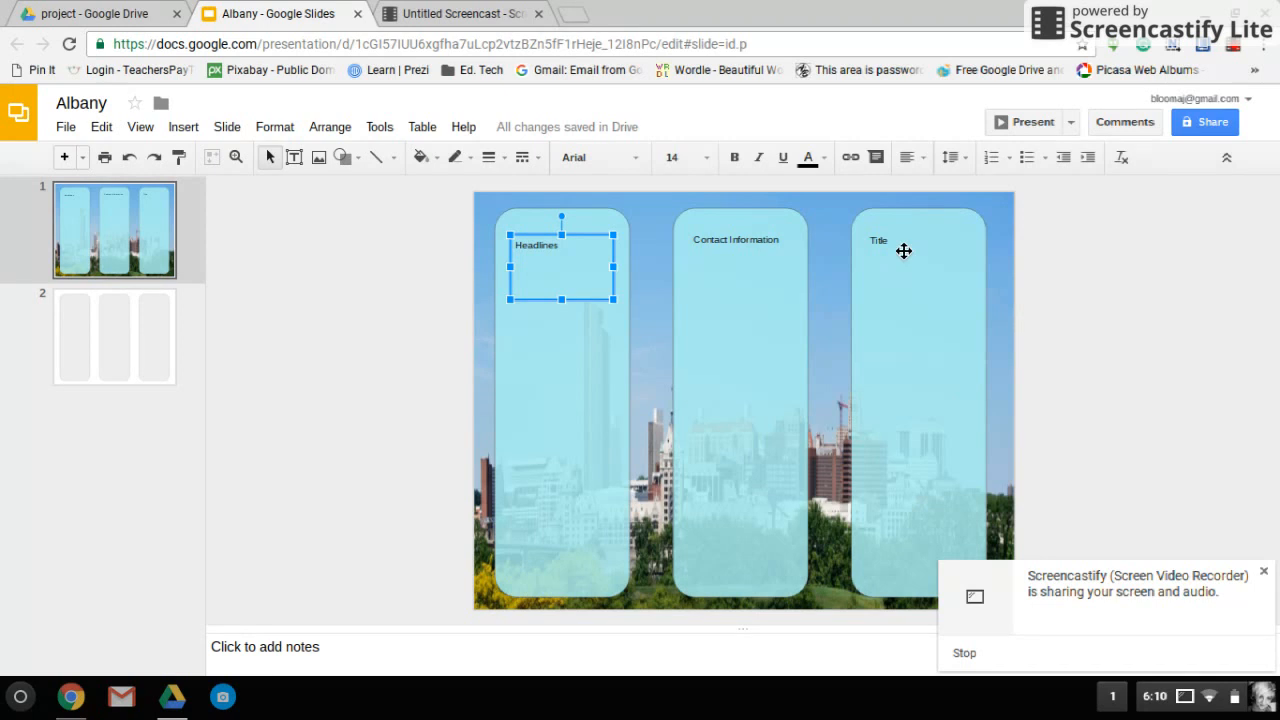
# Replace the right panel's 'Title' text with 'Albany' and 'New York' on separate lines.
pyautogui.click(893, 248)
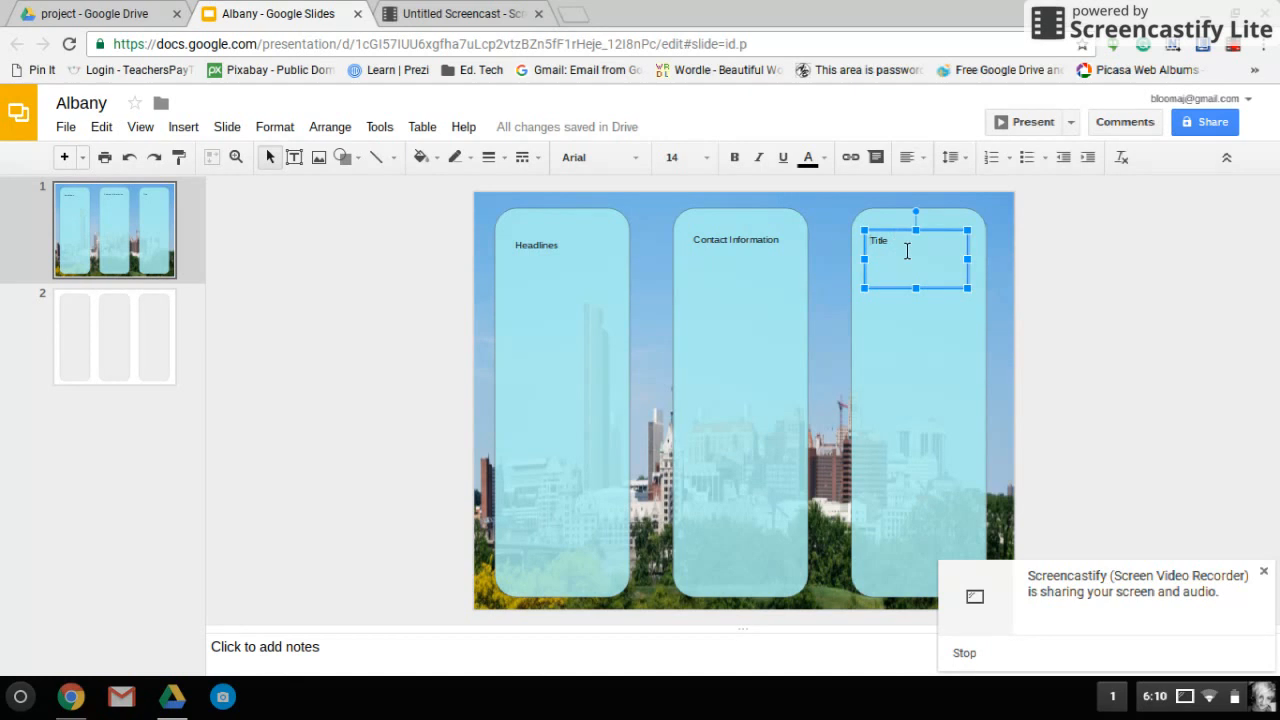
pyautogui.moveTo(925, 261)
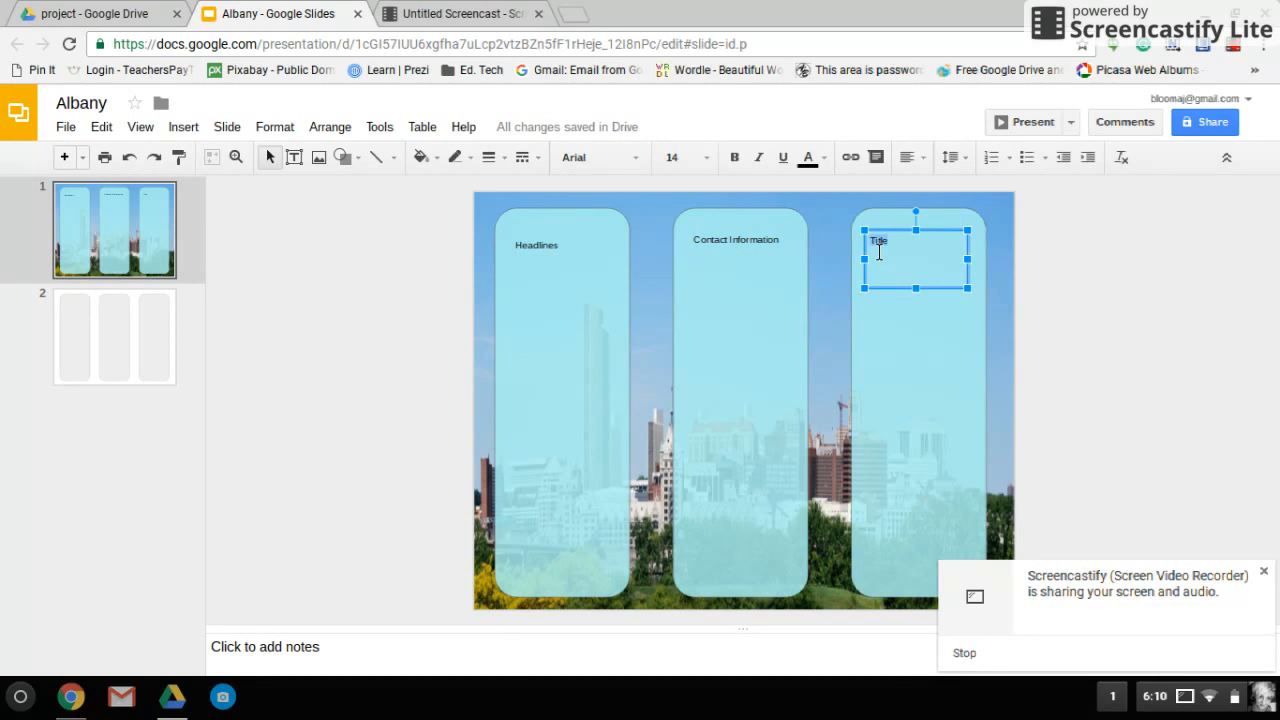
pyautogui.write('Albany')
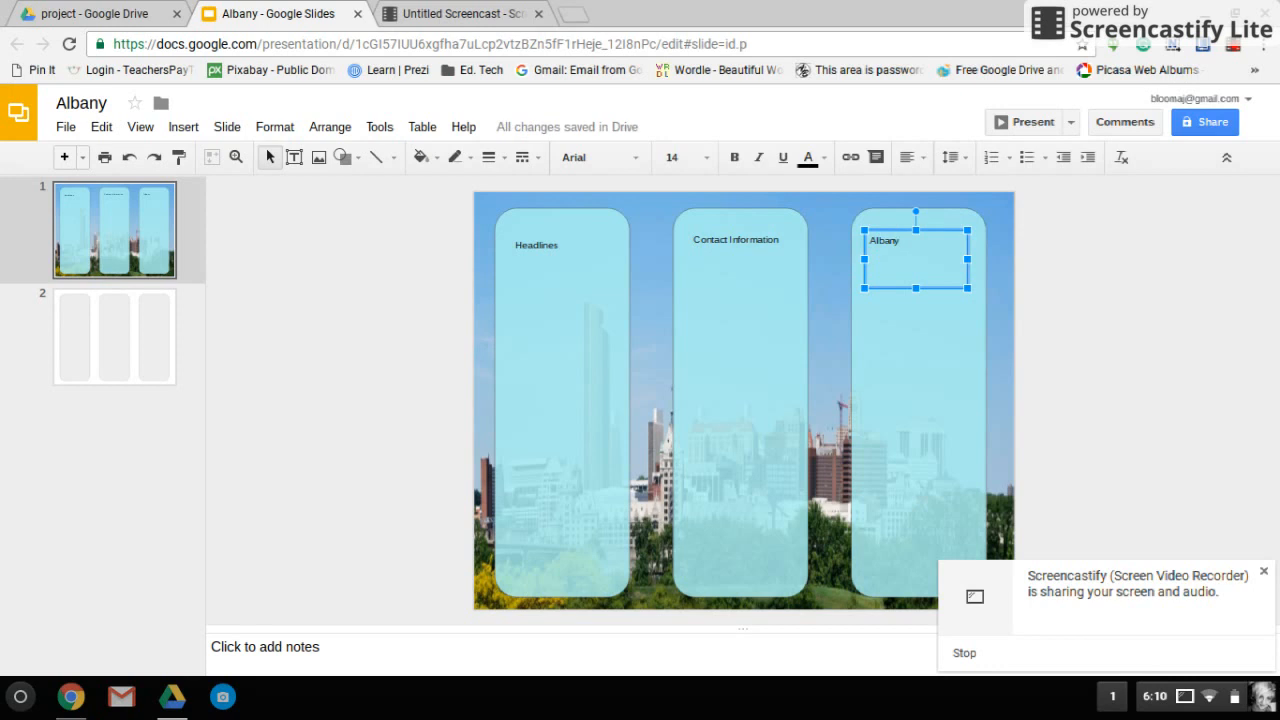
pyautogui.write('New')
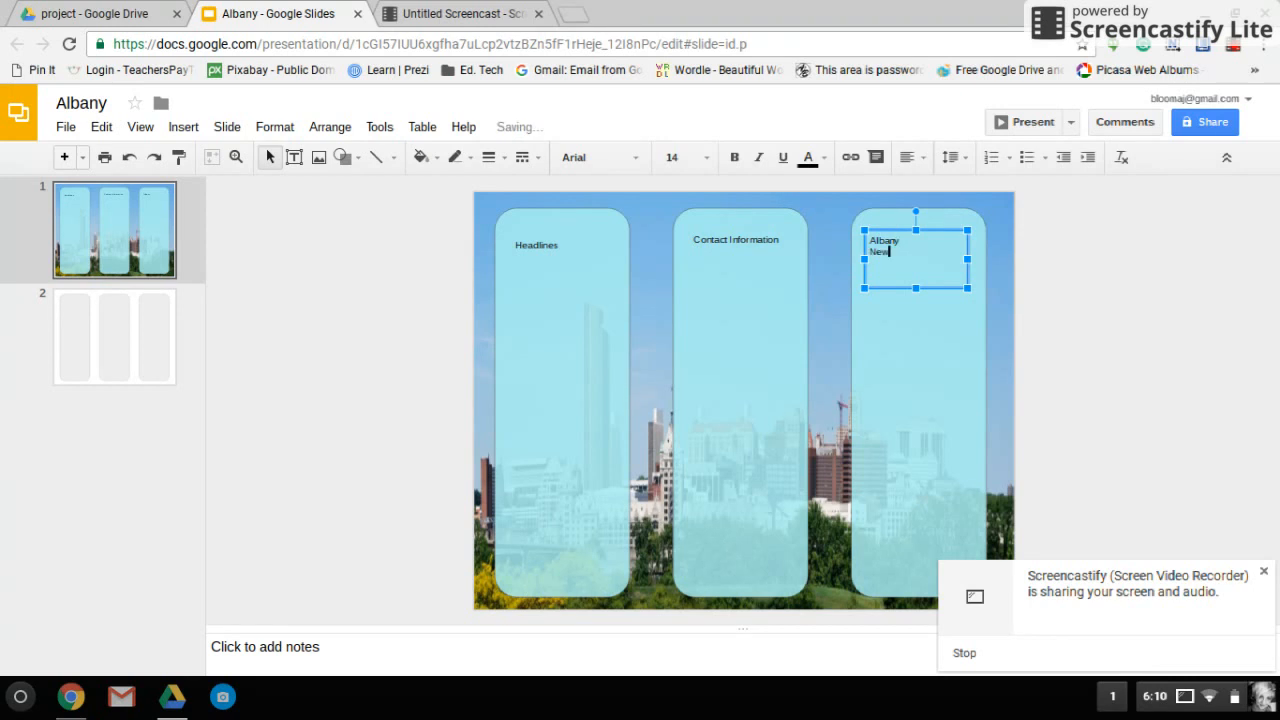
pyautogui.write('York')
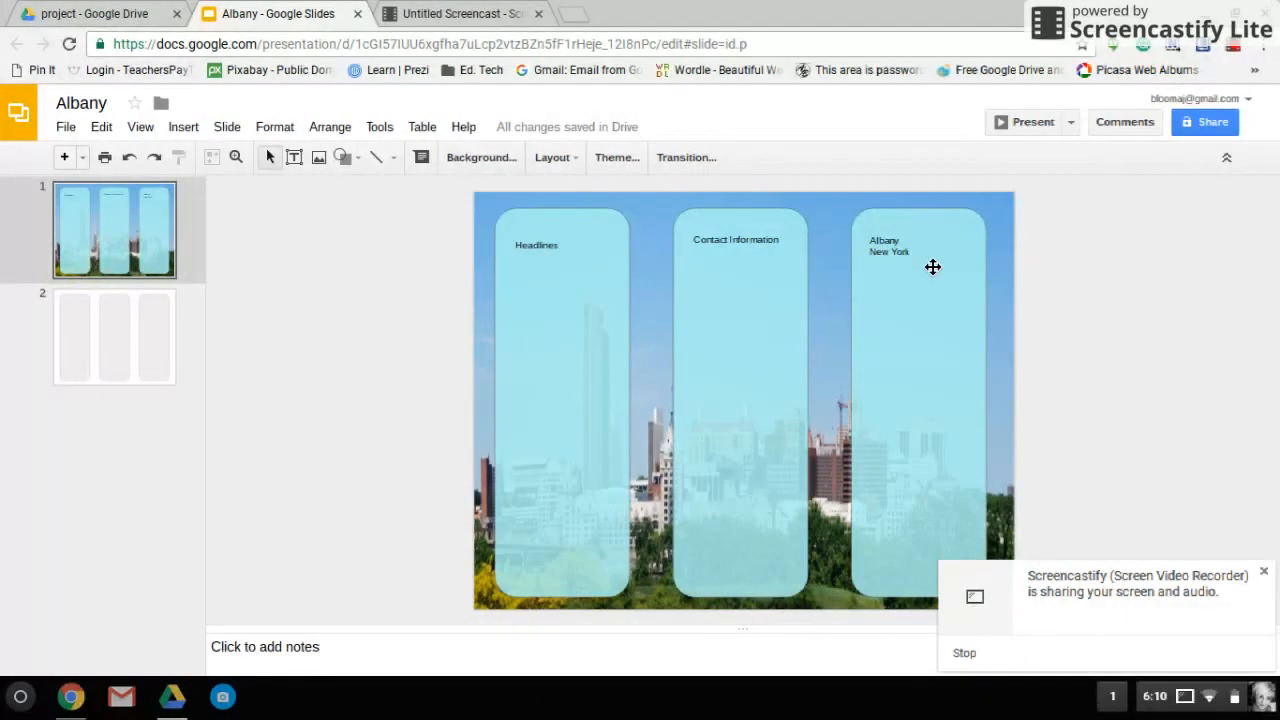
pyautogui.click(900, 245)
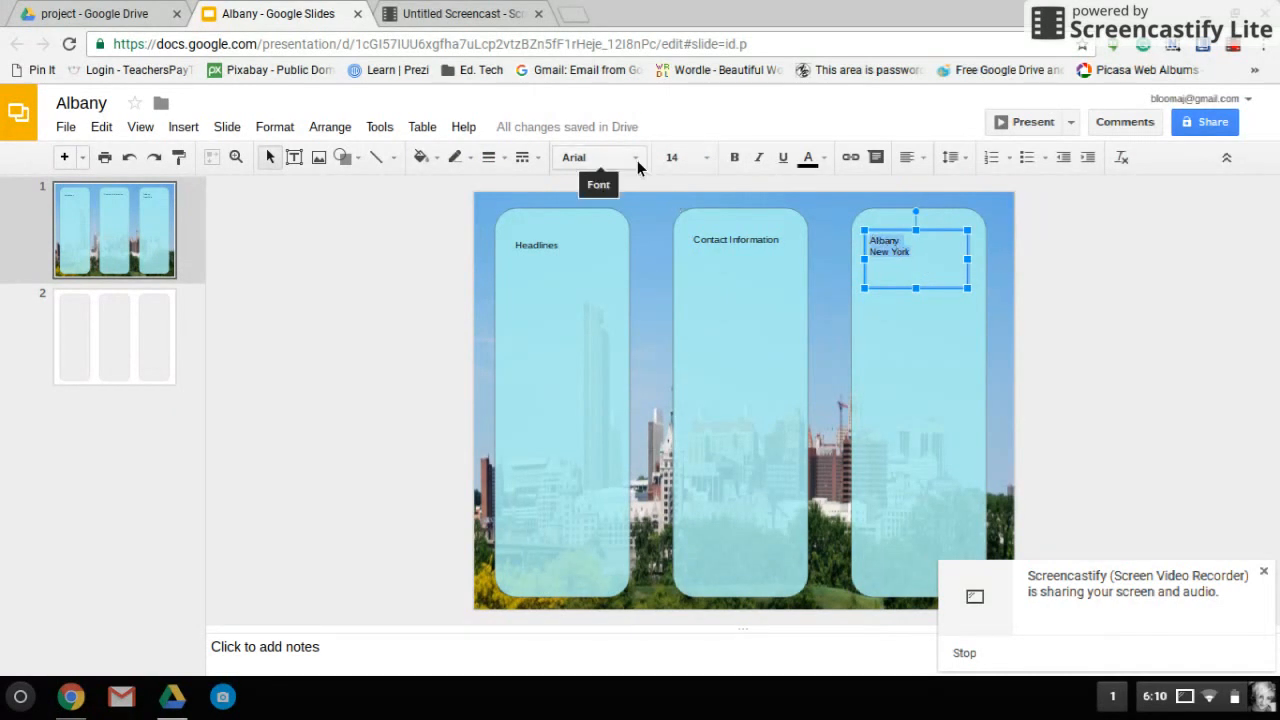
# Open the More fonts catalogue from the font dropdown.
pyautogui.click(598, 157)
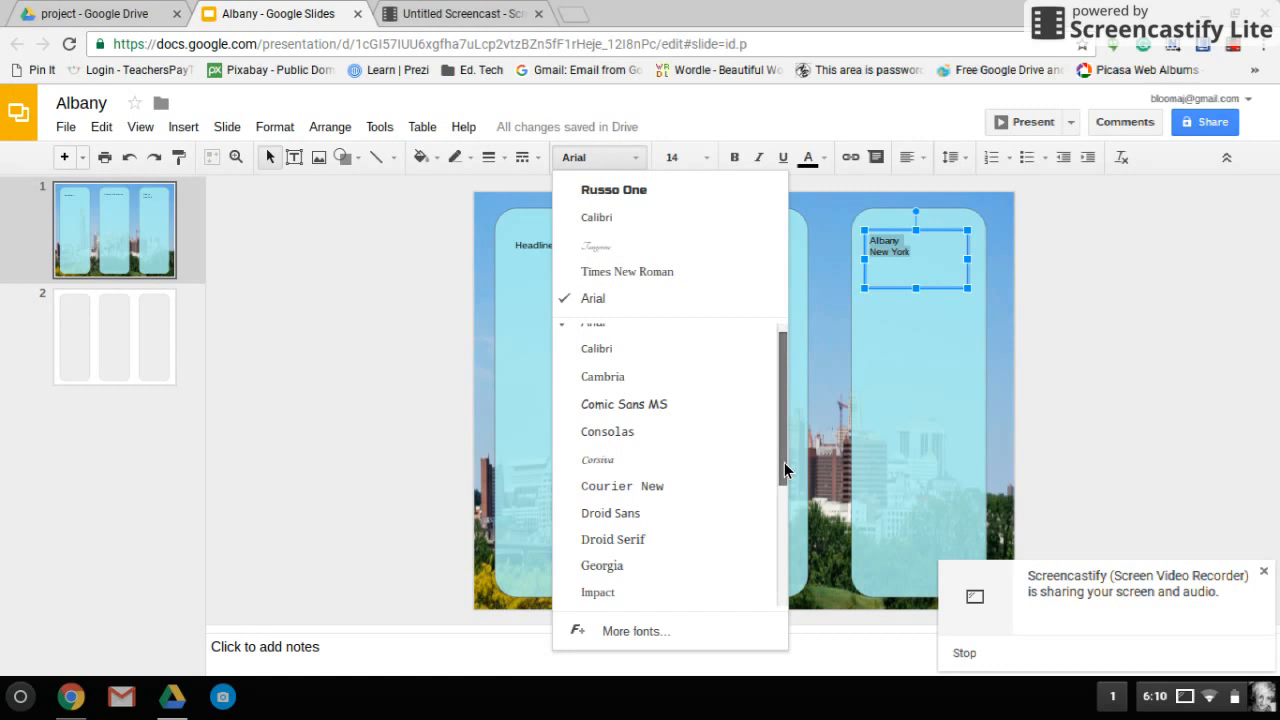
pyautogui.scroll(-3)
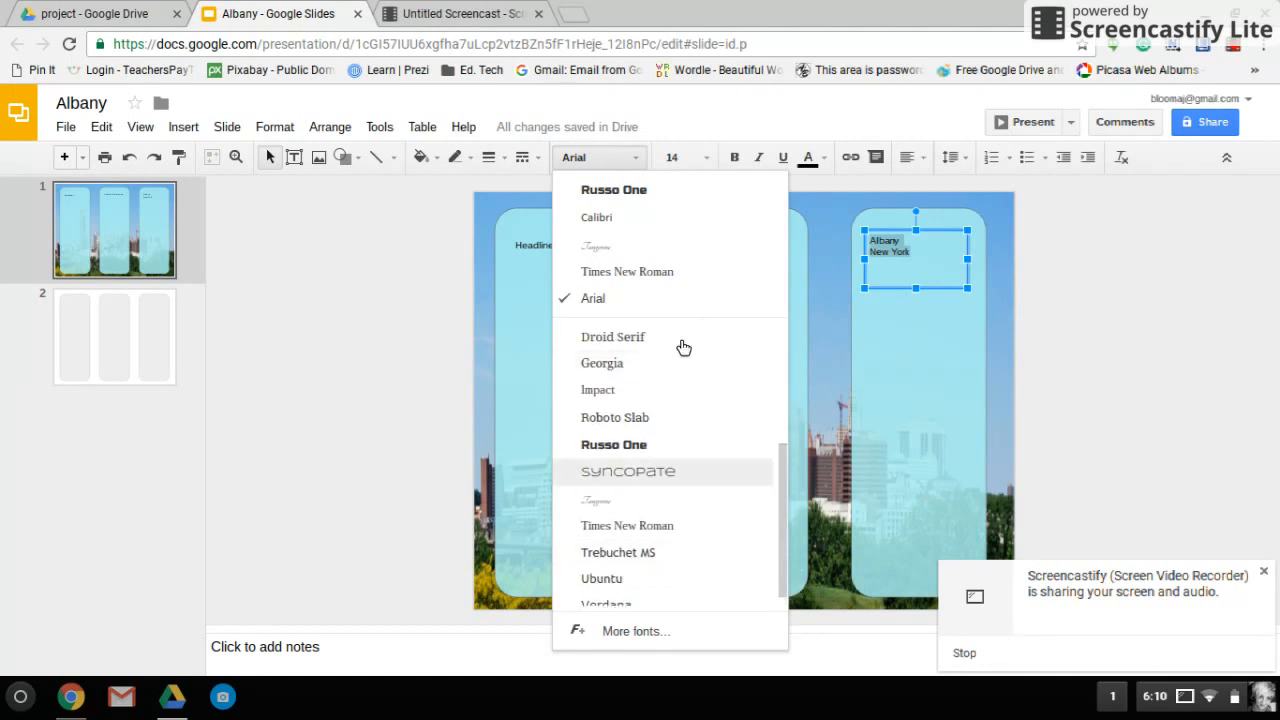
pyautogui.moveTo(685, 458)
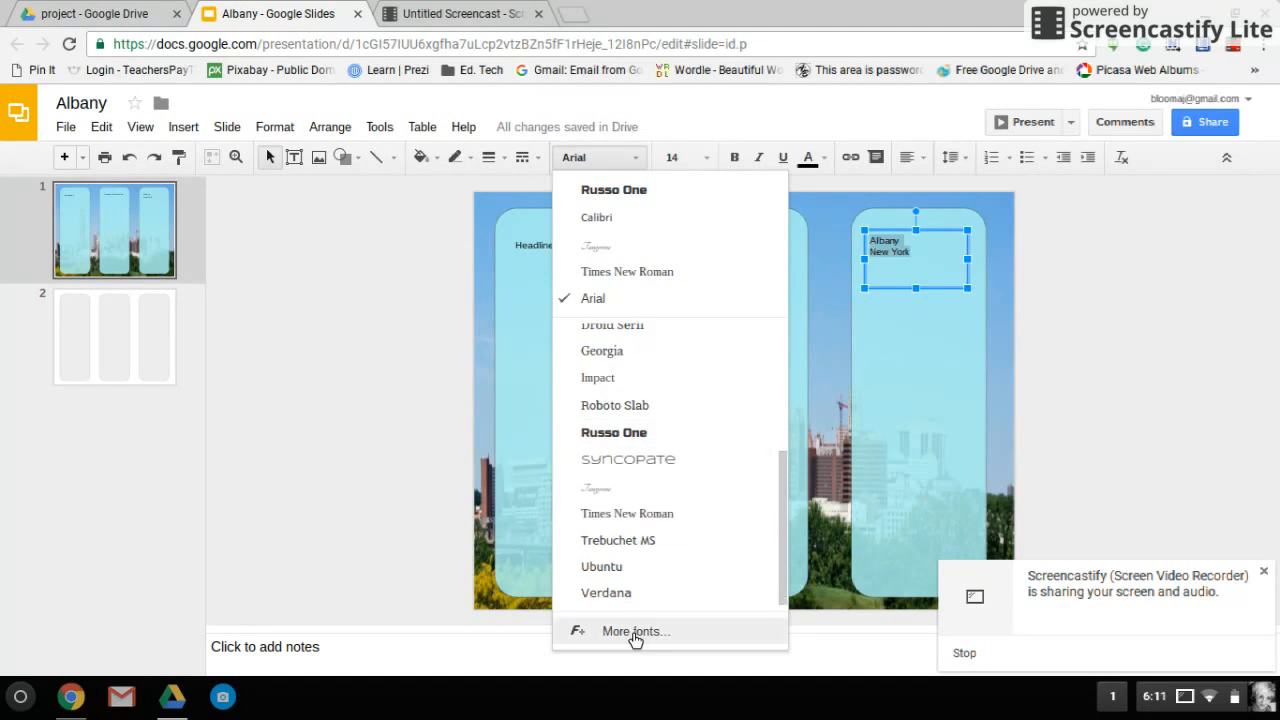
pyautogui.click(635, 631)
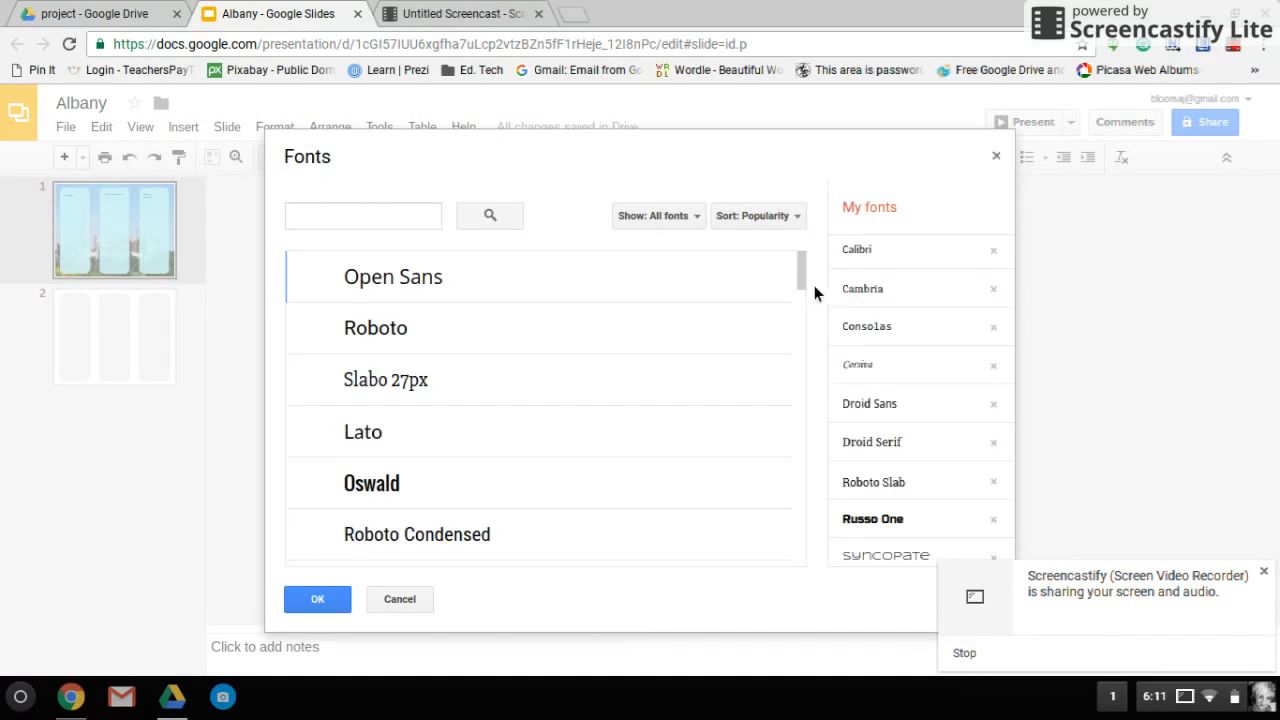
# Add Fjalla One from the Fonts catalogue and apply it to Albany New York.
pyautogui.scroll(-3)
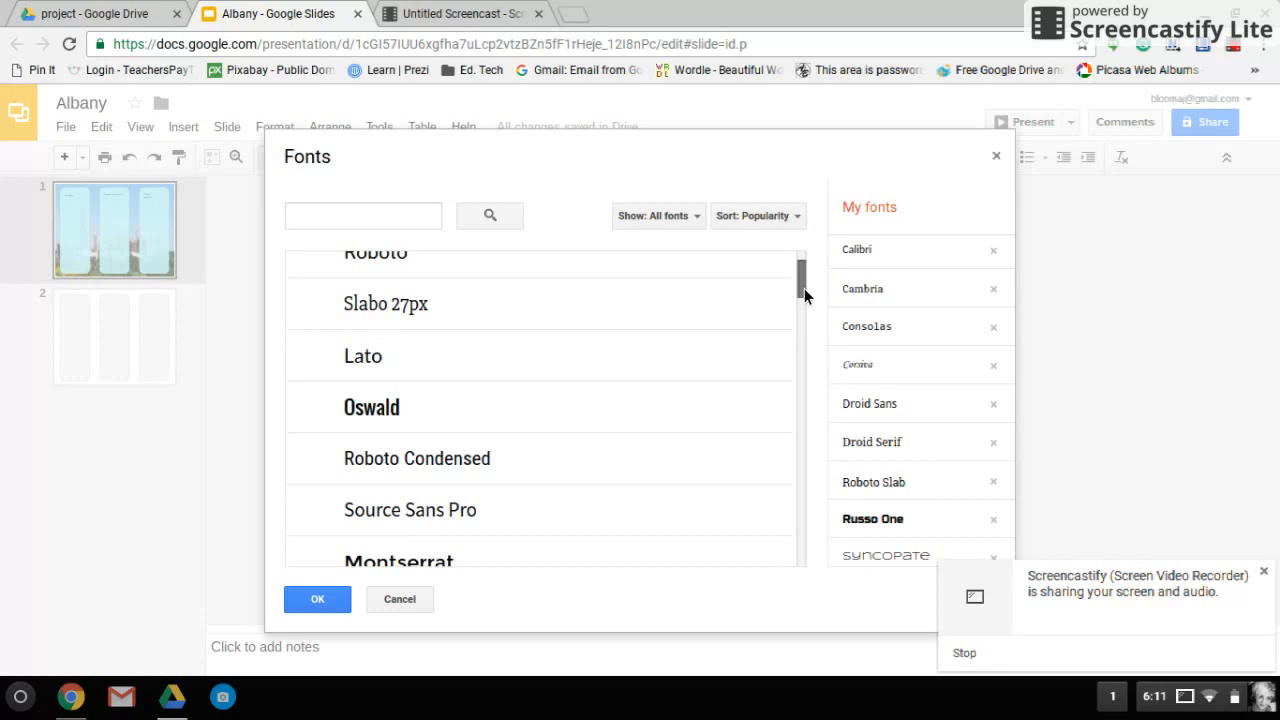
pyautogui.scroll(-3)
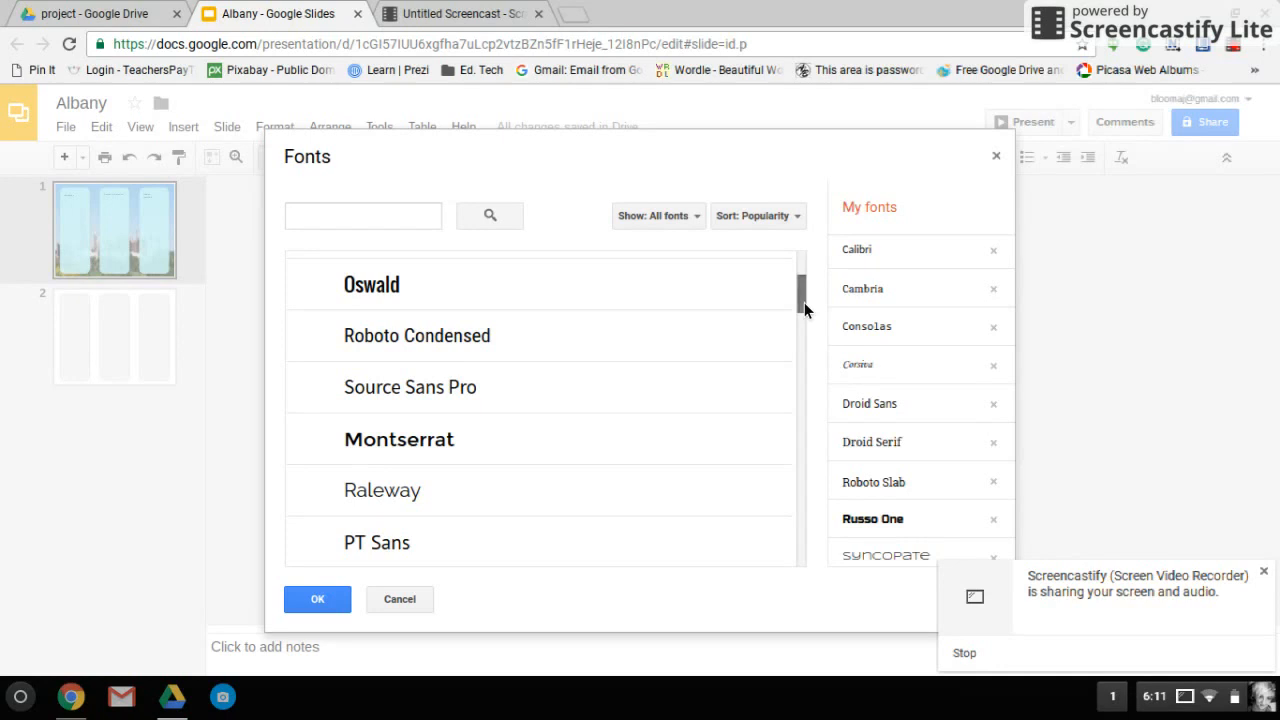
pyautogui.scroll(-3)
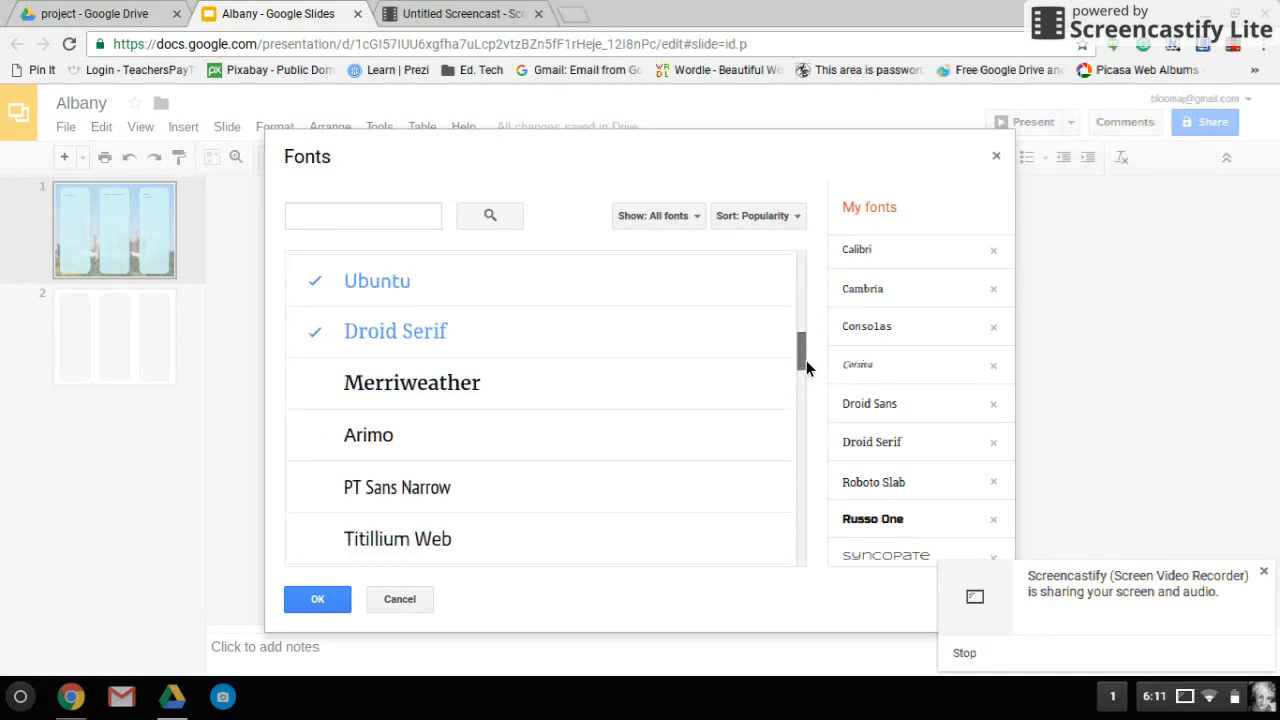
pyautogui.scroll(-3)
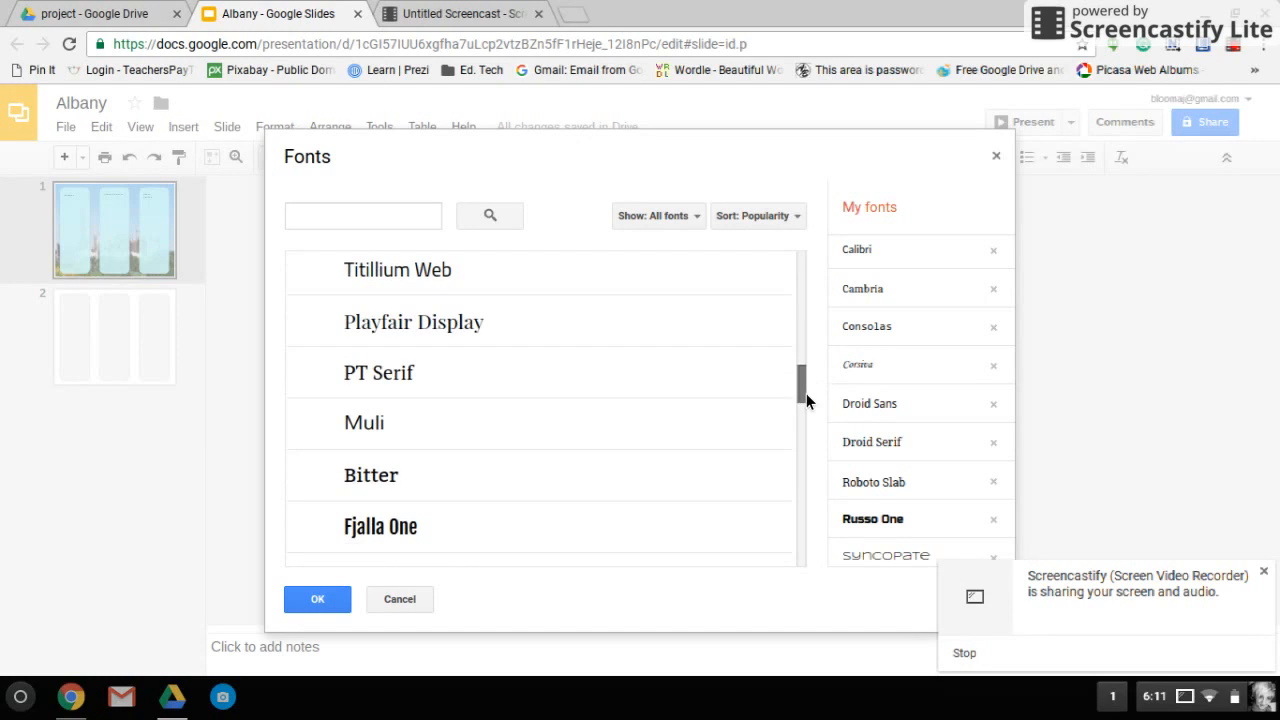
pyautogui.scroll(-3)
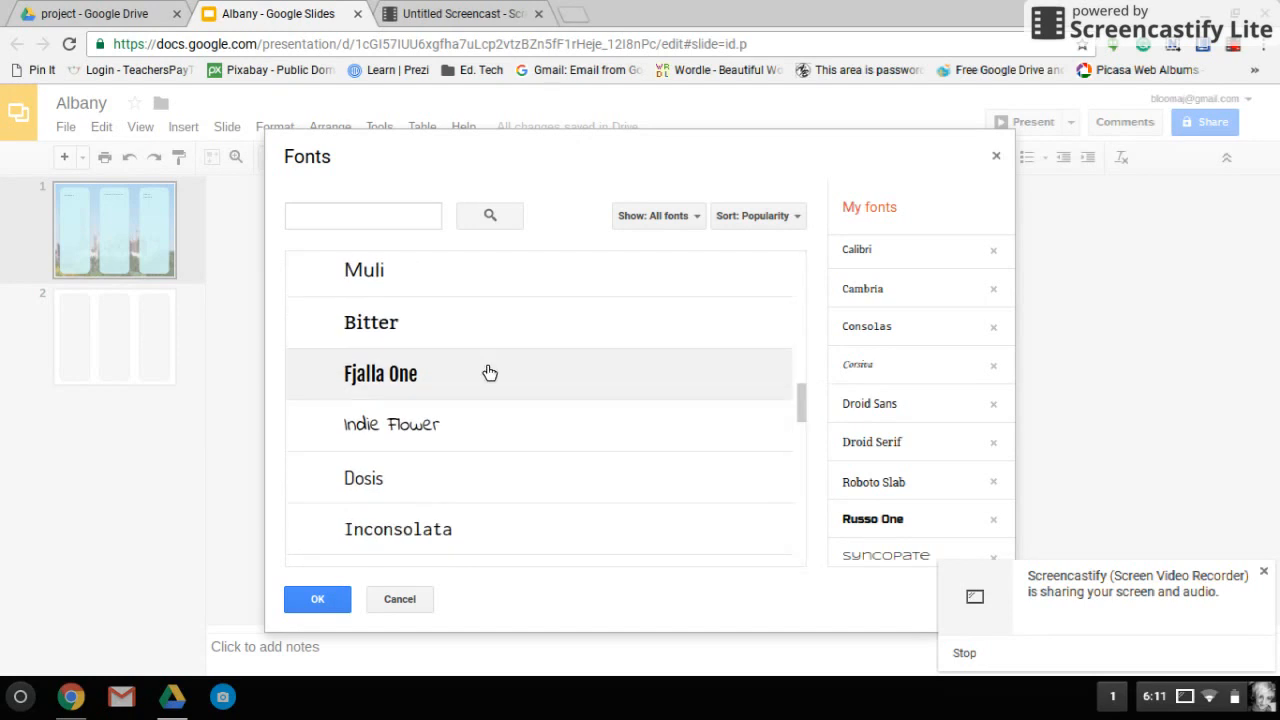
pyautogui.click(380, 373)
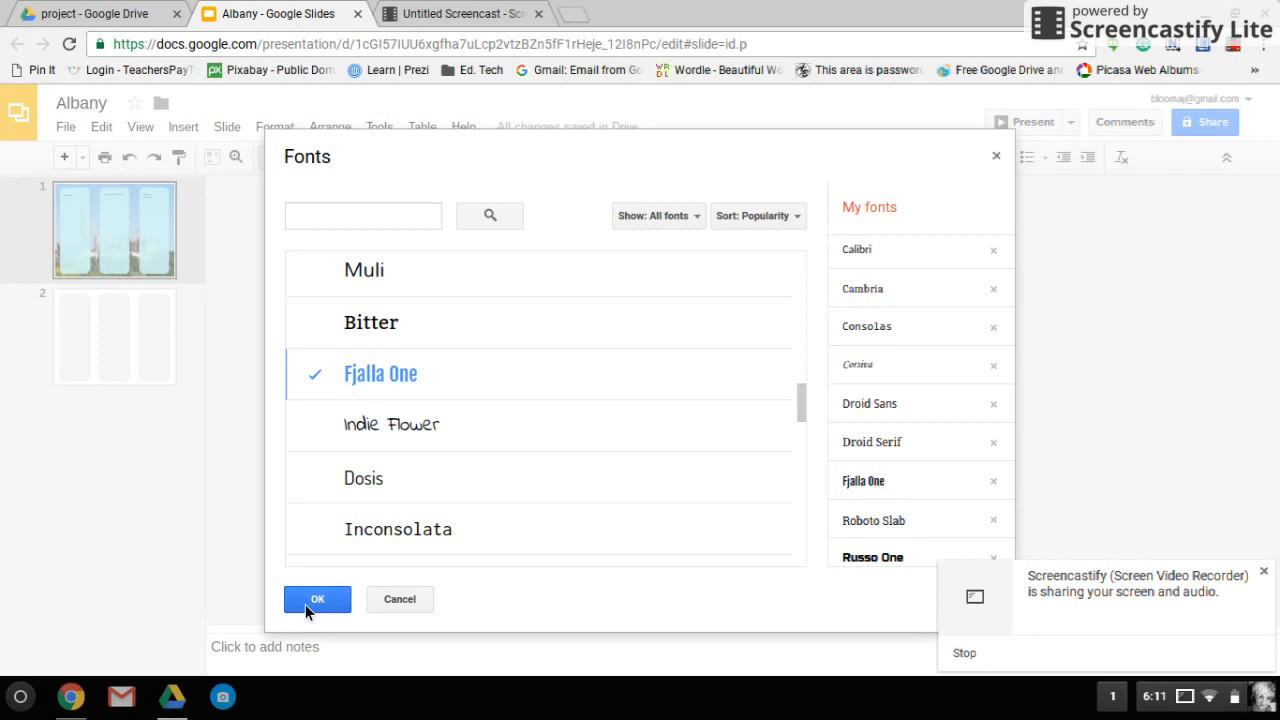
pyautogui.click(317, 599)
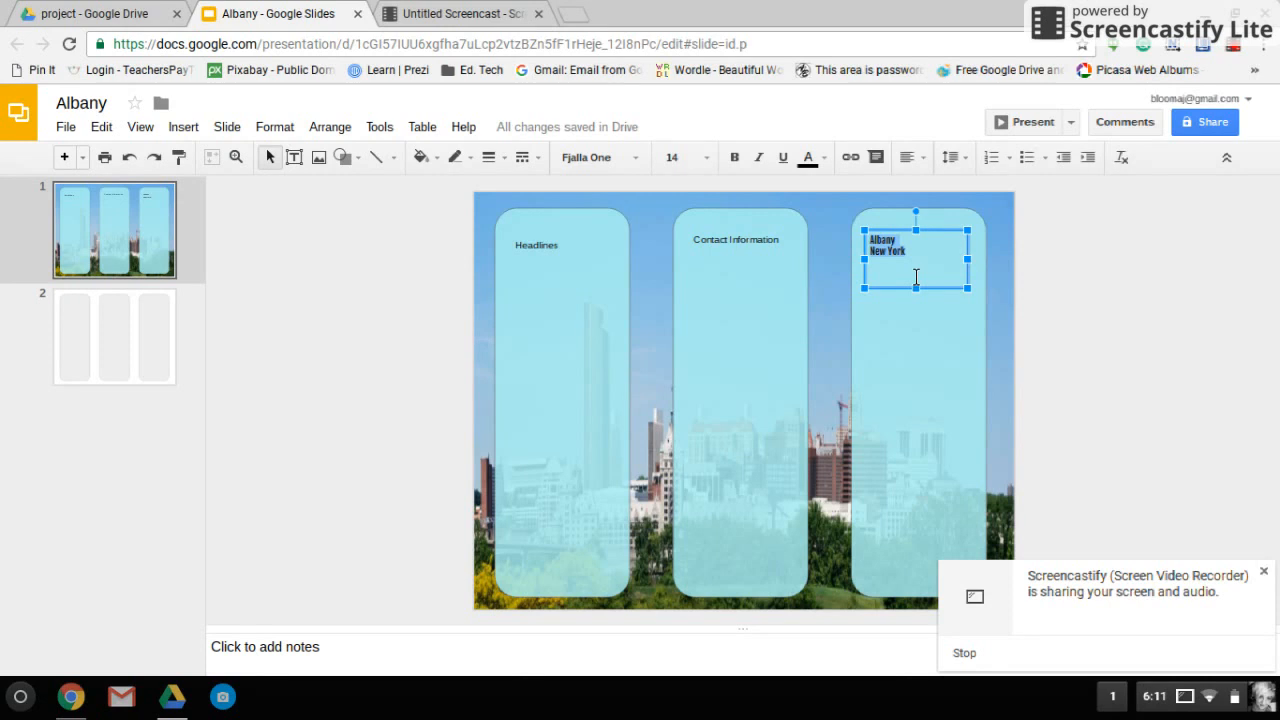
pyautogui.moveTo(705, 157)
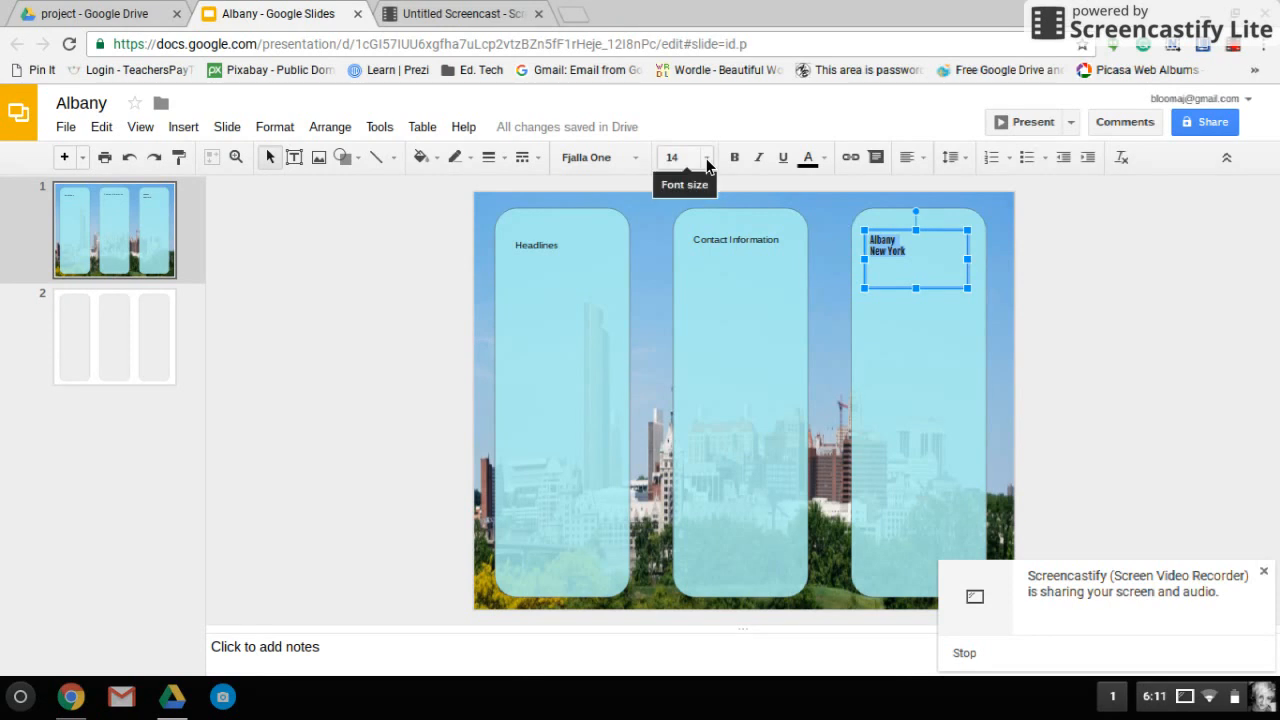
# Set the Albany New York text size to 30.
pyautogui.click(705, 157)
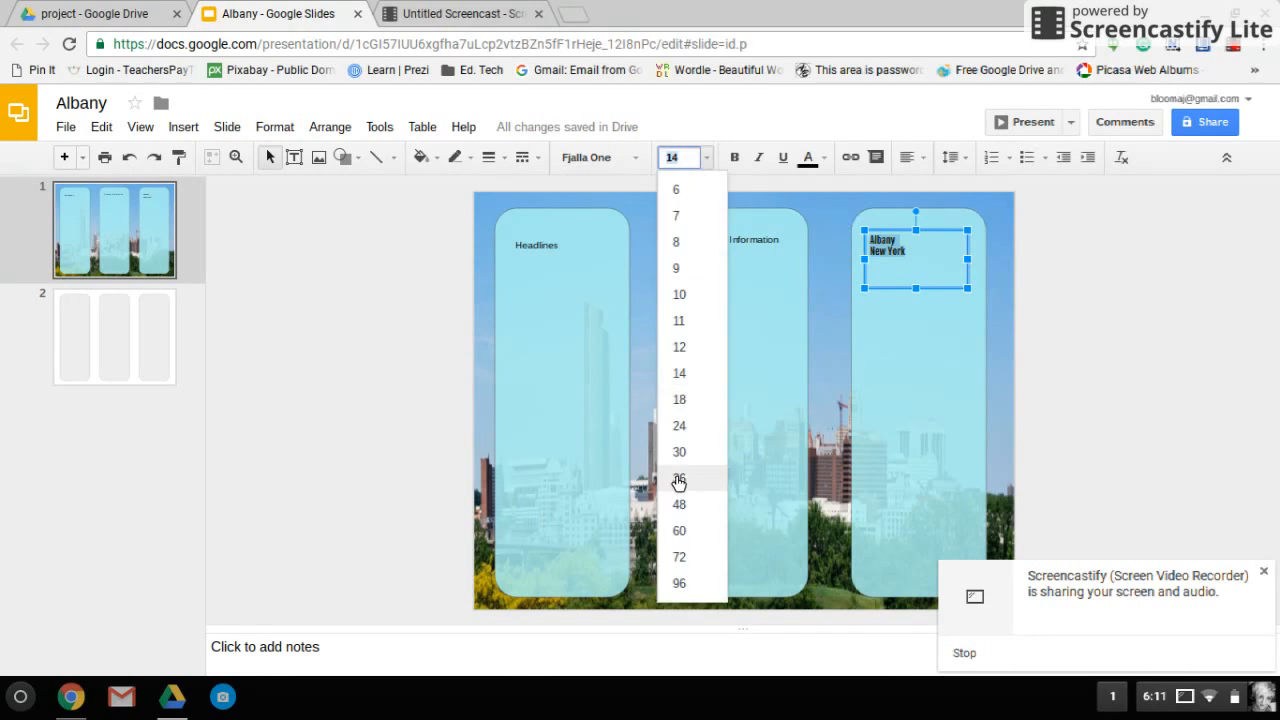
pyautogui.click(678, 452)
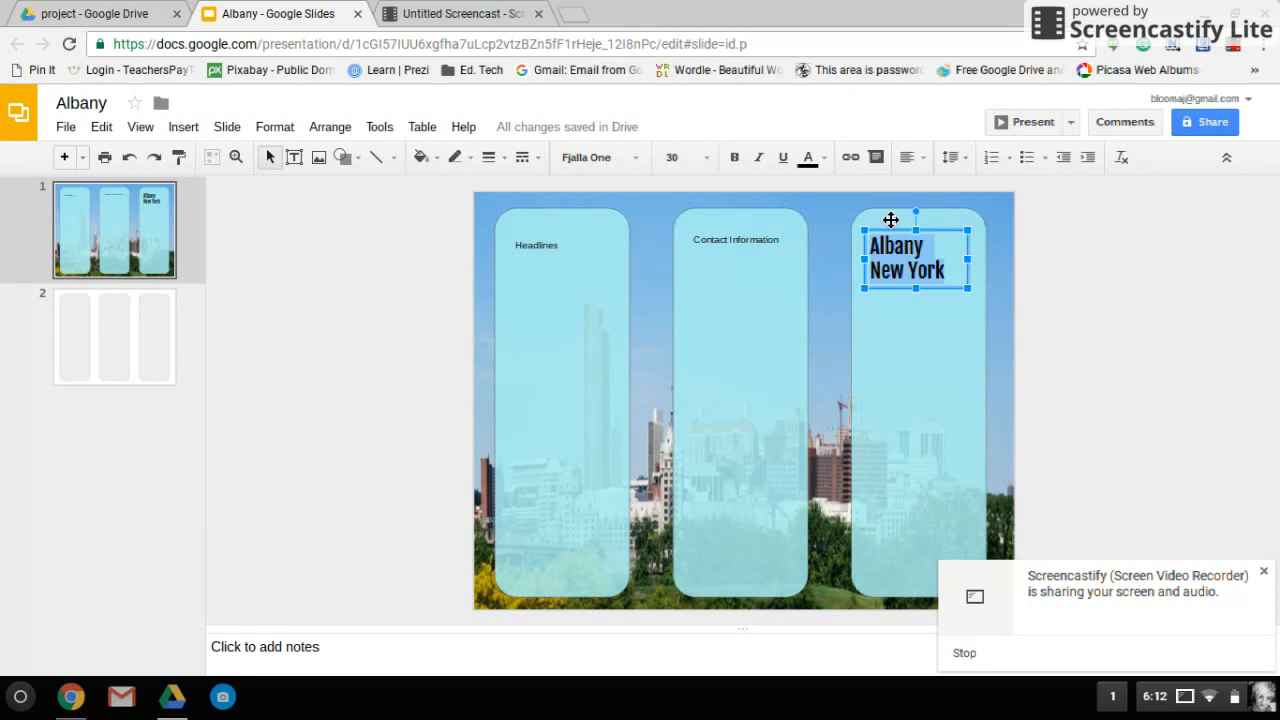
pyautogui.click(906, 157)
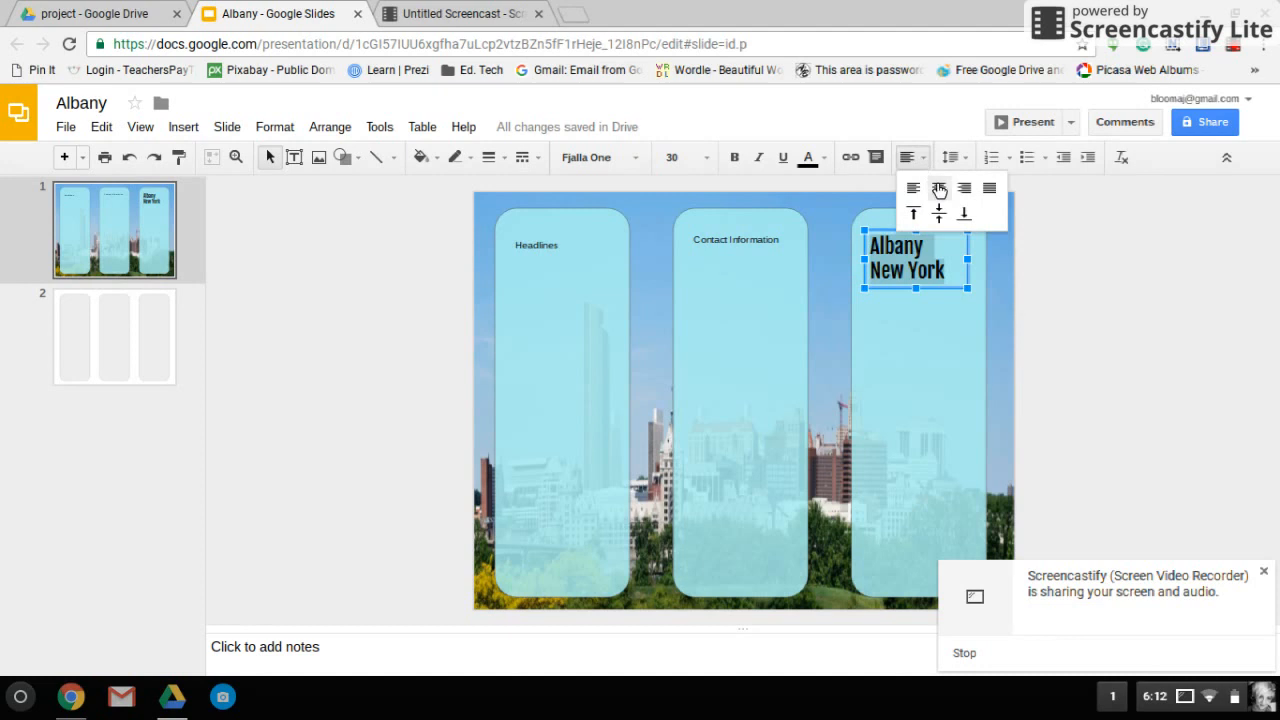
pyautogui.moveTo(939, 188)
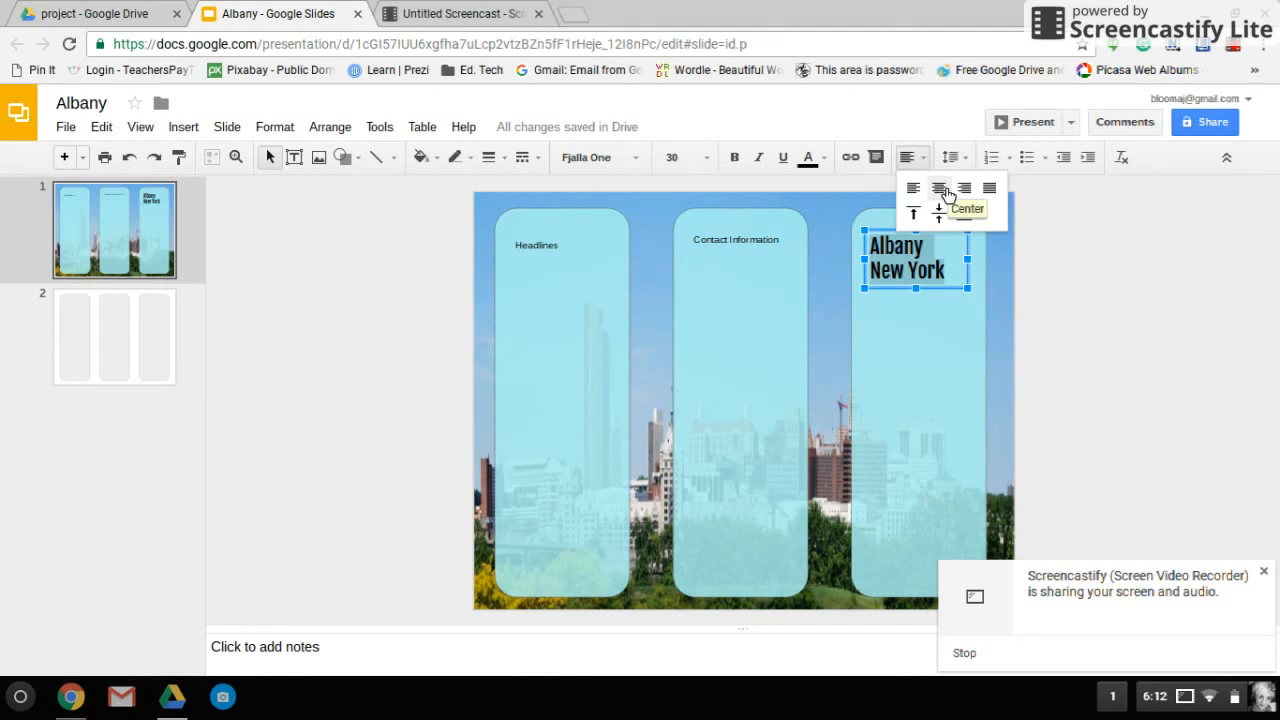
# Center-align the Albany New York lines within their text box.
pyautogui.click(938, 188)
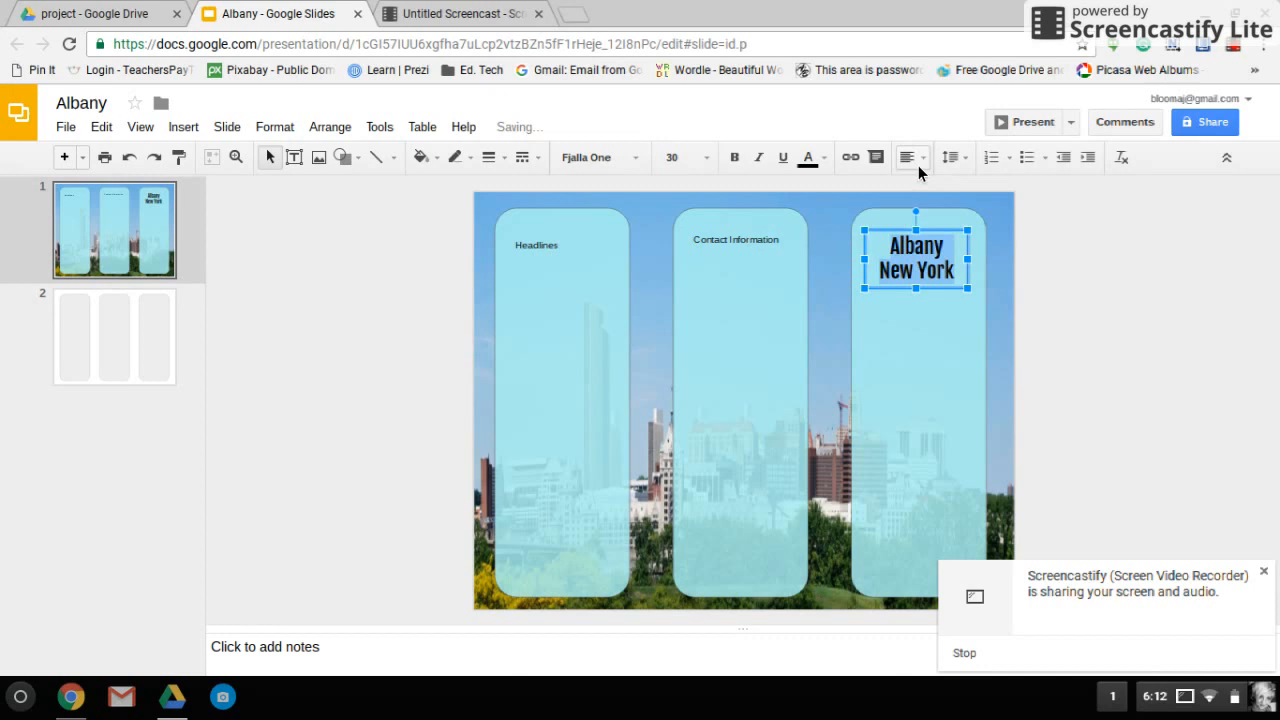
pyautogui.click(907, 157)
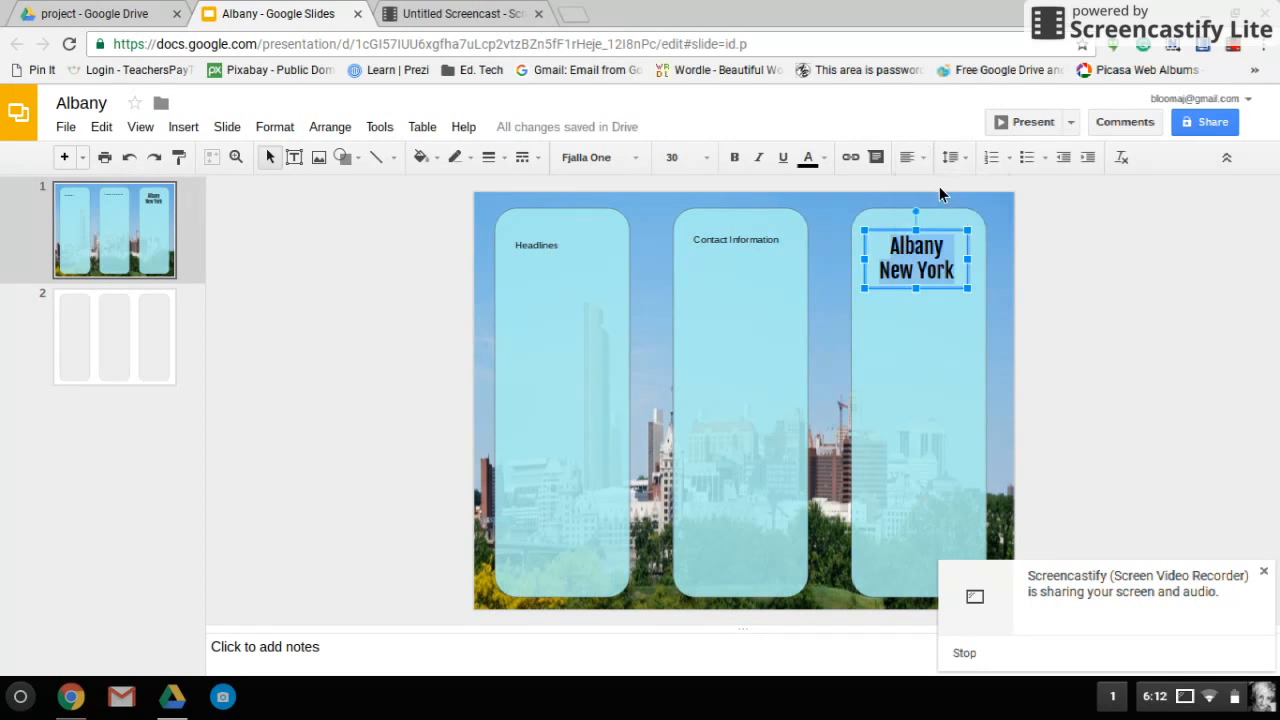
pyautogui.moveTo(915, 177)
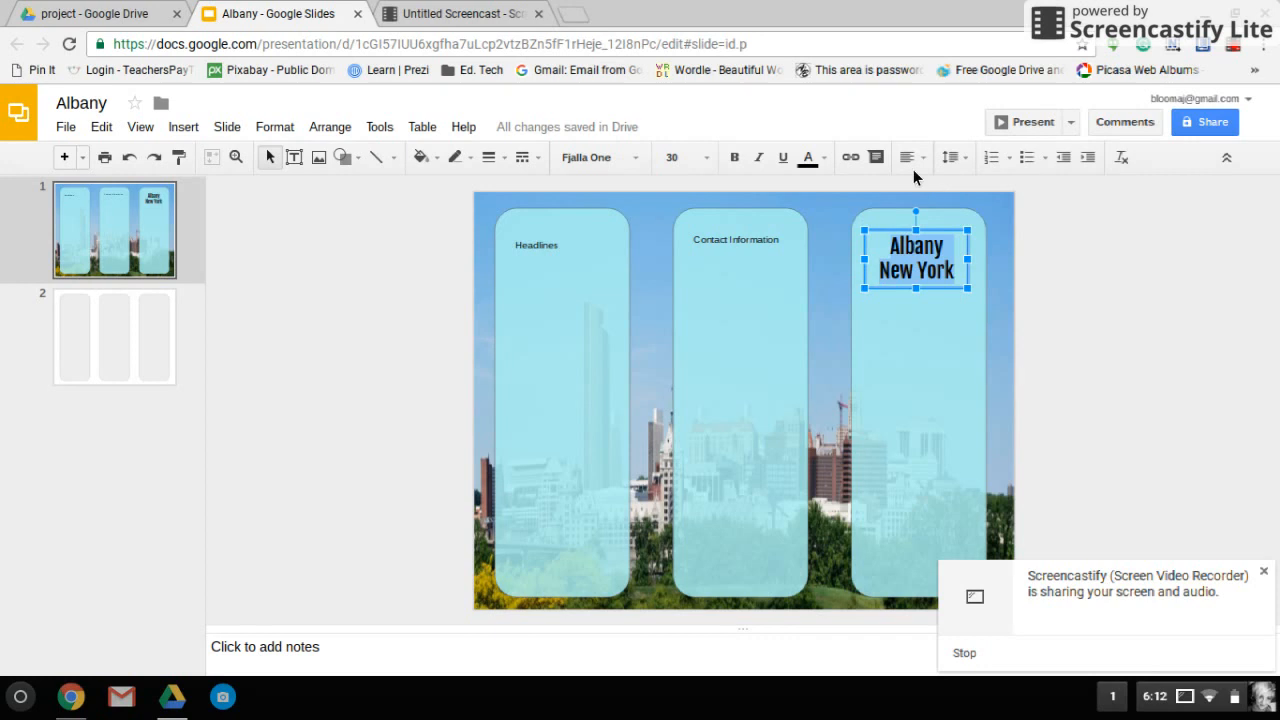
pyautogui.moveTo(905, 157)
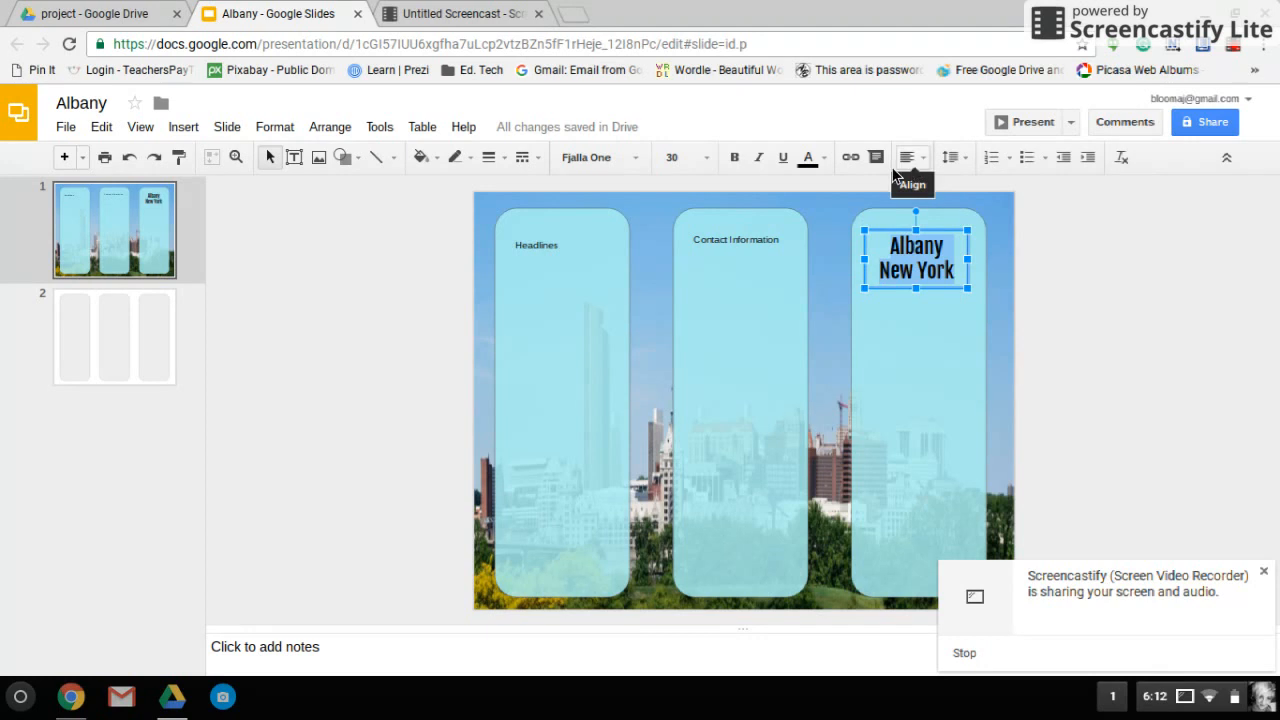
pyautogui.moveTo(867, 173)
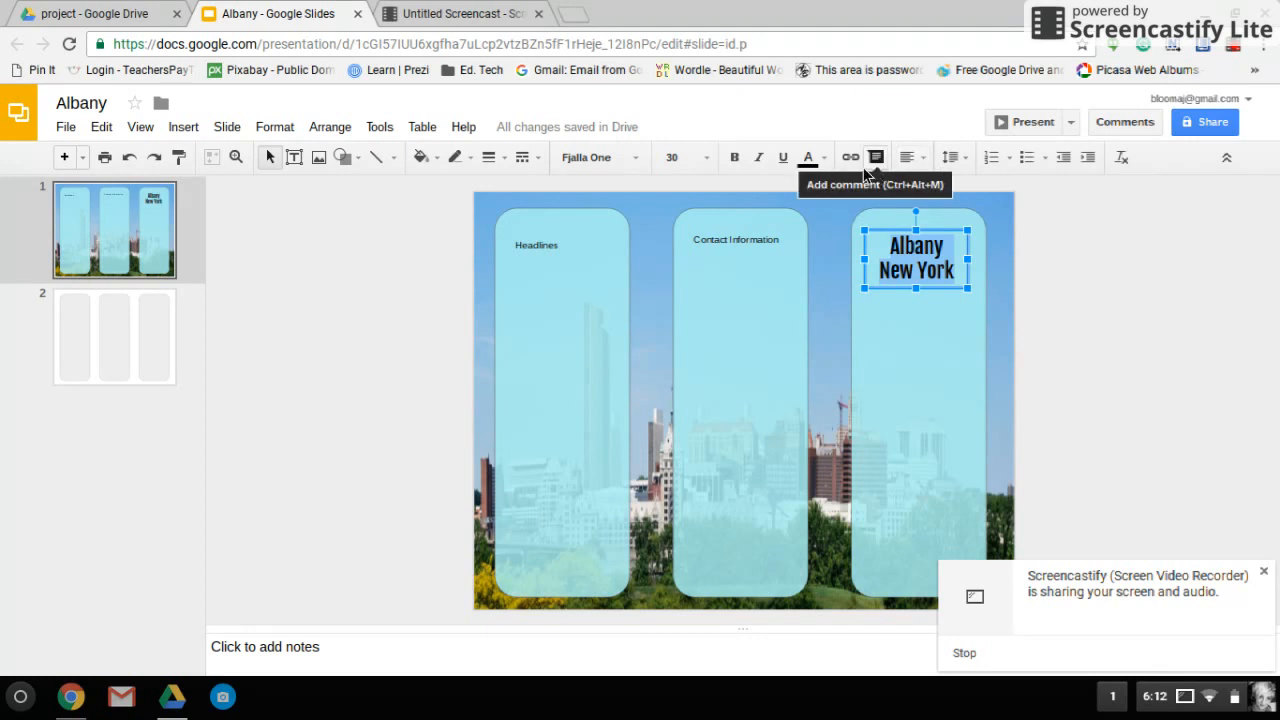
pyautogui.moveTo(783, 157)
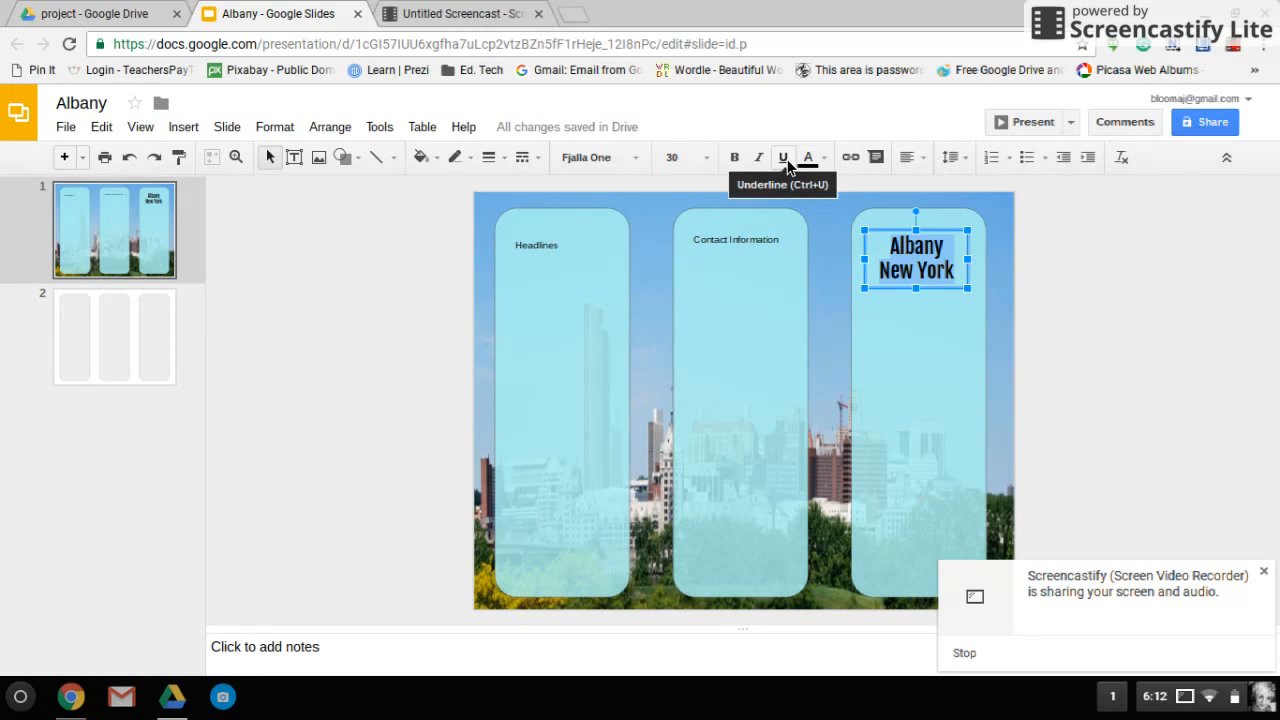
pyautogui.moveTo(810, 160)
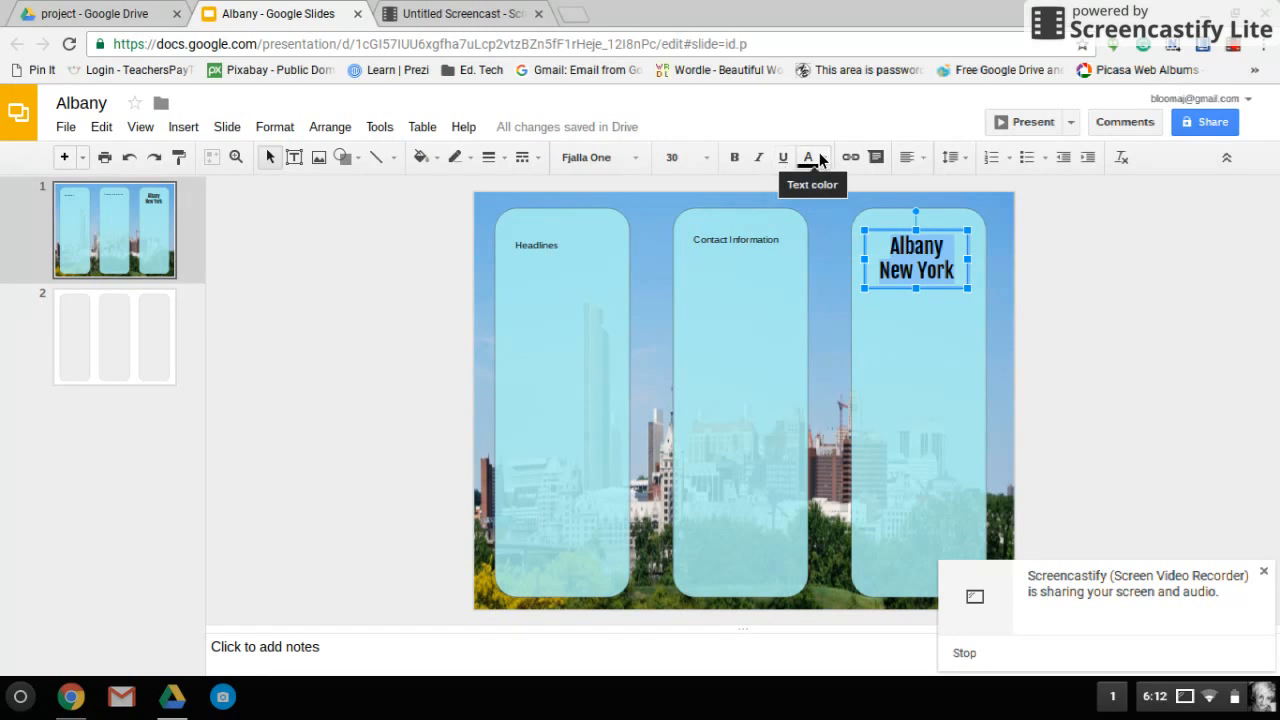
# Give the Albany New York heading a dark blue text colour.
pyautogui.click(812, 157)
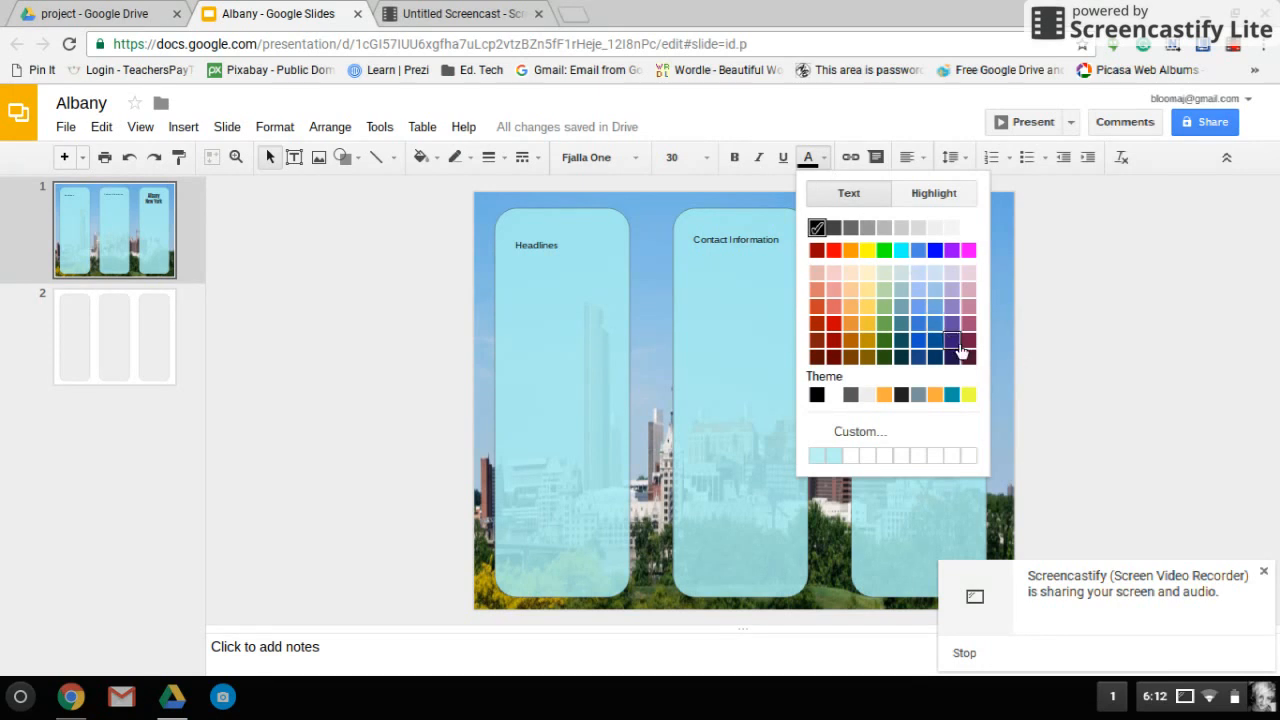
pyautogui.click(952, 344)
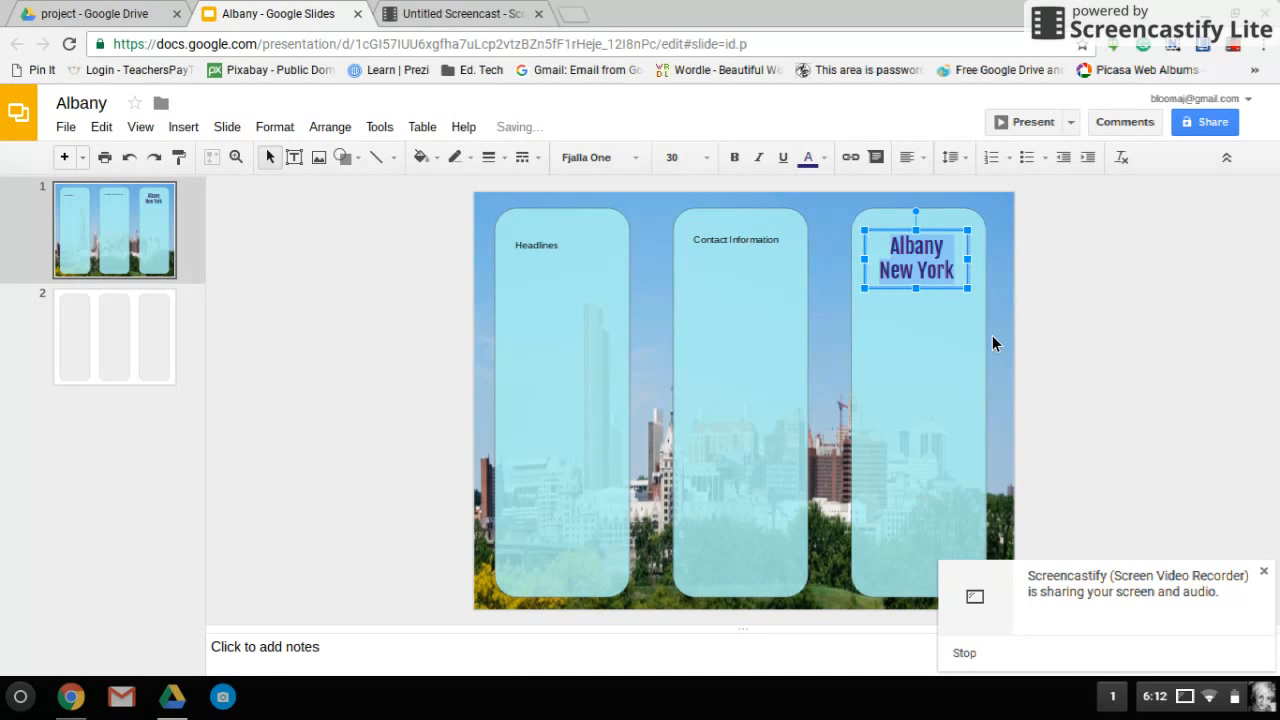
pyautogui.moveTo(1072, 350)
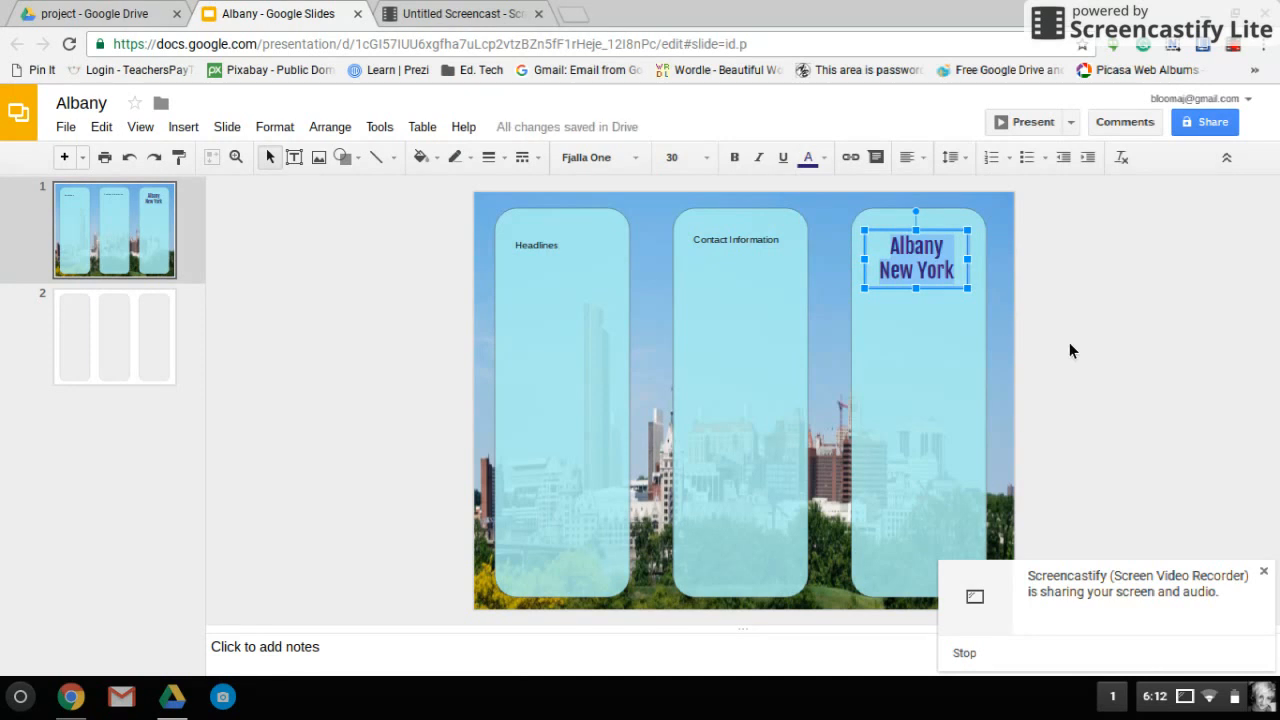